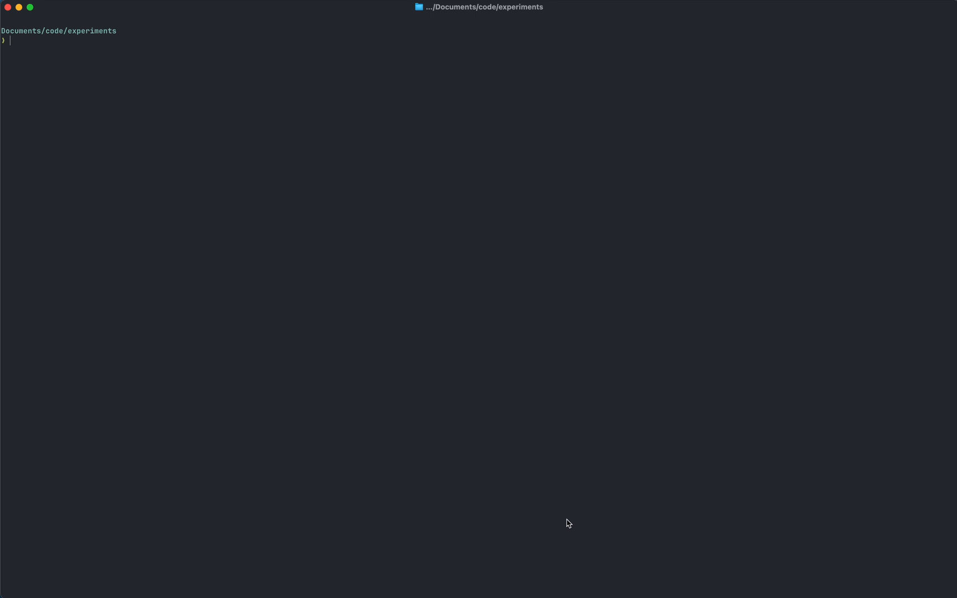
Create the best-lib-ver folder from Terminal and open it in VS Code.
text(mkdir best-lib-ver && $)
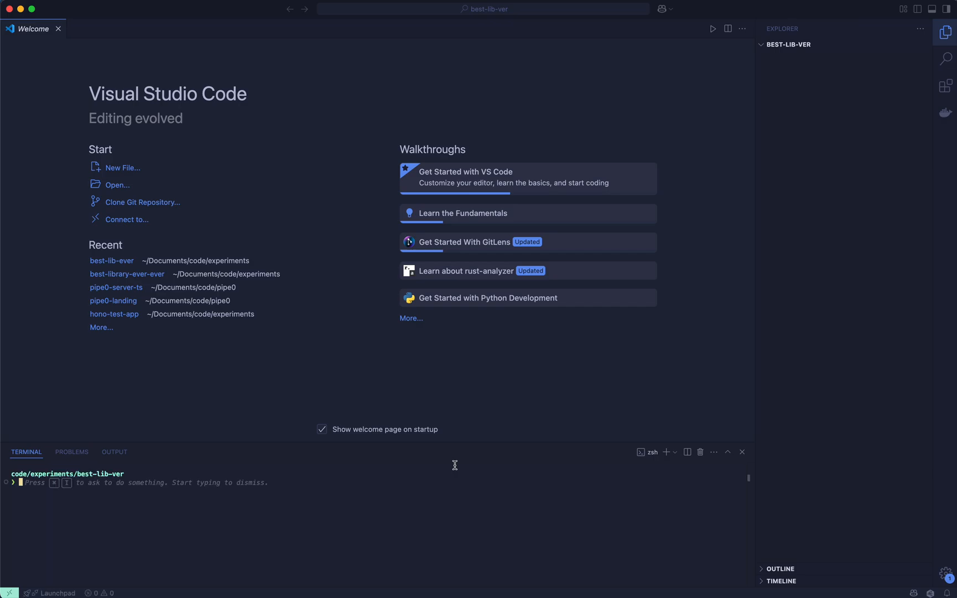
Run npm init -y and tsc --init, then add an empty src folder.
text(npm)
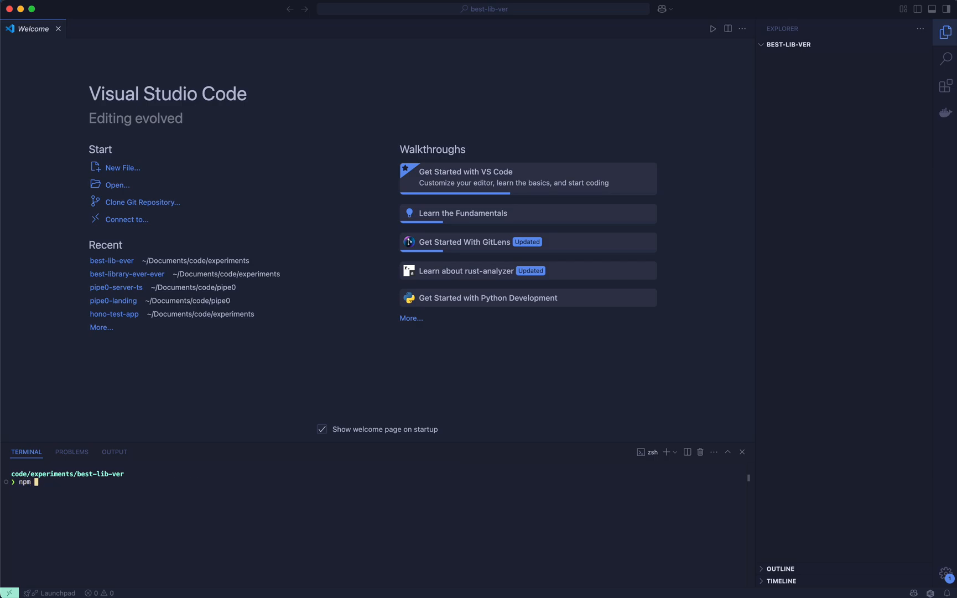
key(Enter)
text(tsc --init)
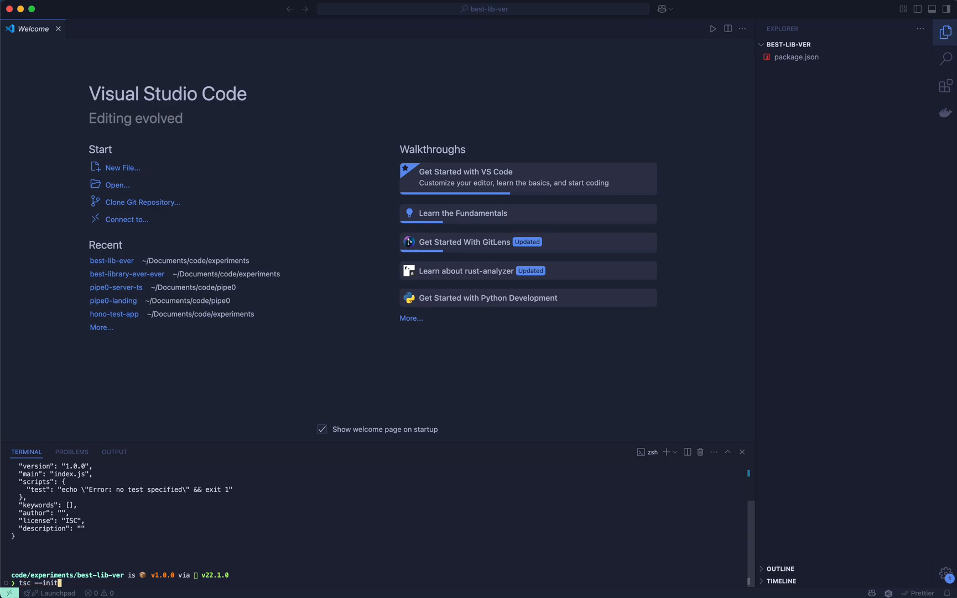
key(Enter)
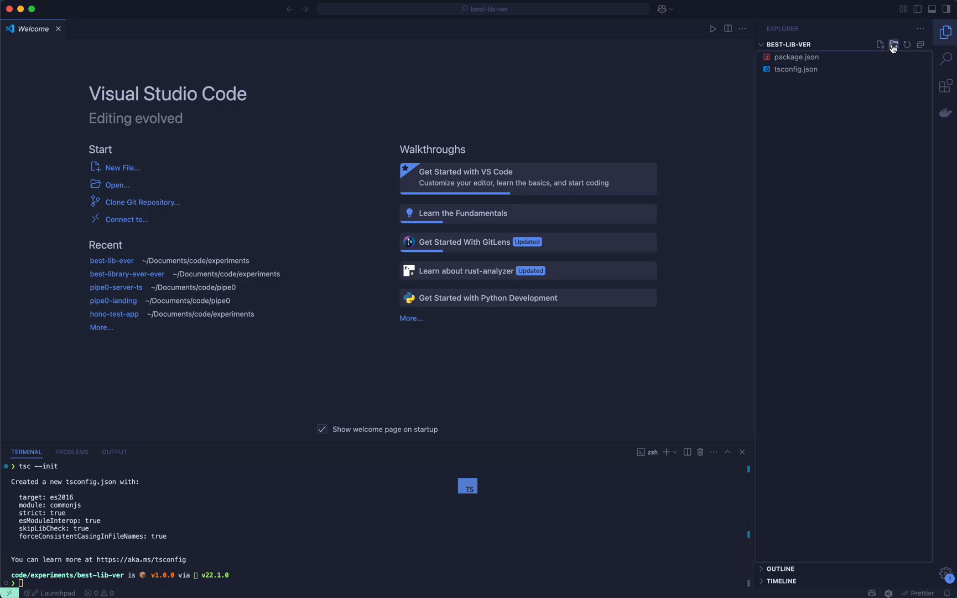
click(894, 43)
text(src)
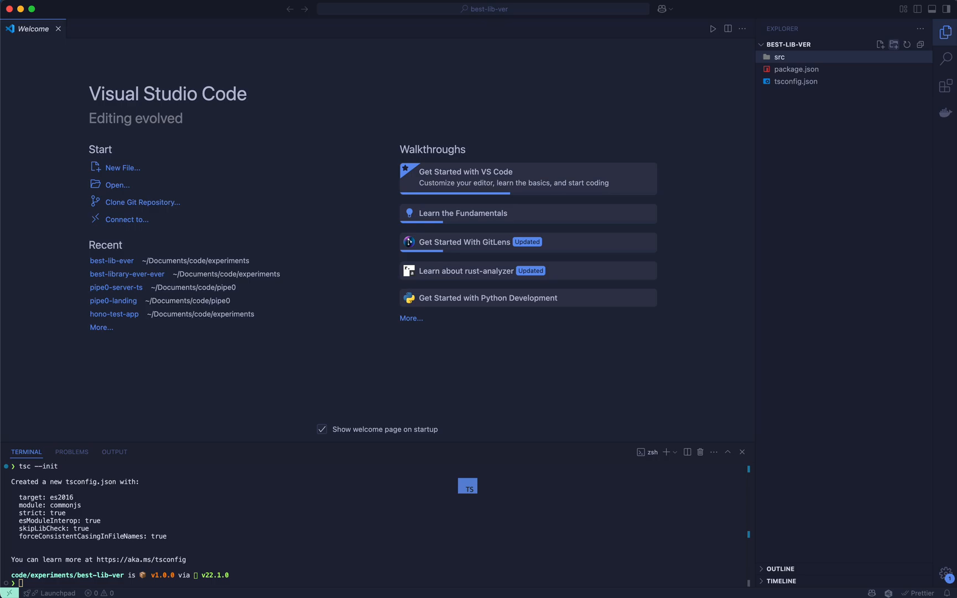
Create index.ts, a.ts and index.test.ts inside the src folder.
click(881, 42)
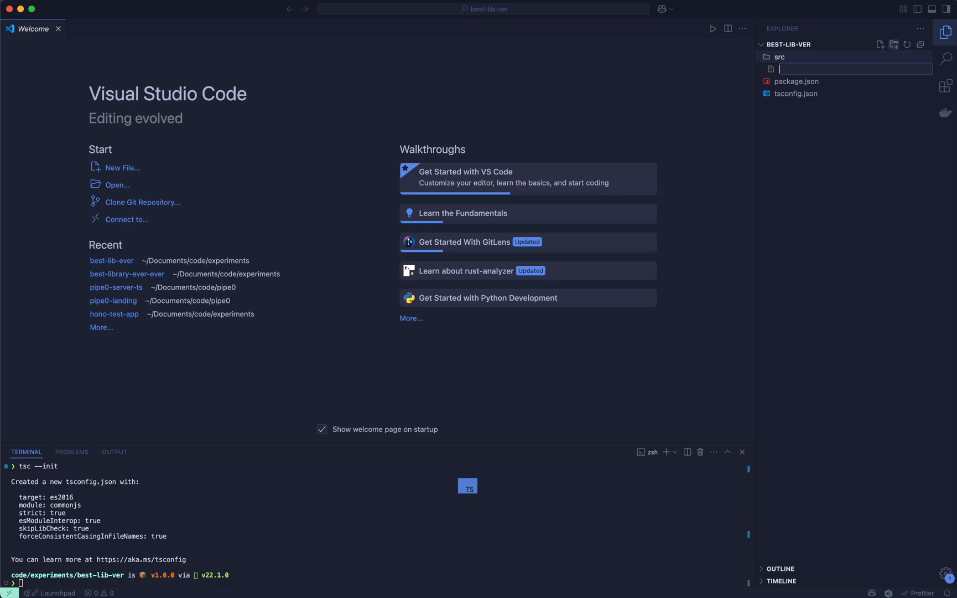
text(index.ts)
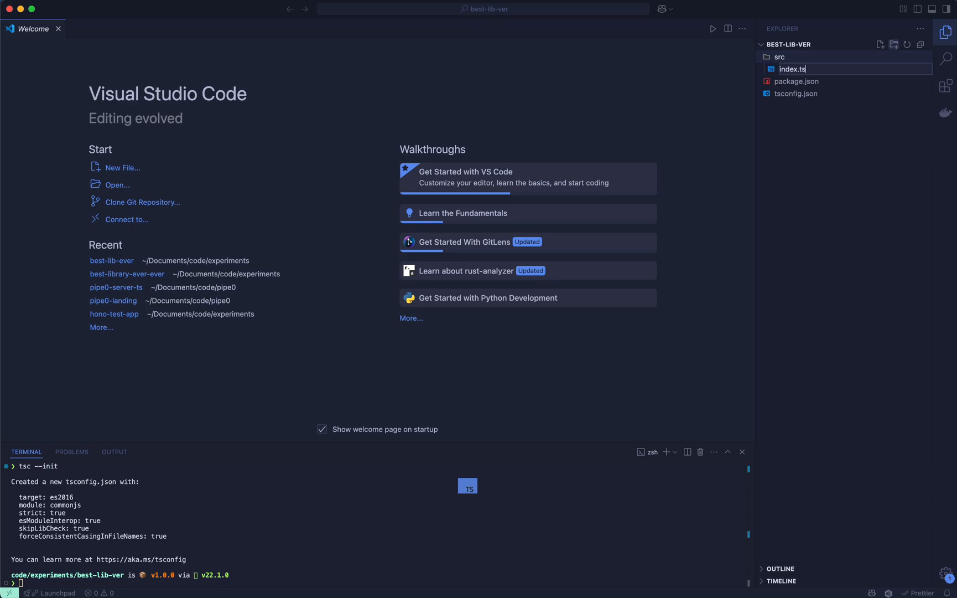
key(Enter)
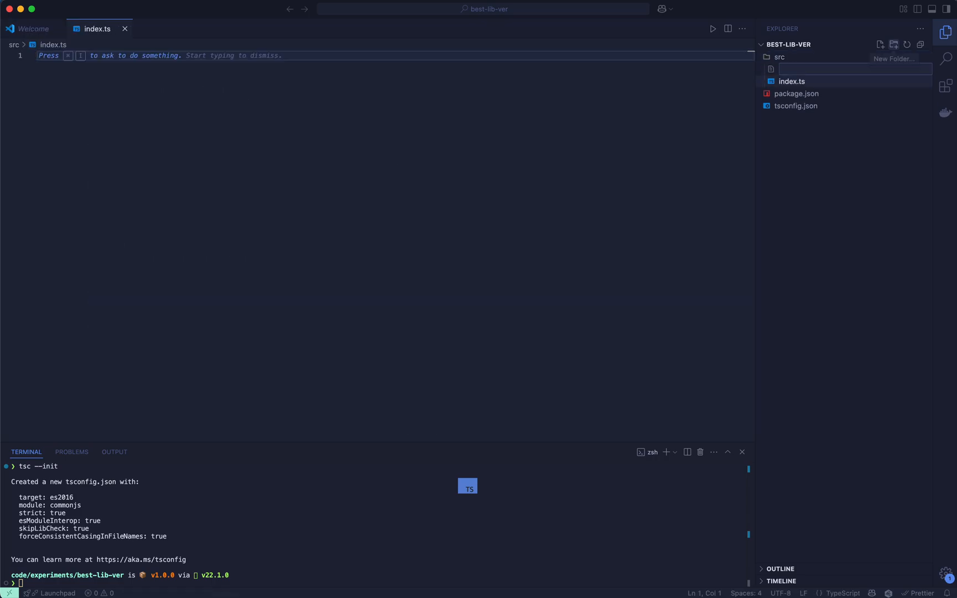
text(a.ts)
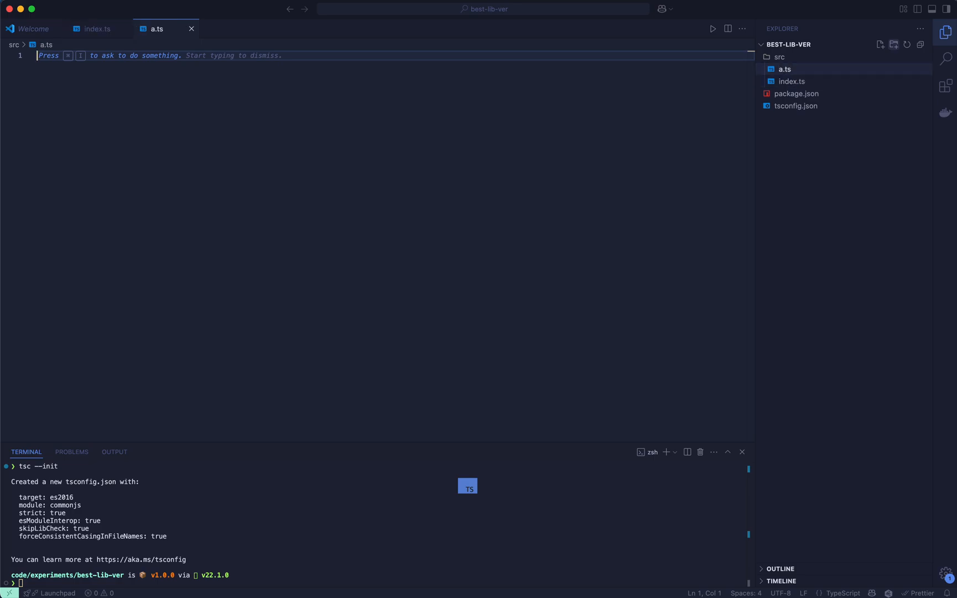
click(881, 44)
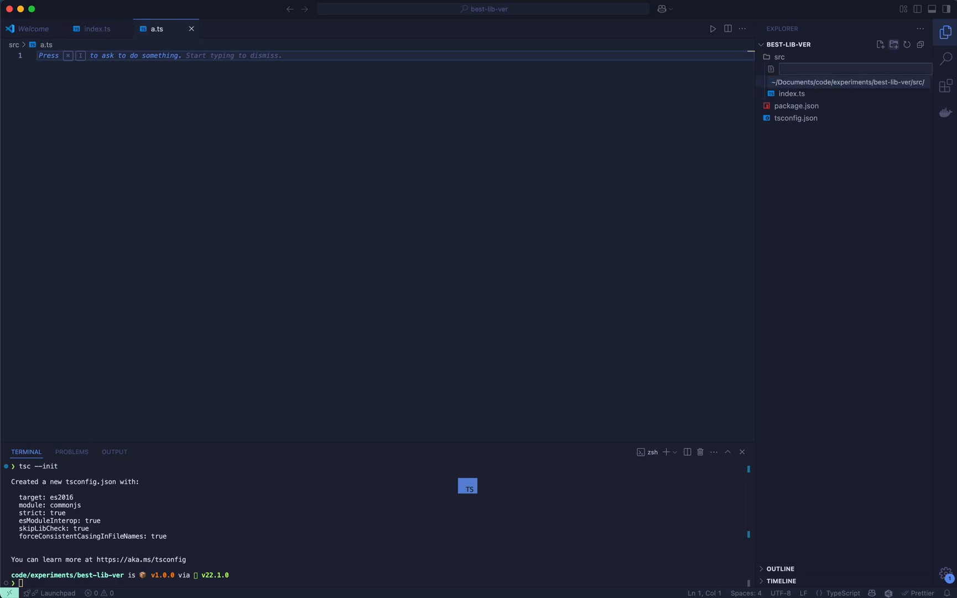
text(index.)
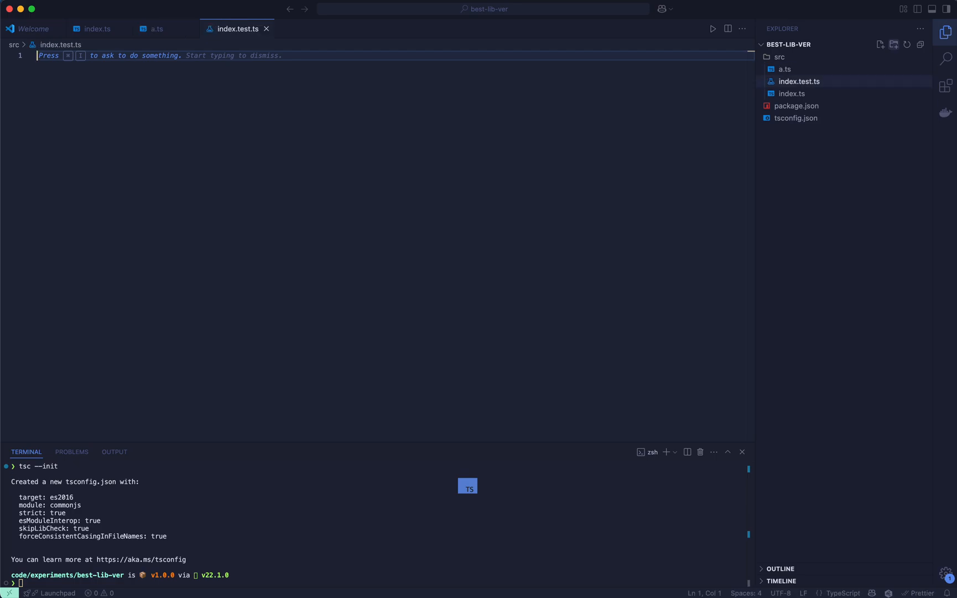
mouse_move(893, 47)
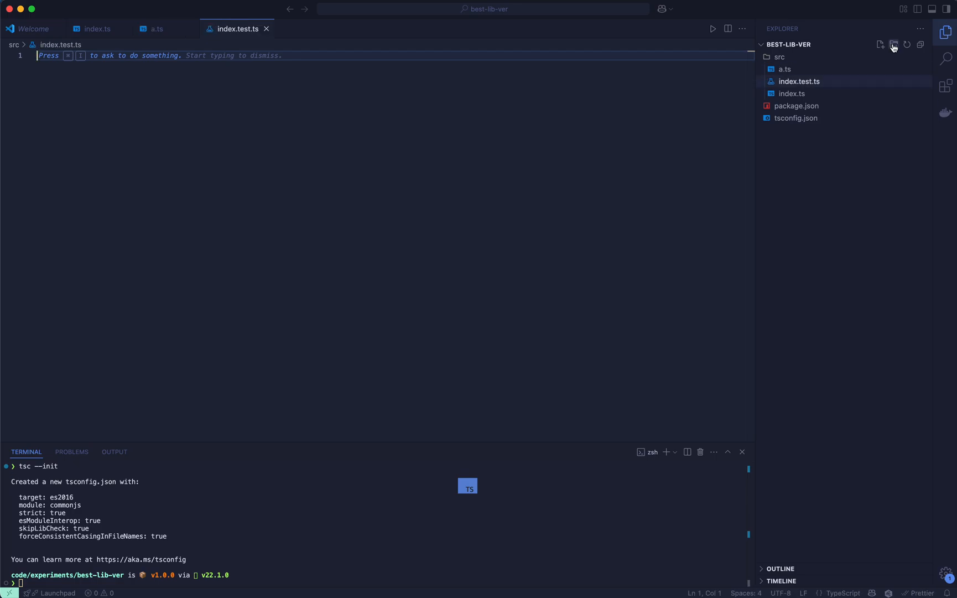
mouse_move(796, 95)
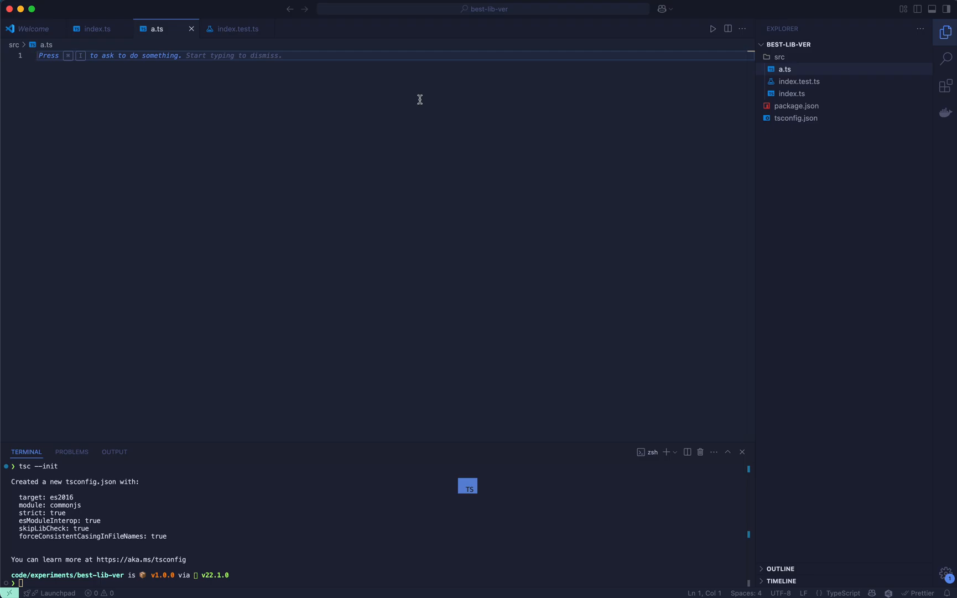
Write export const x = 5; in a.ts.
text(export)
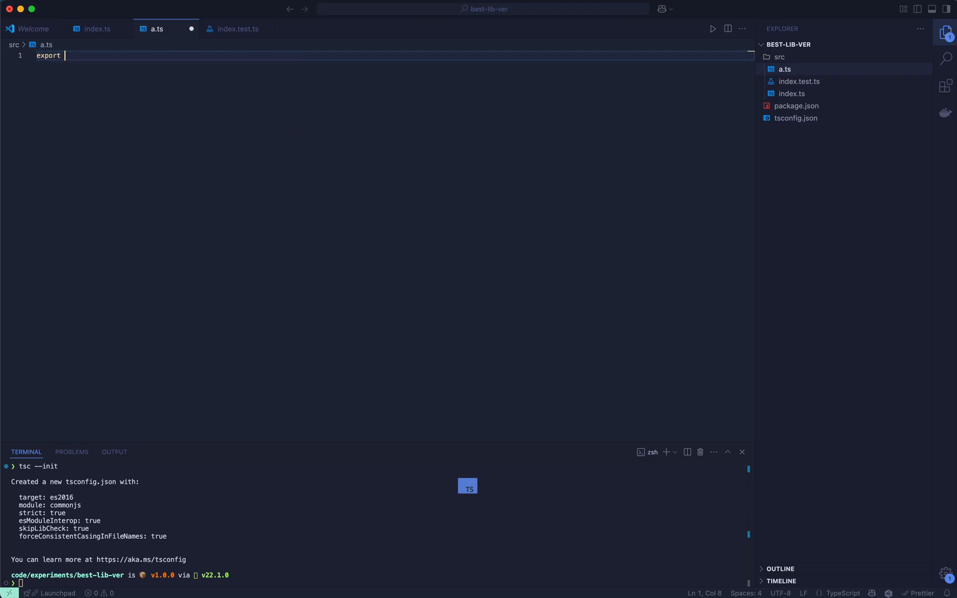
text(const x =)
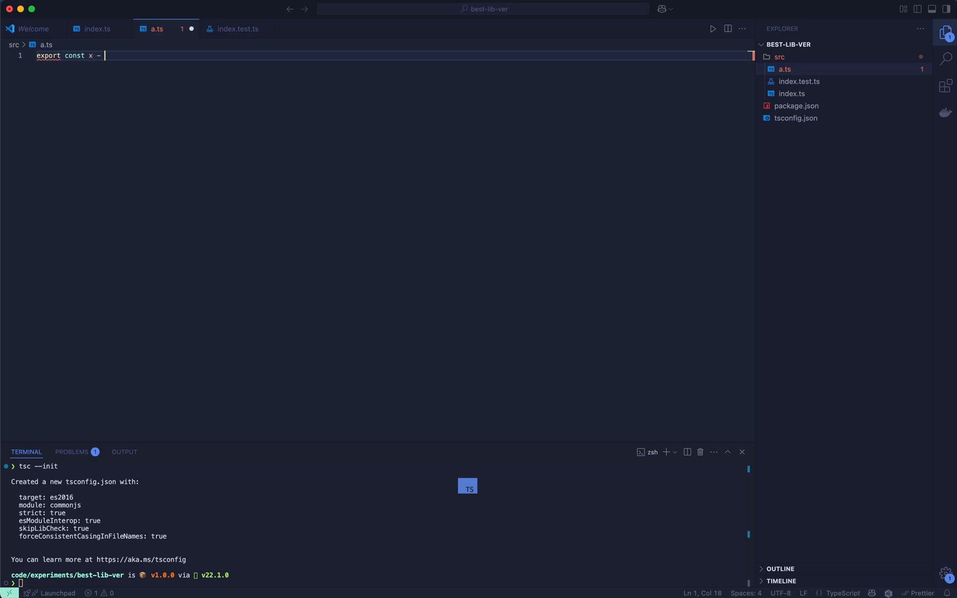
text(5;)
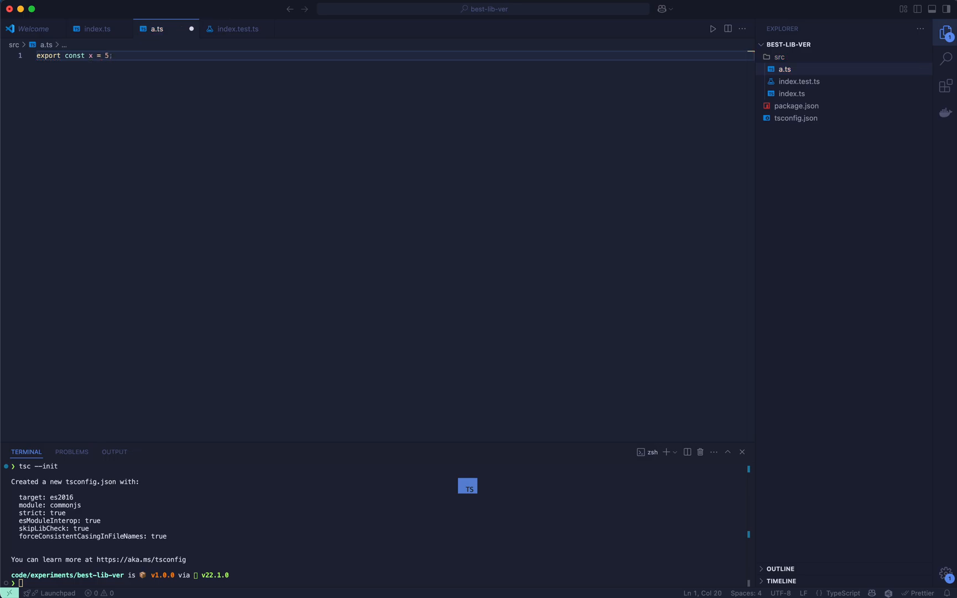
In index.ts, write exported addFive(y: number) returning y + x.
click(97, 29)
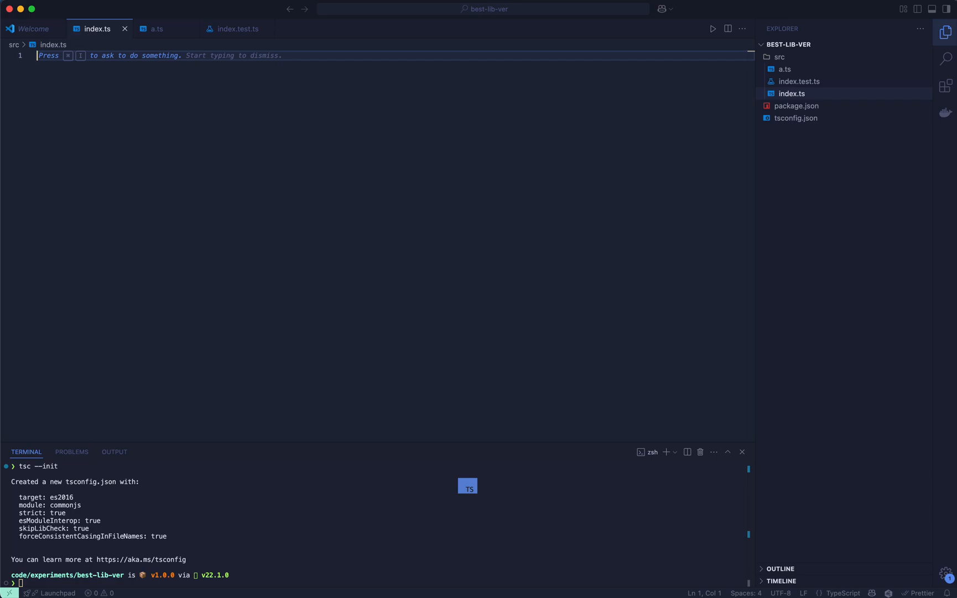
text(export function)
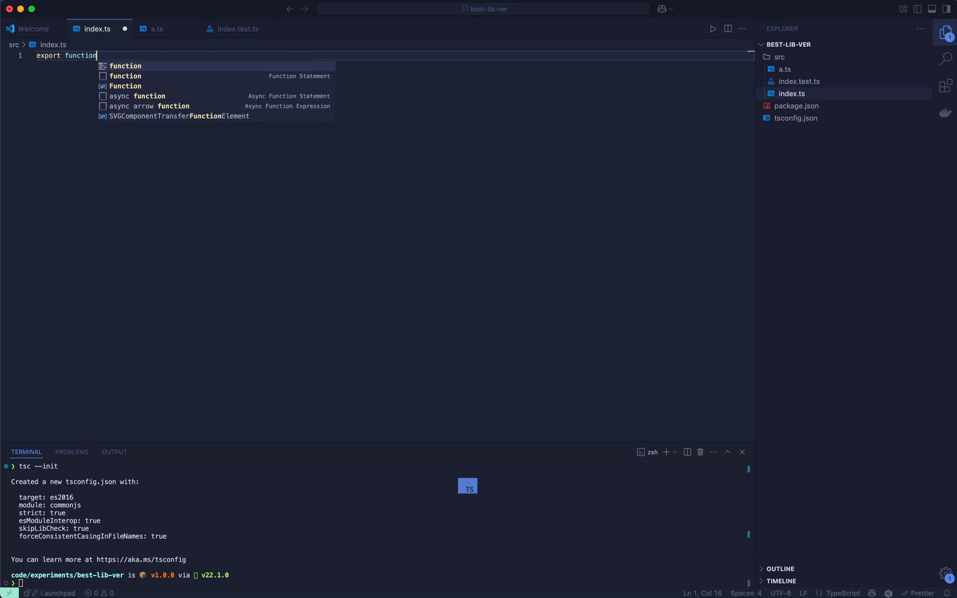
text(addFive(y)
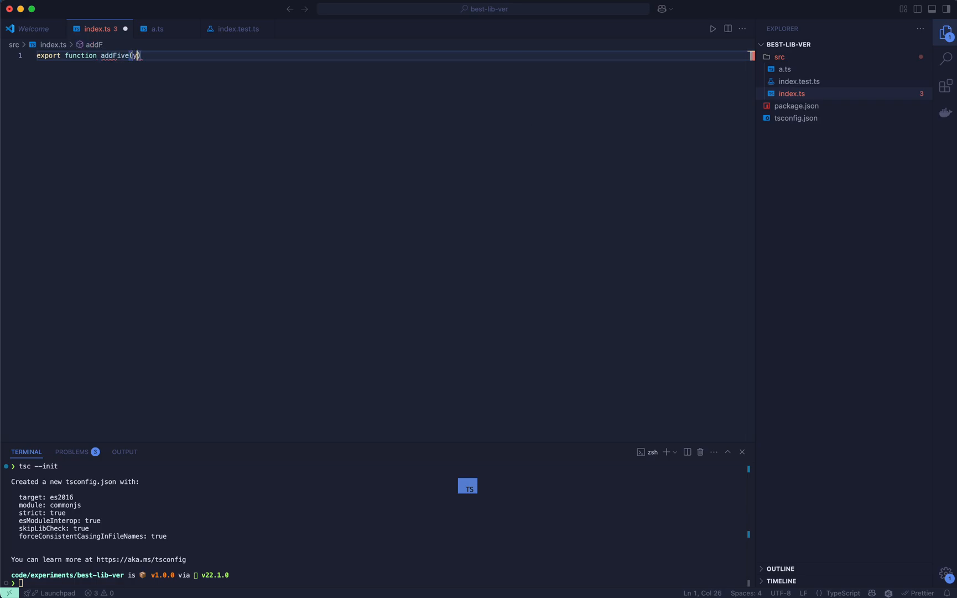
text(: number) {)
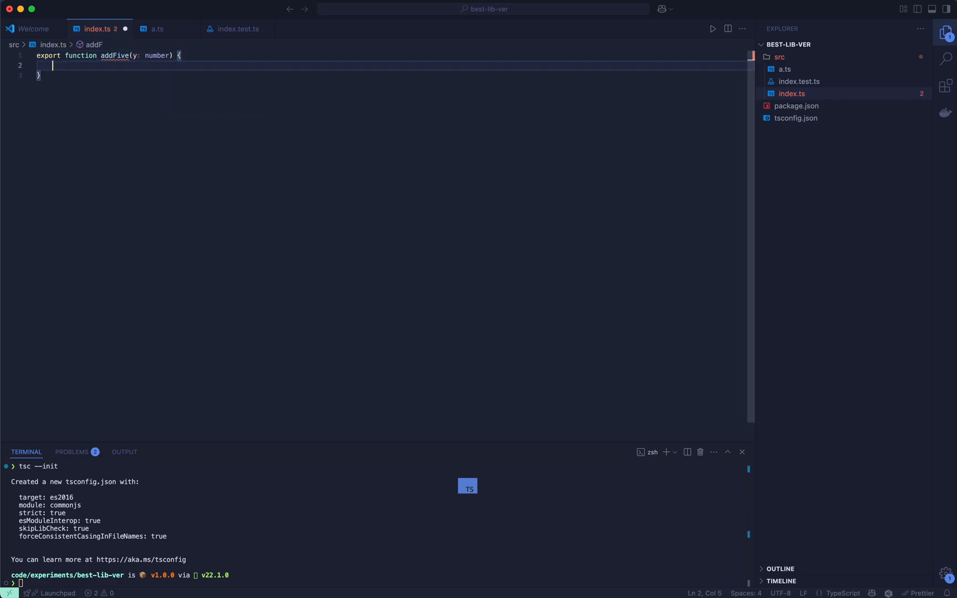
text(return y + x)
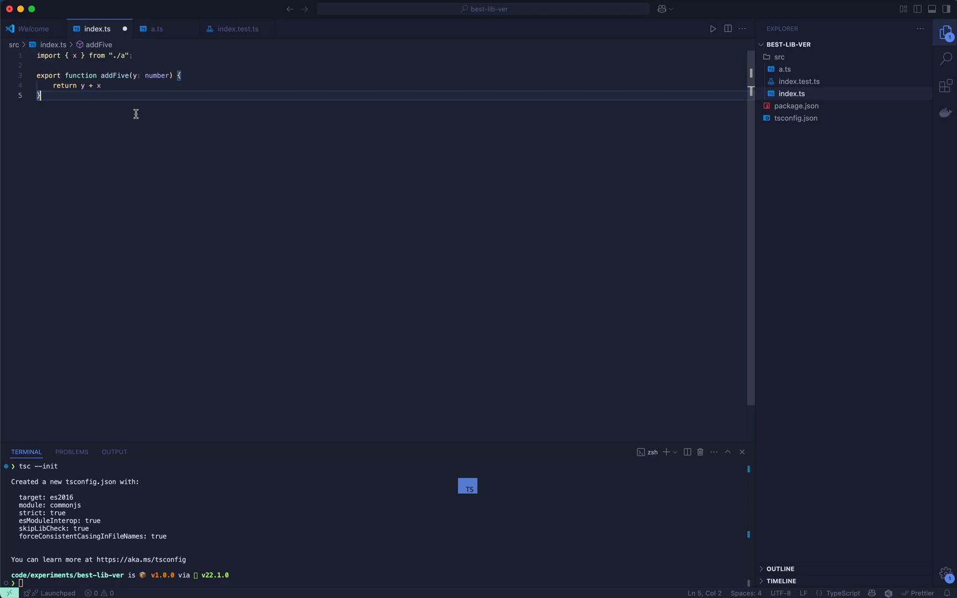
mouse_move(217, 102)
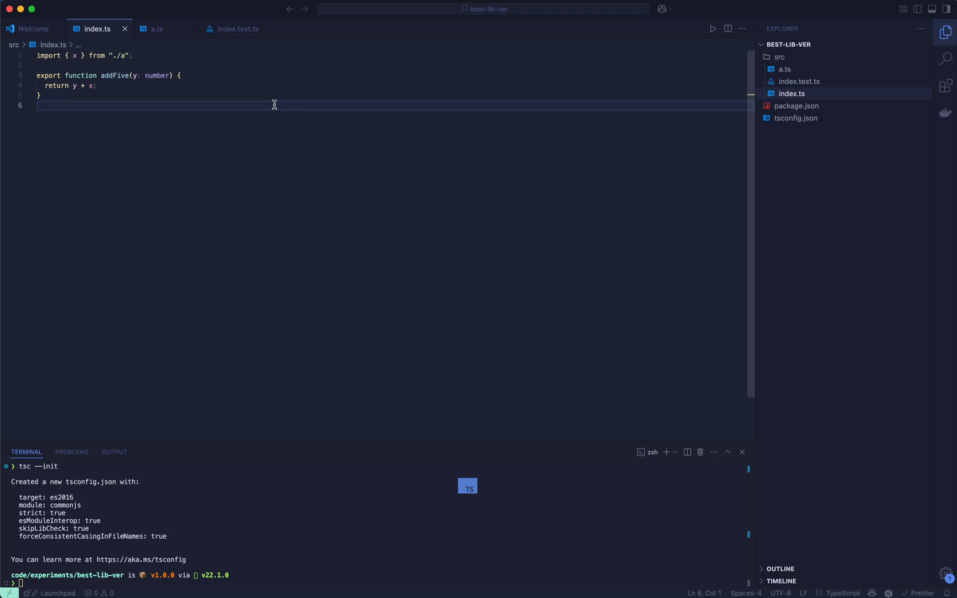
mouse_move(504, 89)
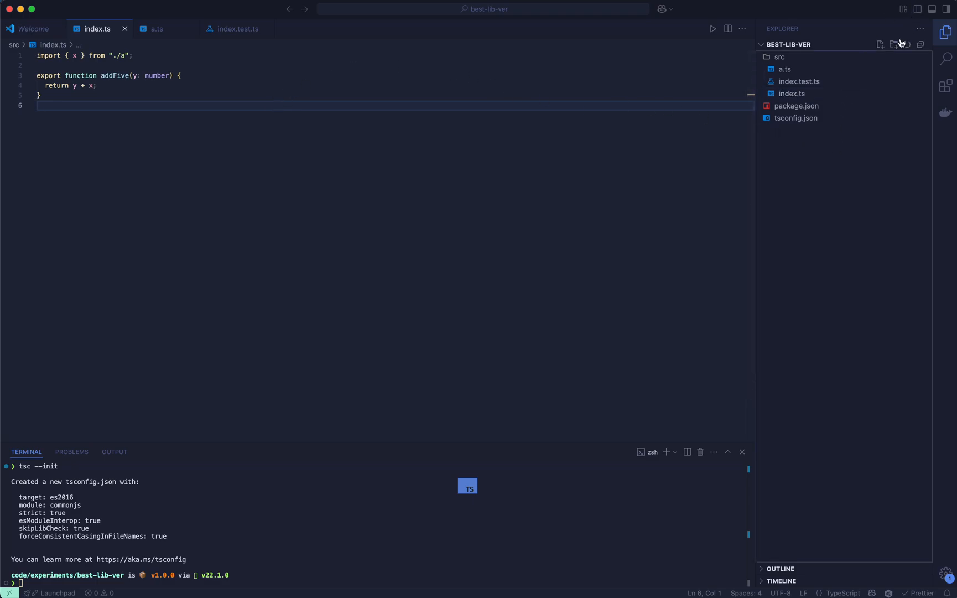
Create .gitignore listing node_modules, .vscode, dist, dev.db, *.db and *.env.
click(882, 44)
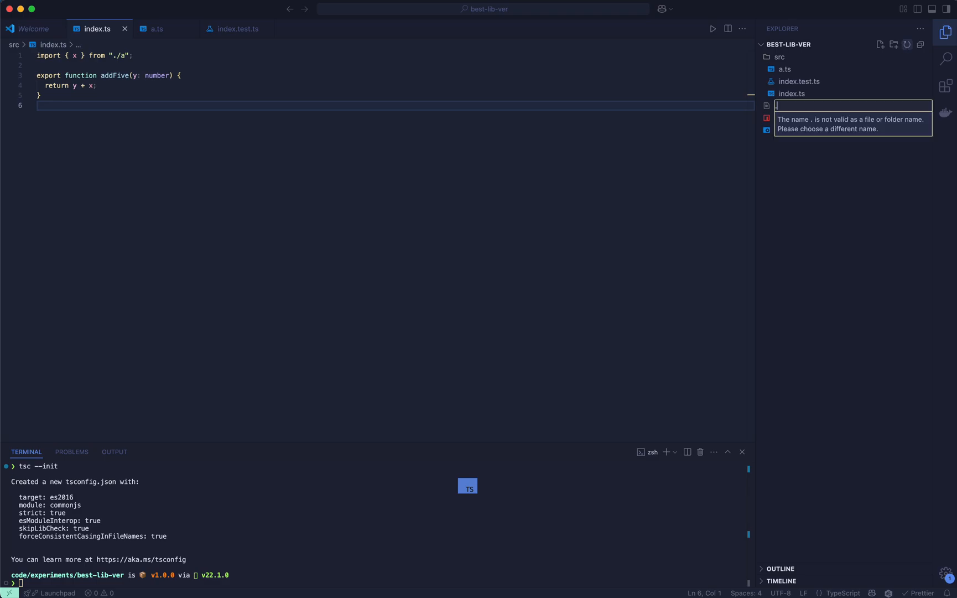
text(.gitig)
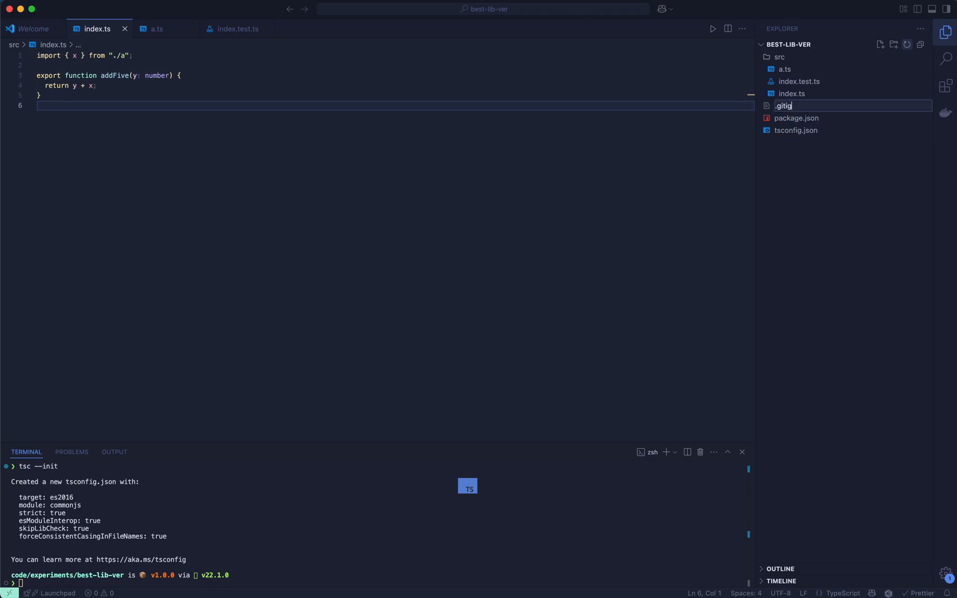
key(Enter)
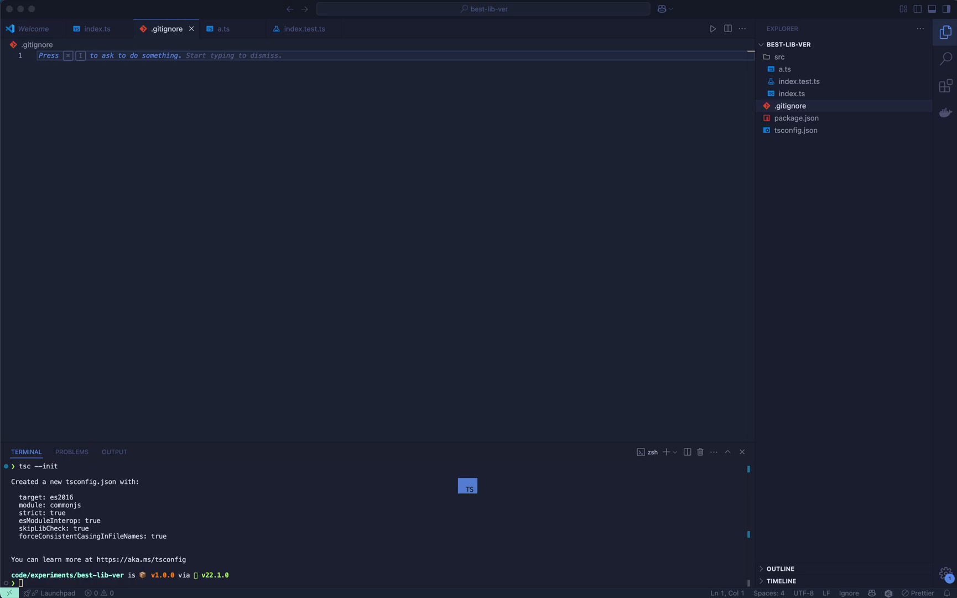
text(node_modules)
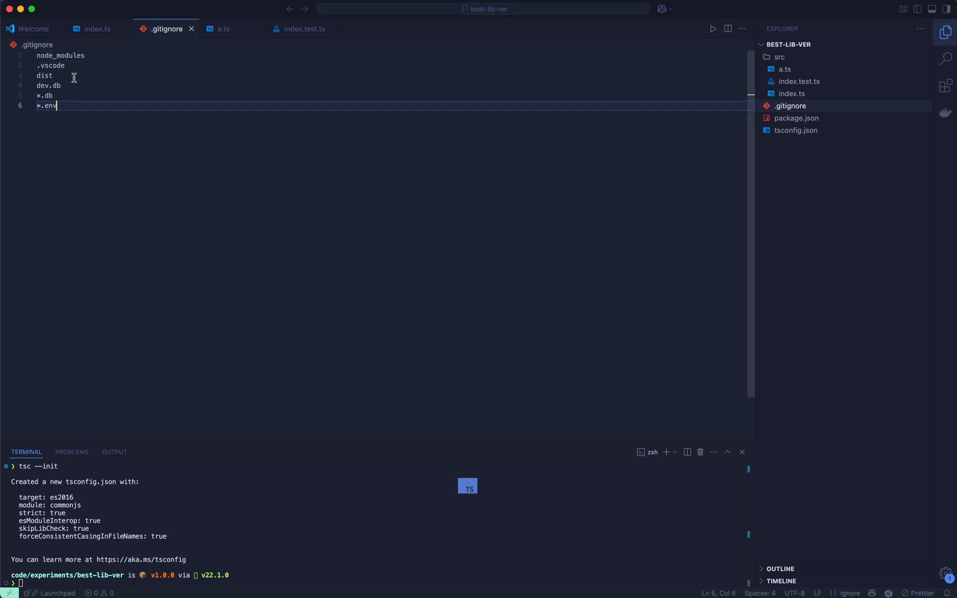
double_click(44, 96)
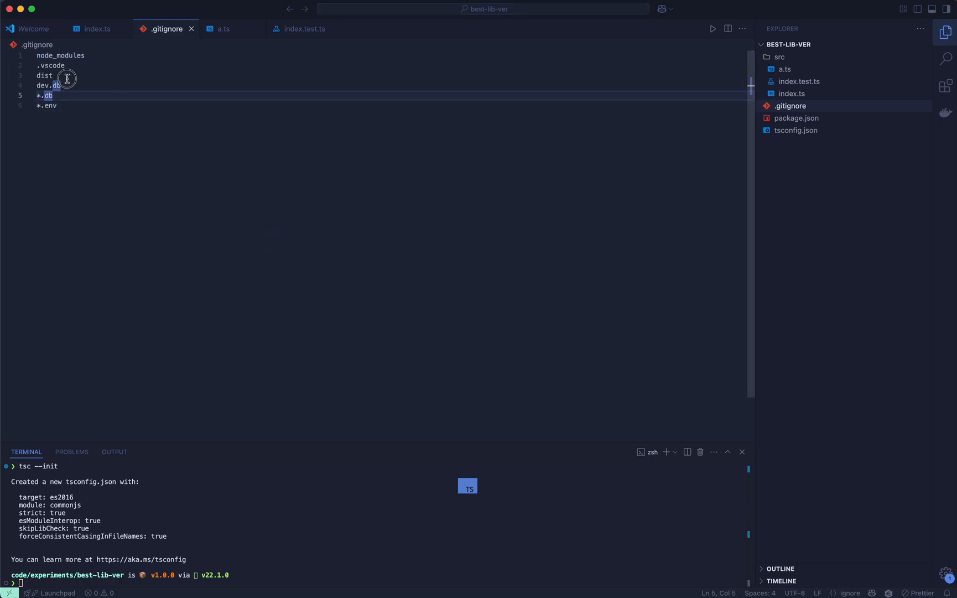
double_click(41, 76)
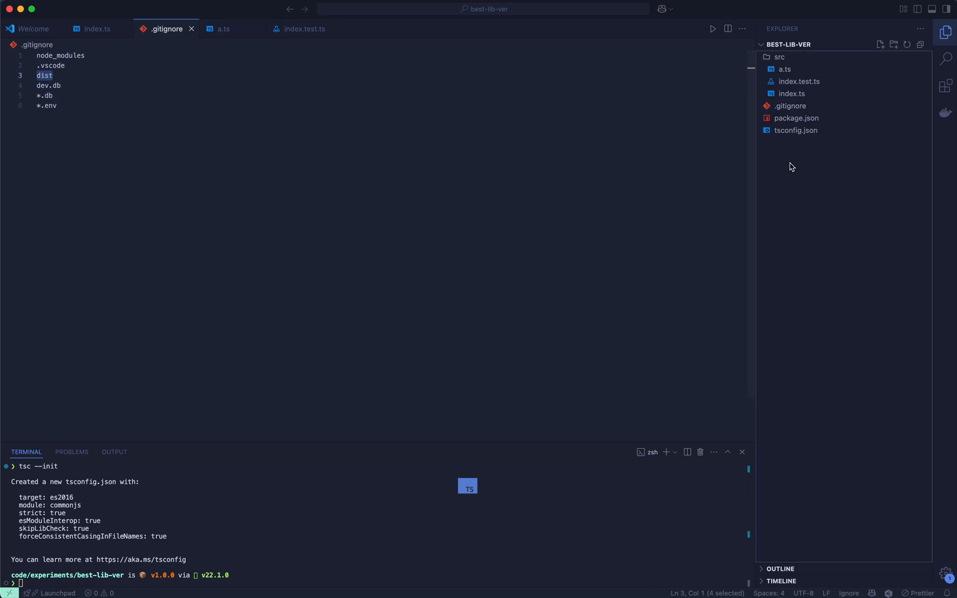
mouse_move(789, 132)
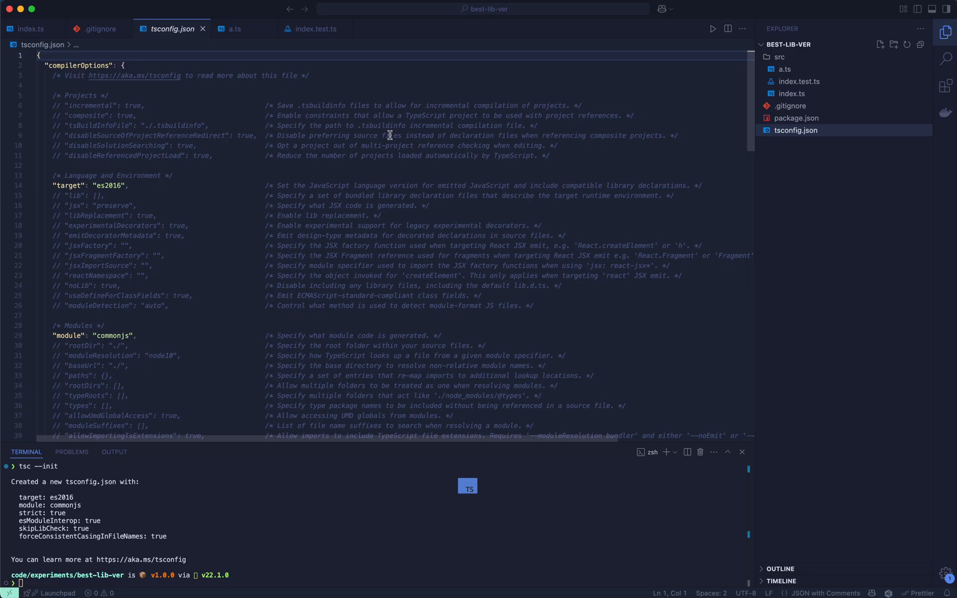
mouse_move(154, 188)
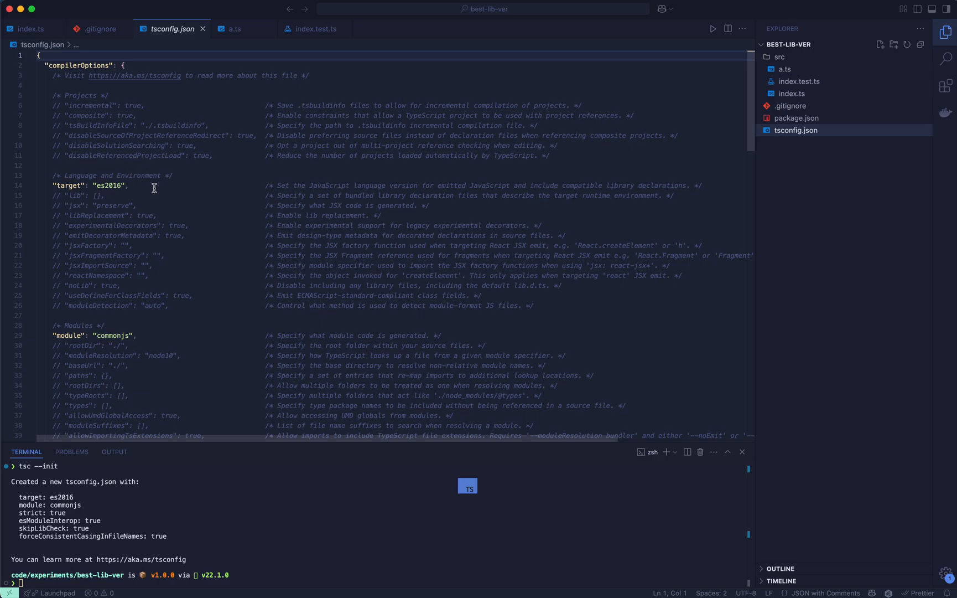
mouse_move(150, 191)
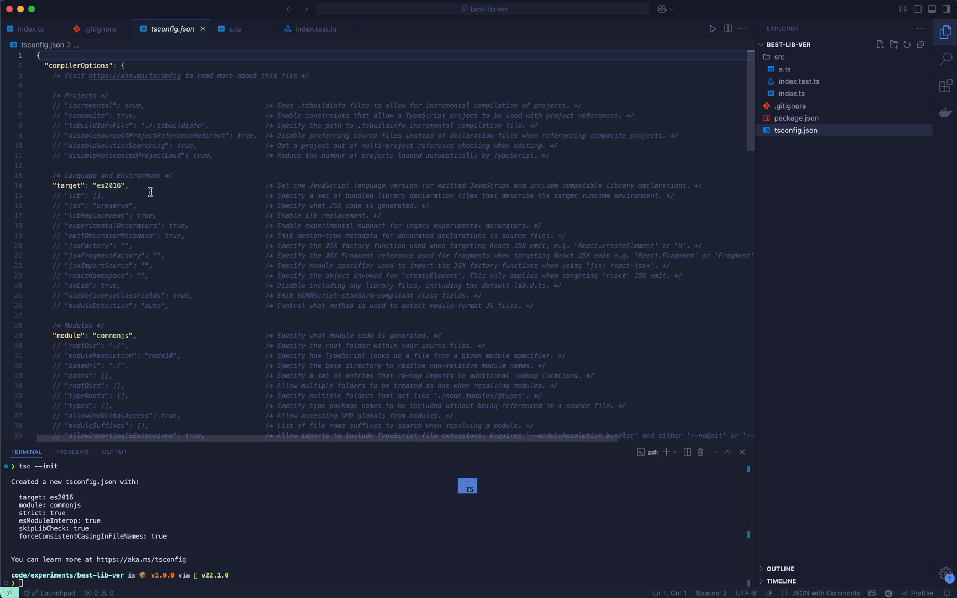
Set tsconfig target to es2020 with ESNext modules and save.
double_click(109, 184)
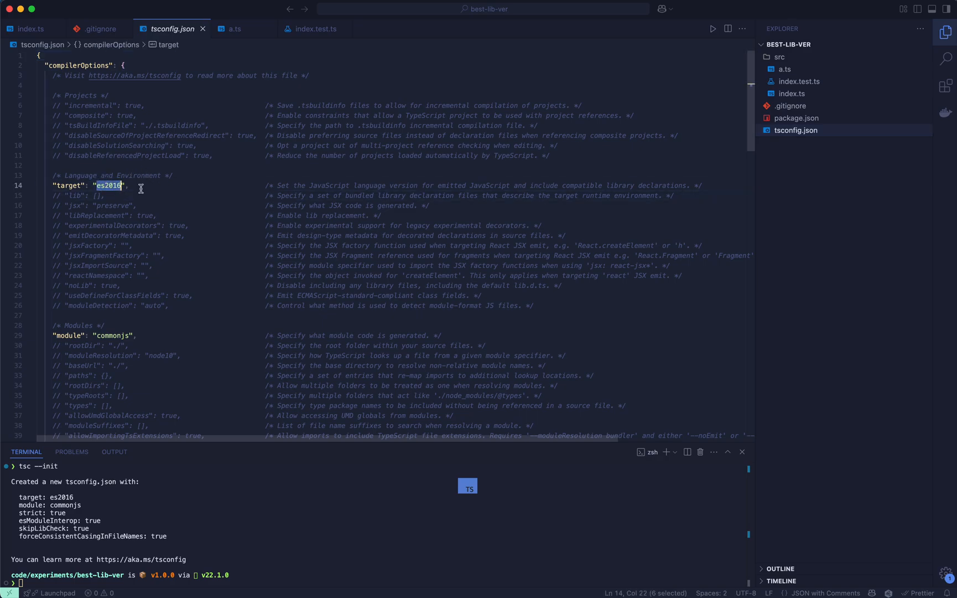
text(es2020)
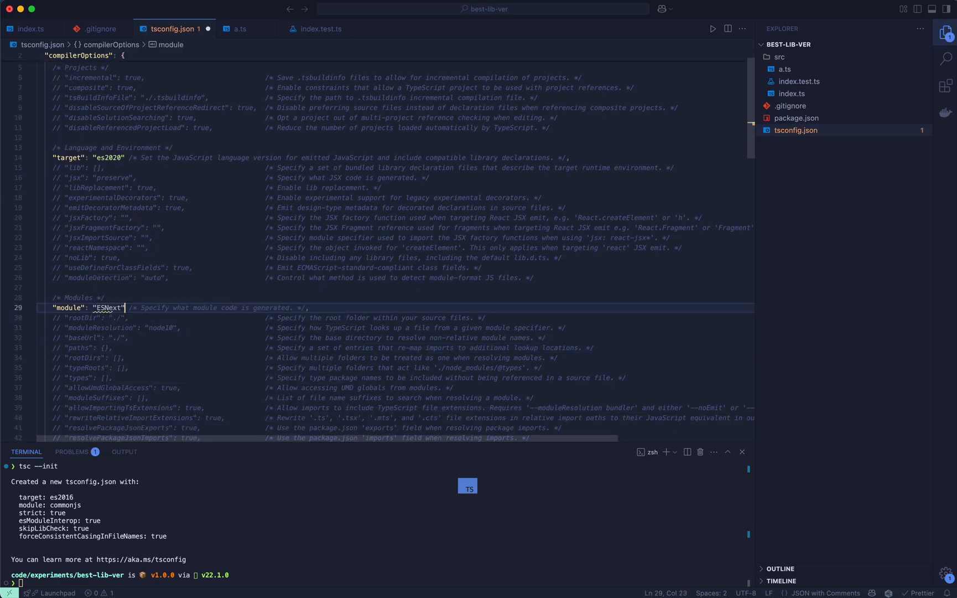
key(Cmd+s)
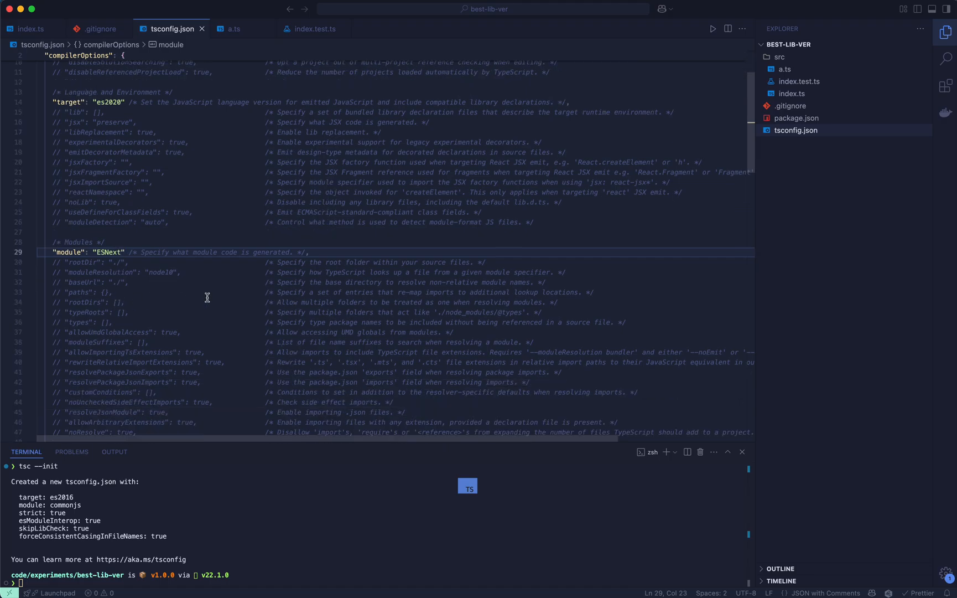
Enable declaration output and set outDir to ./dist.
scroll(down, 3)
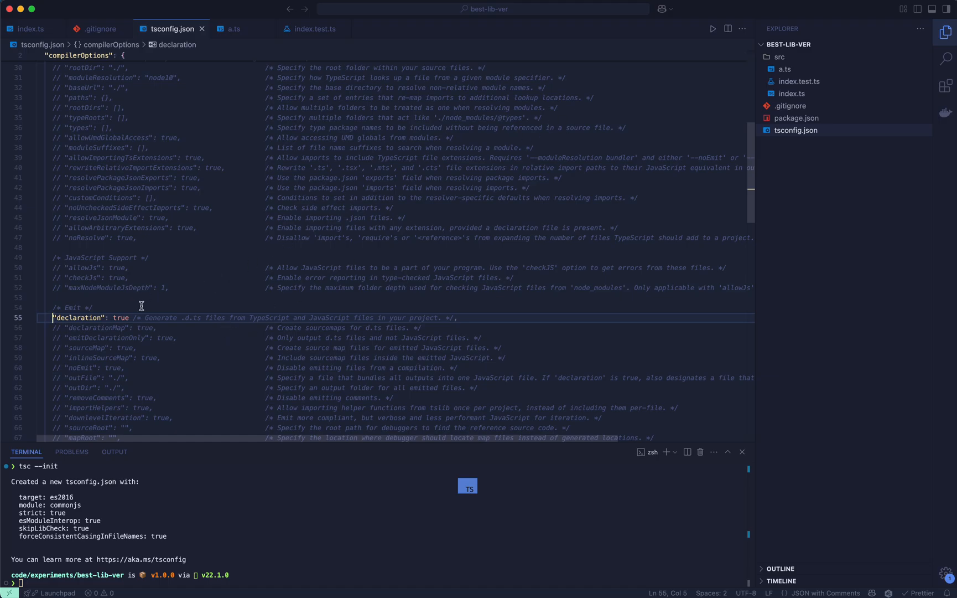
mouse_move(185, 309)
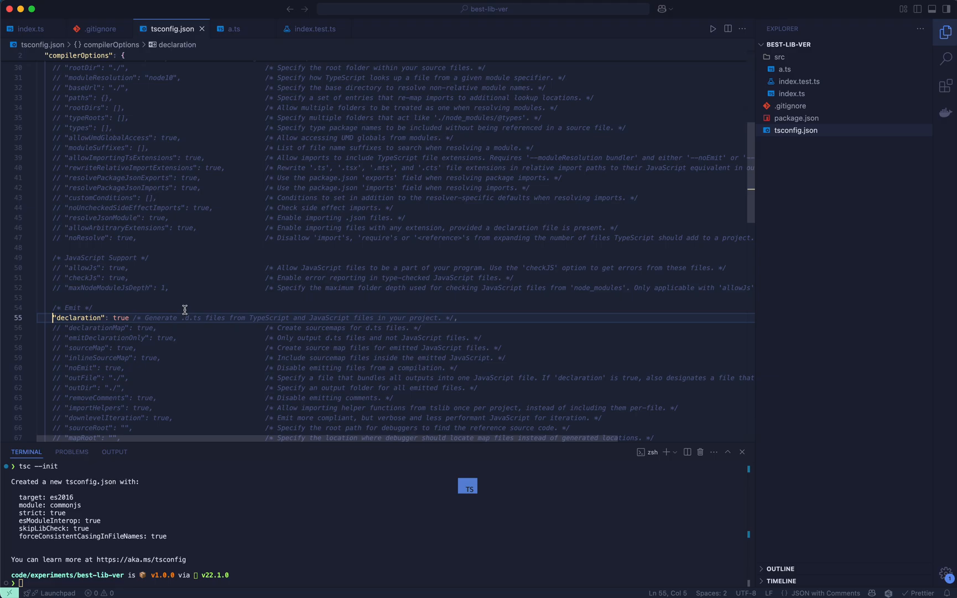
scroll(down, 3)
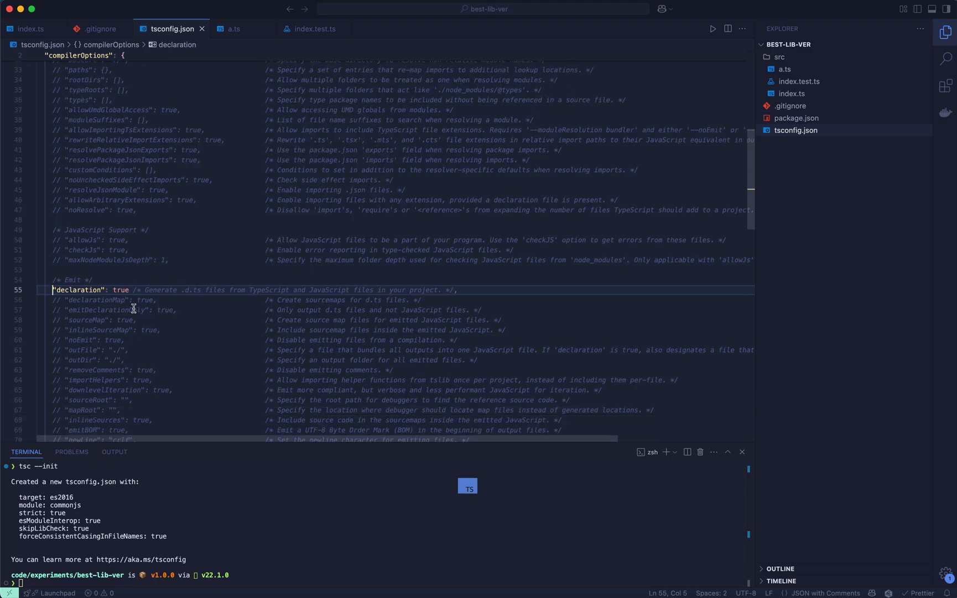
mouse_move(128, 306)
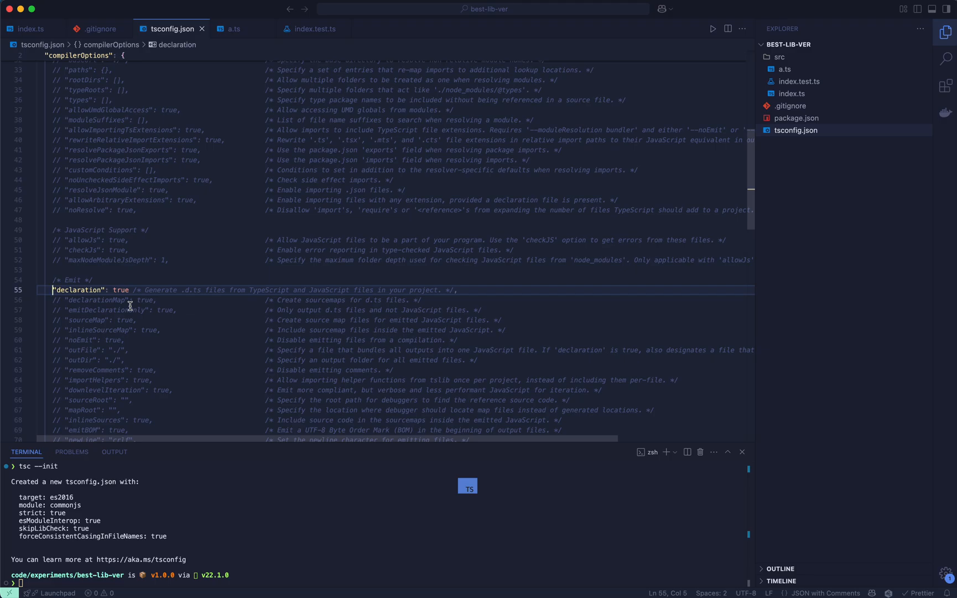
scroll(down, 3)
text(outDir)
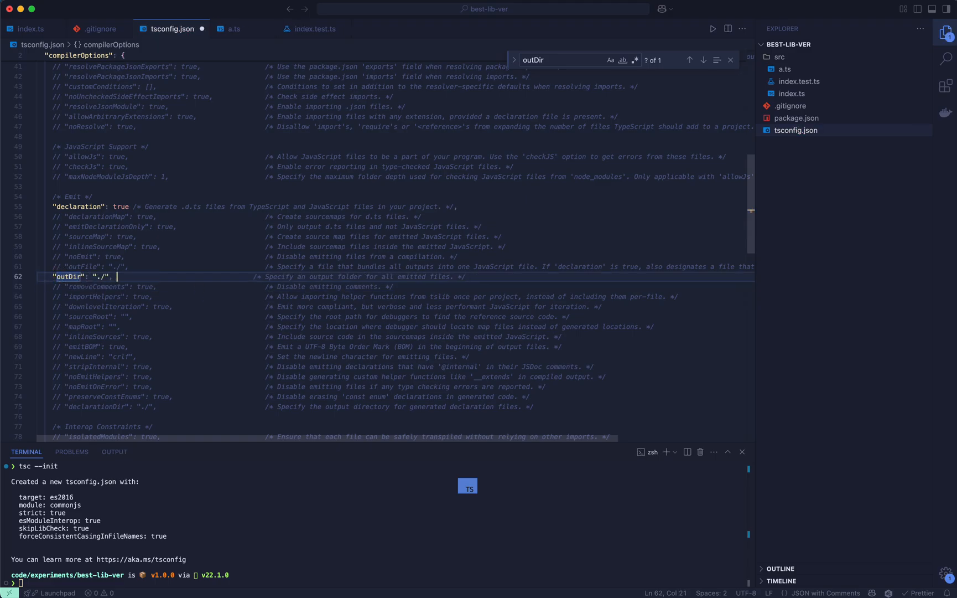
text(dist)
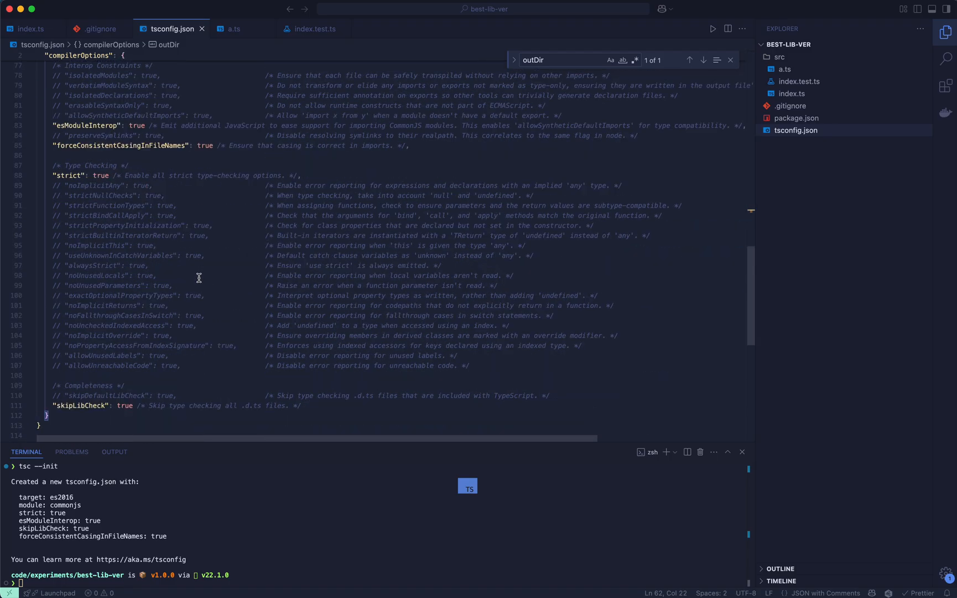
mouse_move(750, 165)
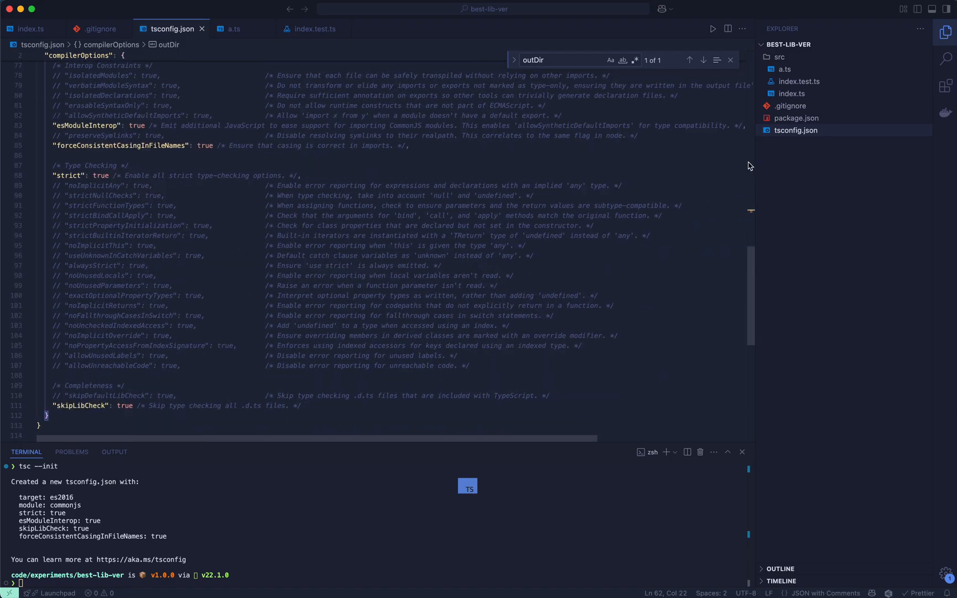
mouse_move(798, 121)
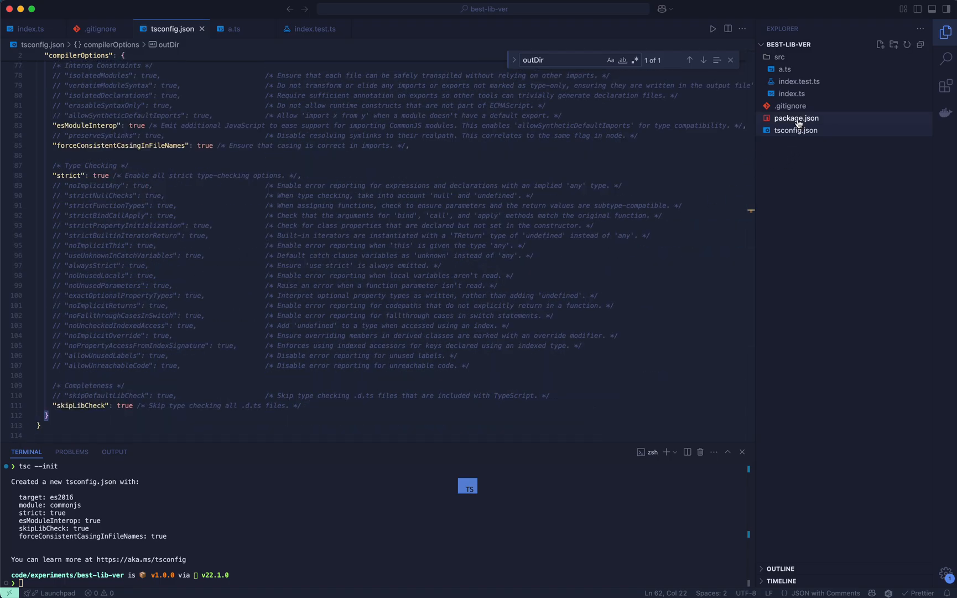
Add "files": ["./dist"] to package.json after the main field.
click(798, 117)
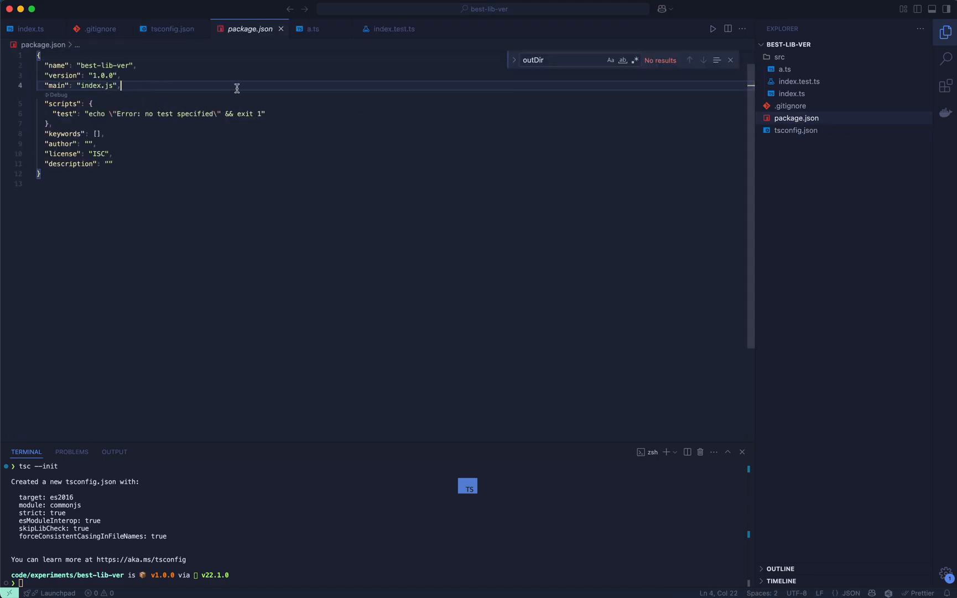
text("files": [)
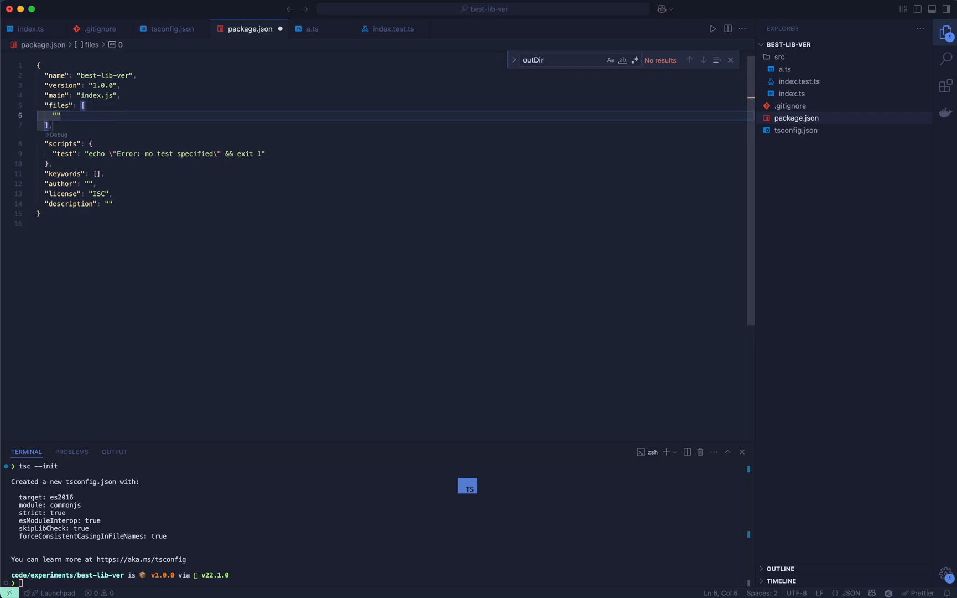
text(.di)
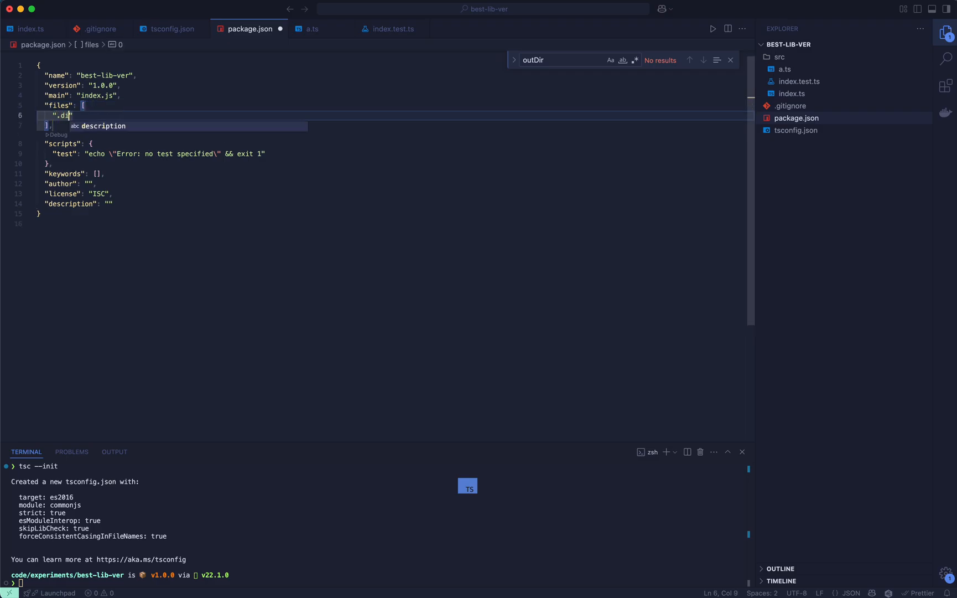
text(/dist)
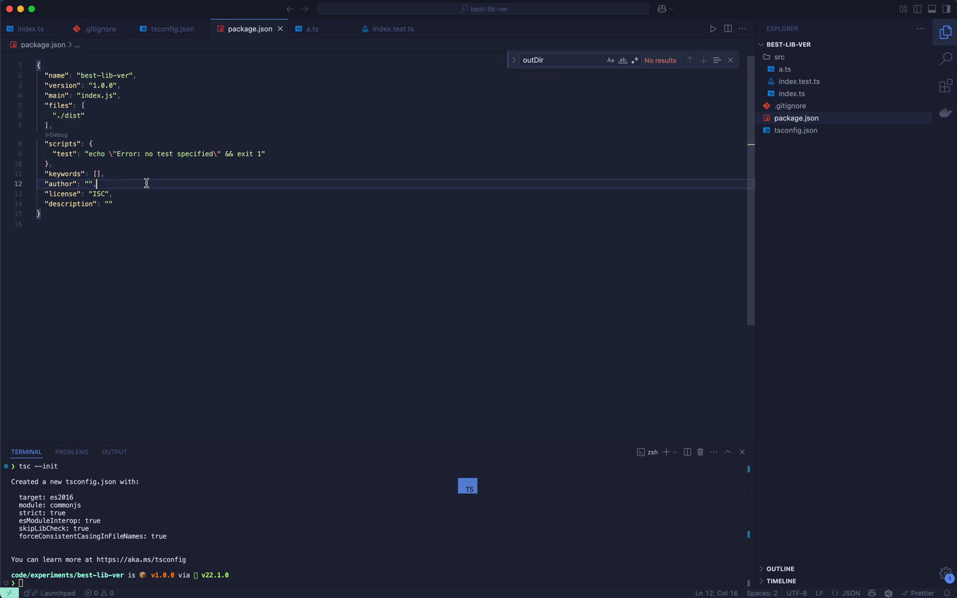
mouse_move(273, 130)
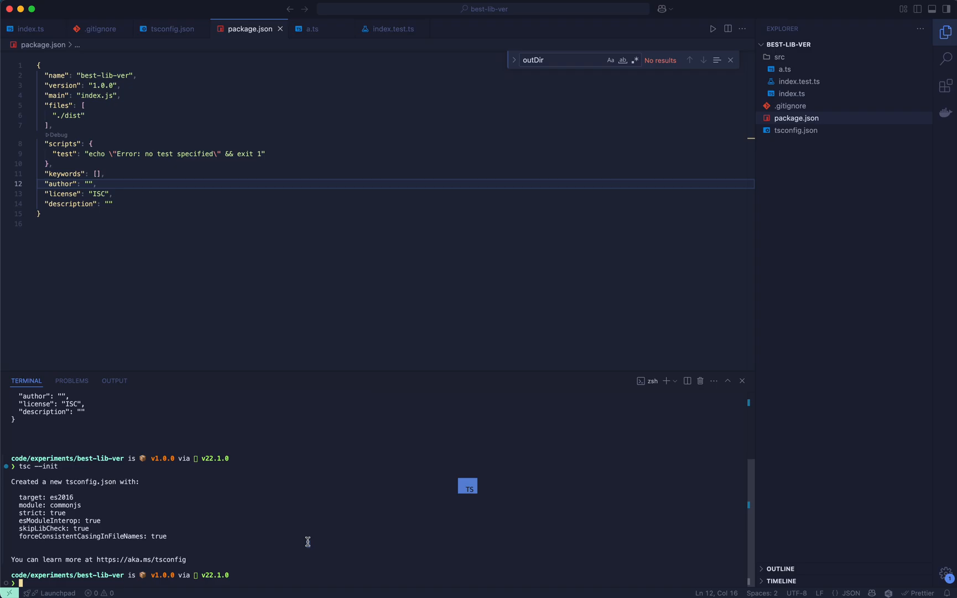
Install typescript, rimraf and tsc-alias as dev dependencies with pnpm i -D.
text(pnpm i -D typescript)
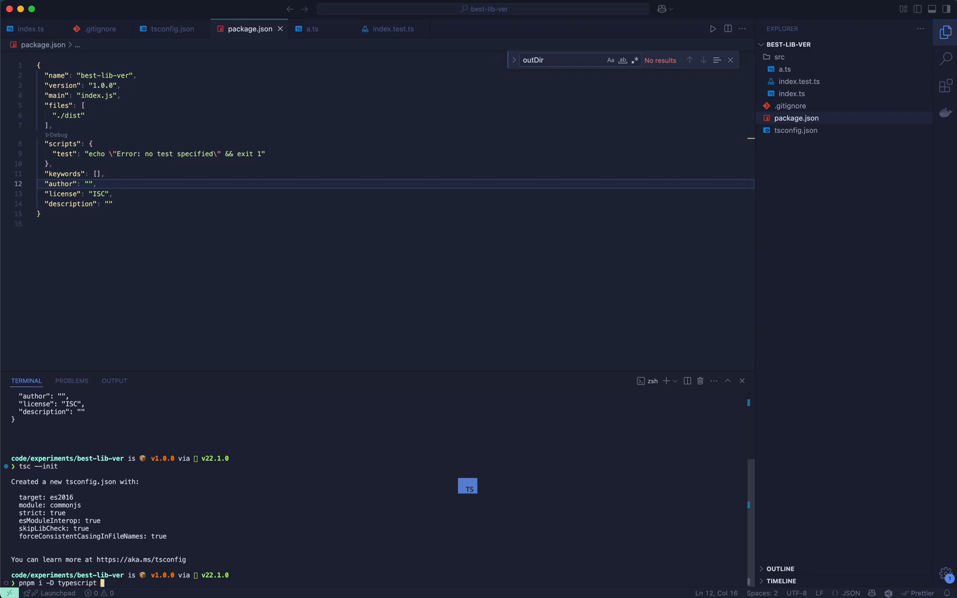
text(ri)
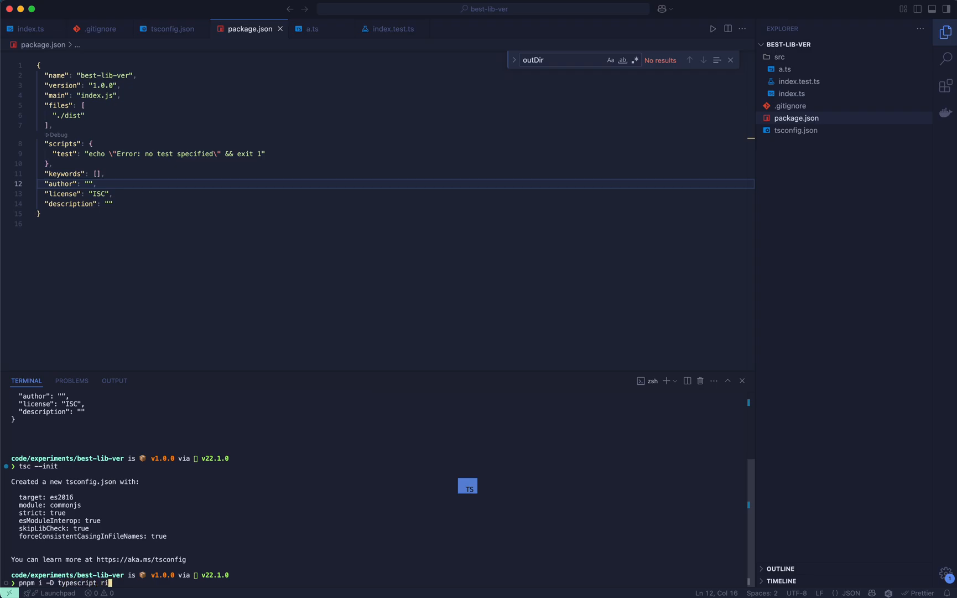
text(mraf)
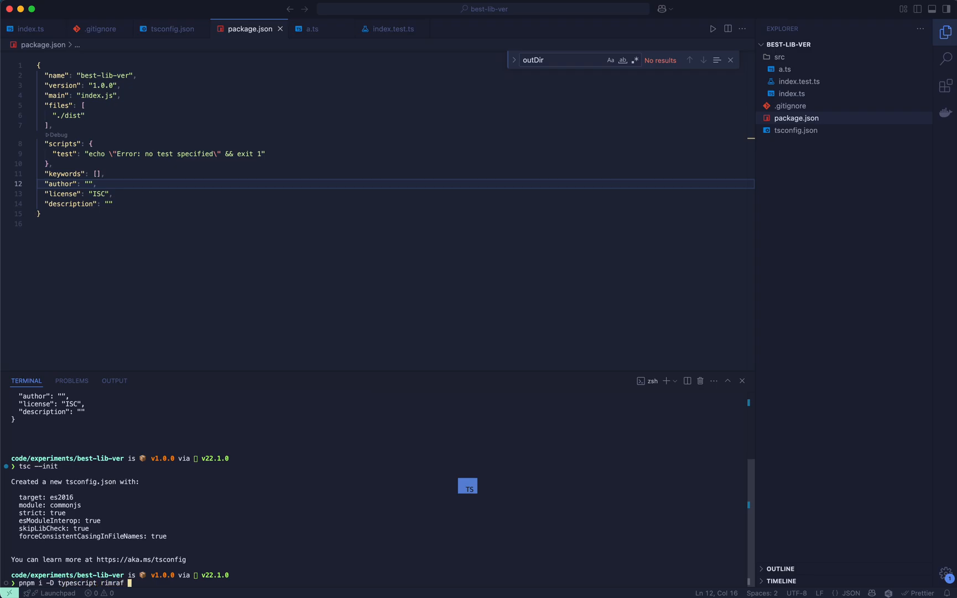
text(tsc-alias)
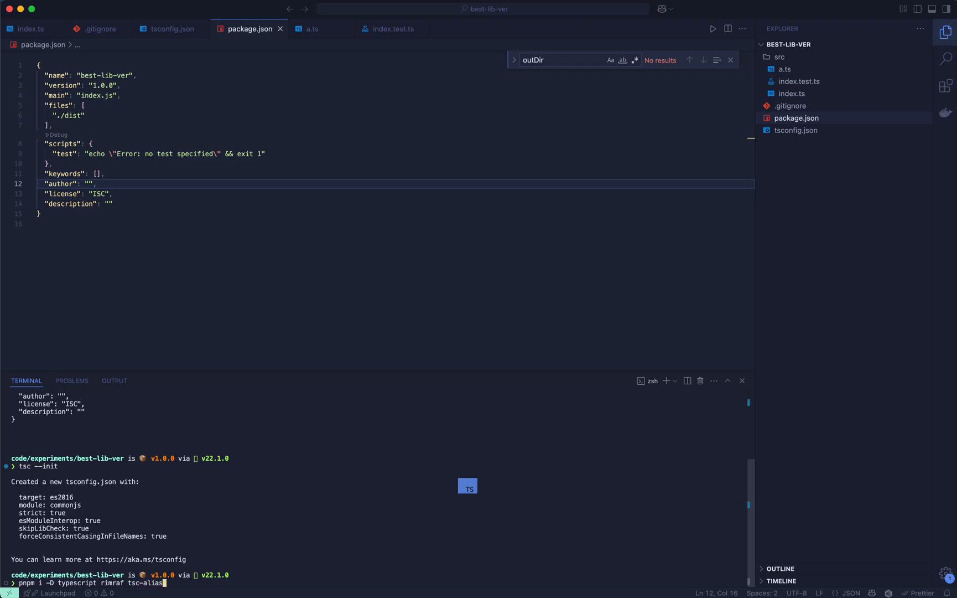
key(Enter)
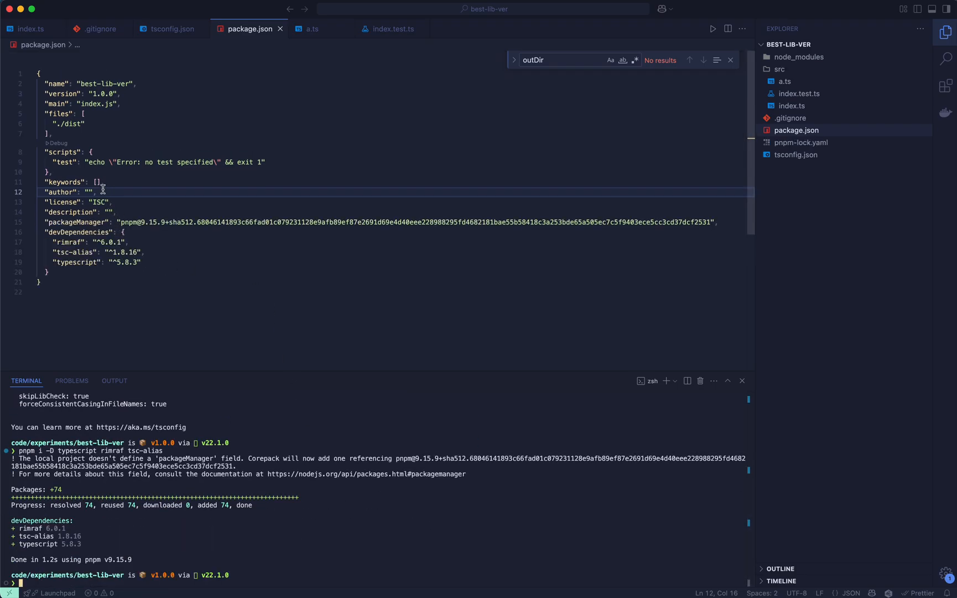
Add a clean script running rimraf ./dist to package.json.
key(Enter)
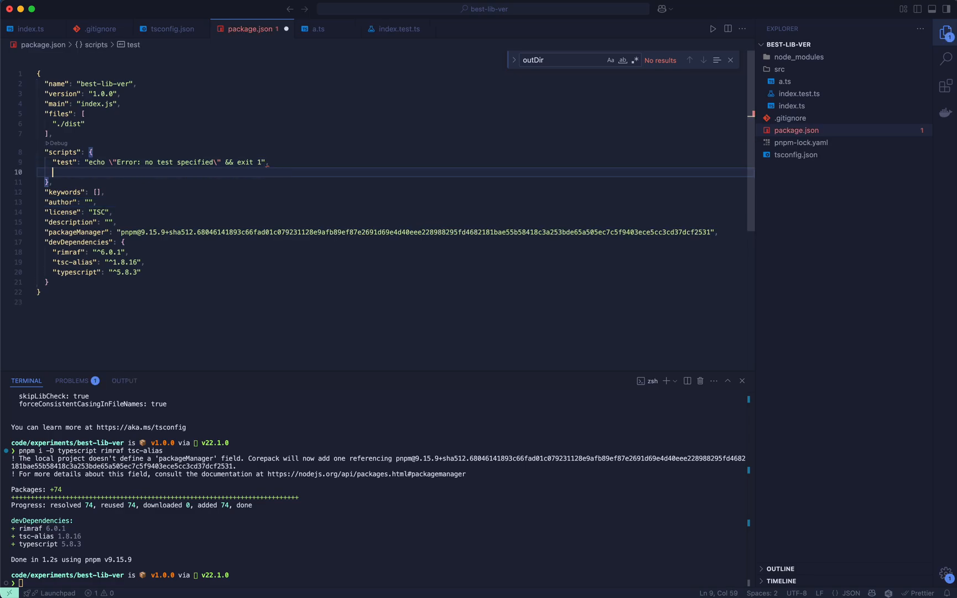
text("clea")
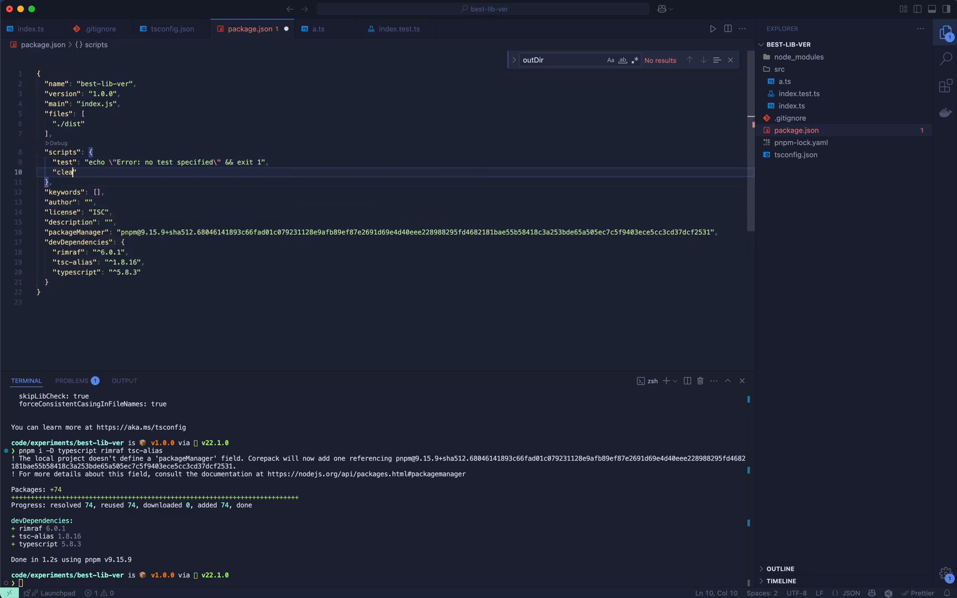
text(n":)
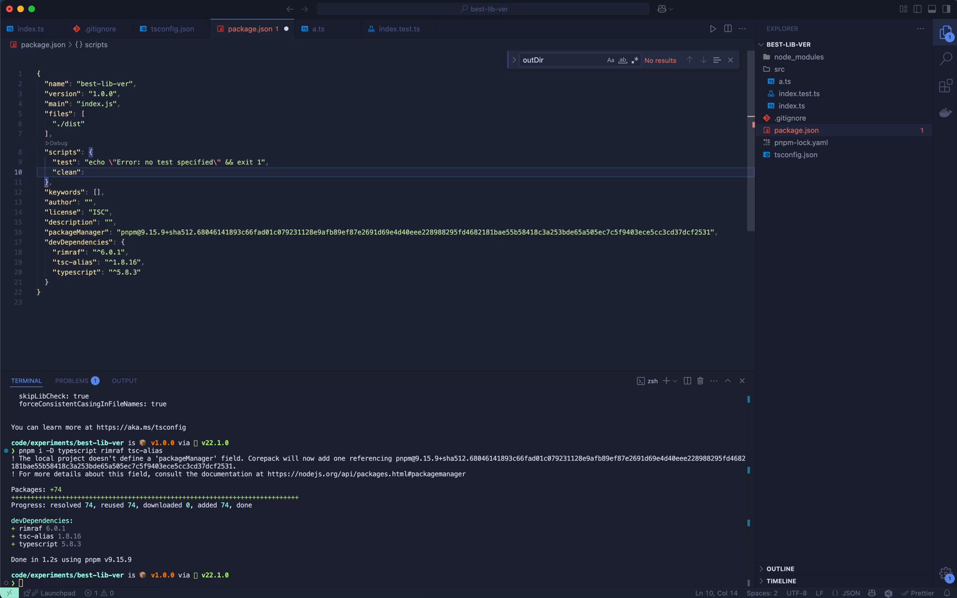
text(rimraf ./)
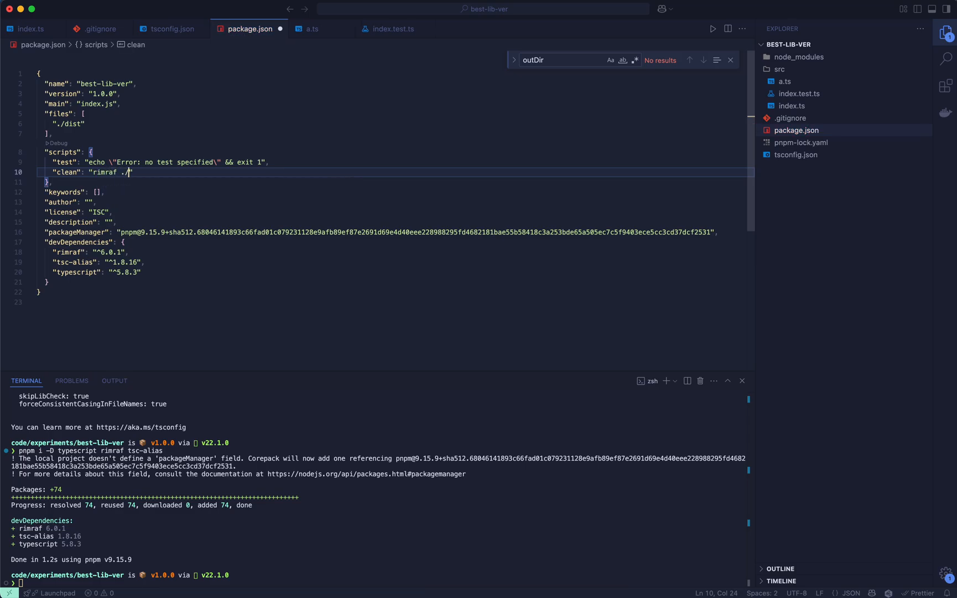
text(dist)
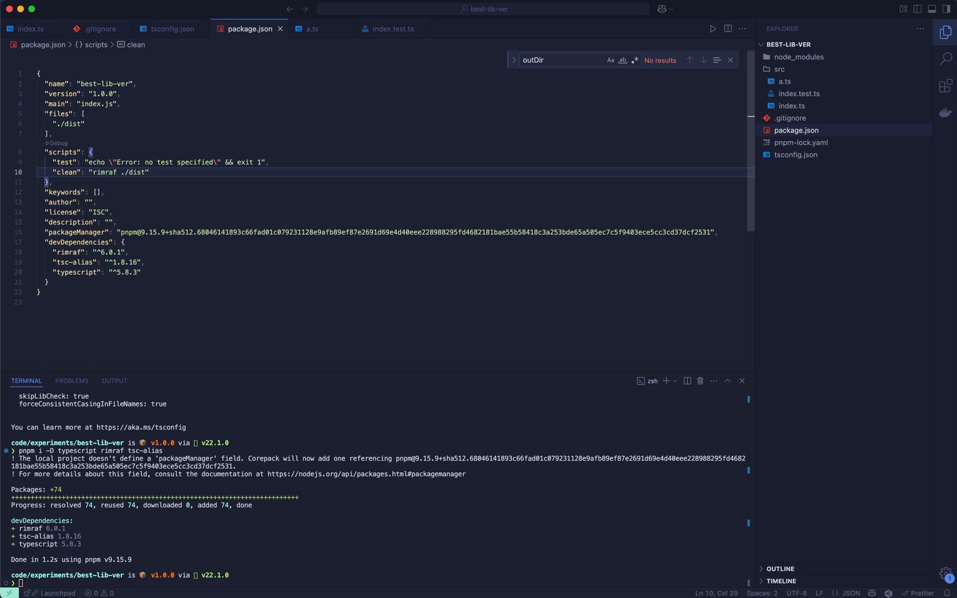
Add a build script running npm run clean && tsc.
text("d")
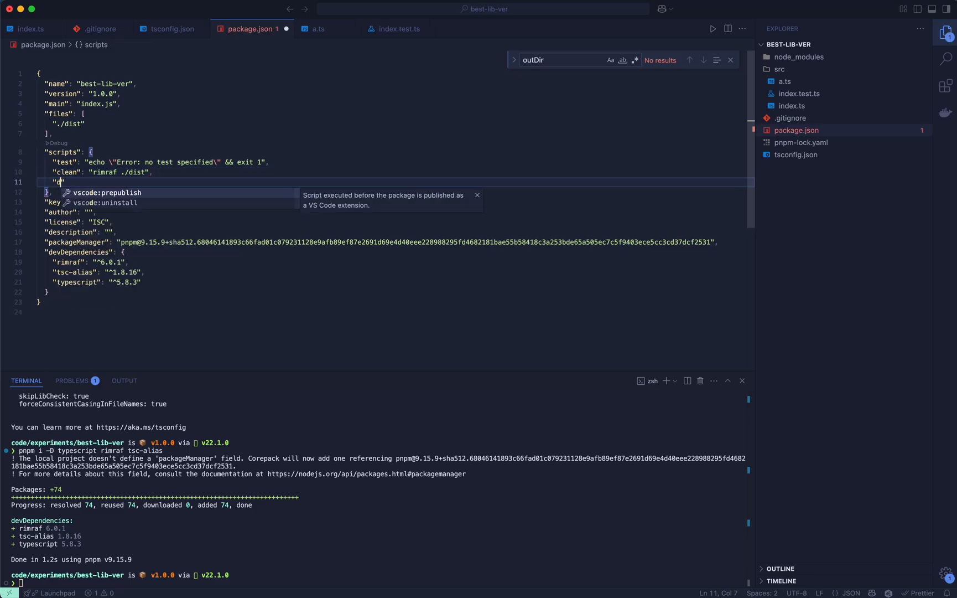
text(build)
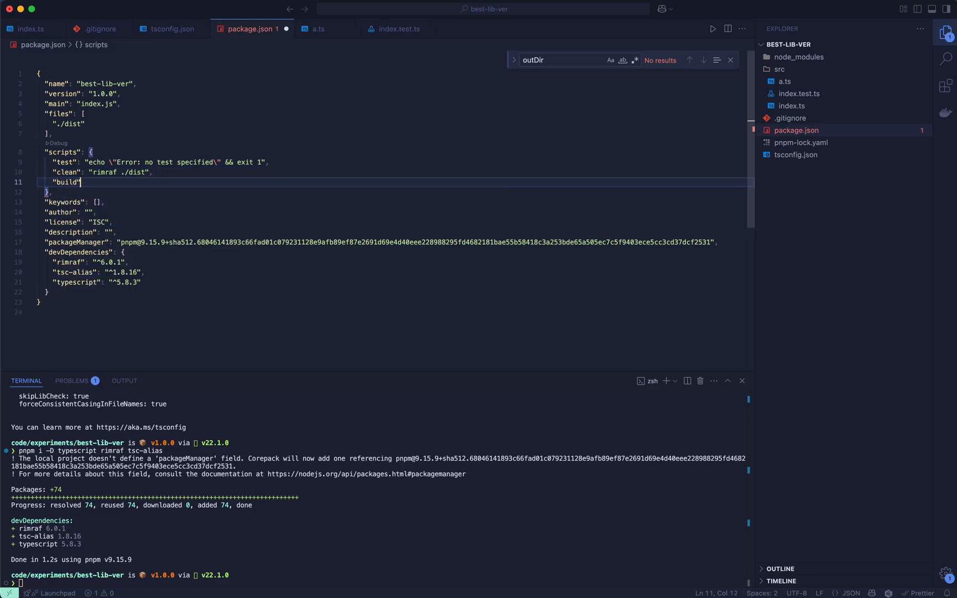
text(: "")
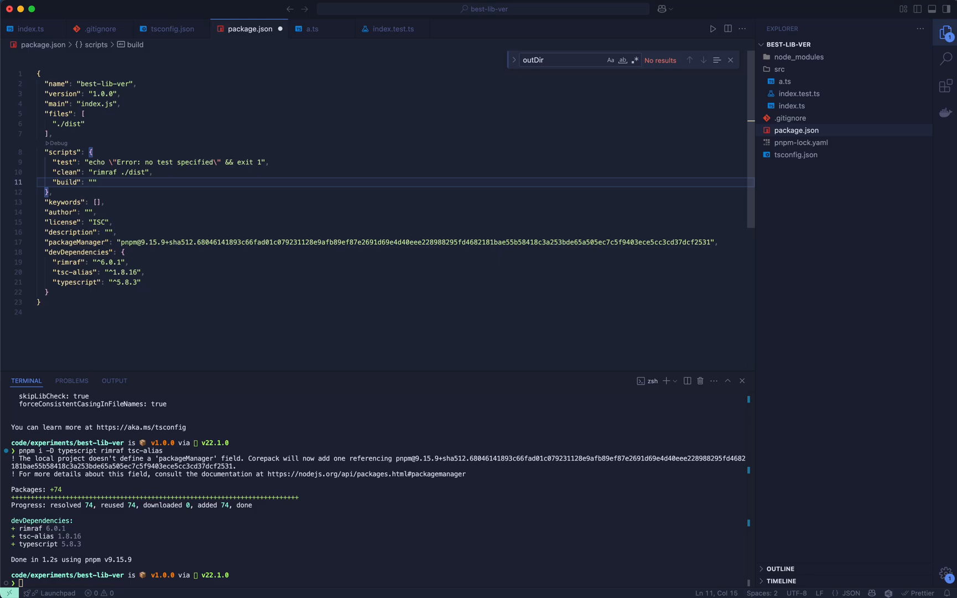
text(npm run)
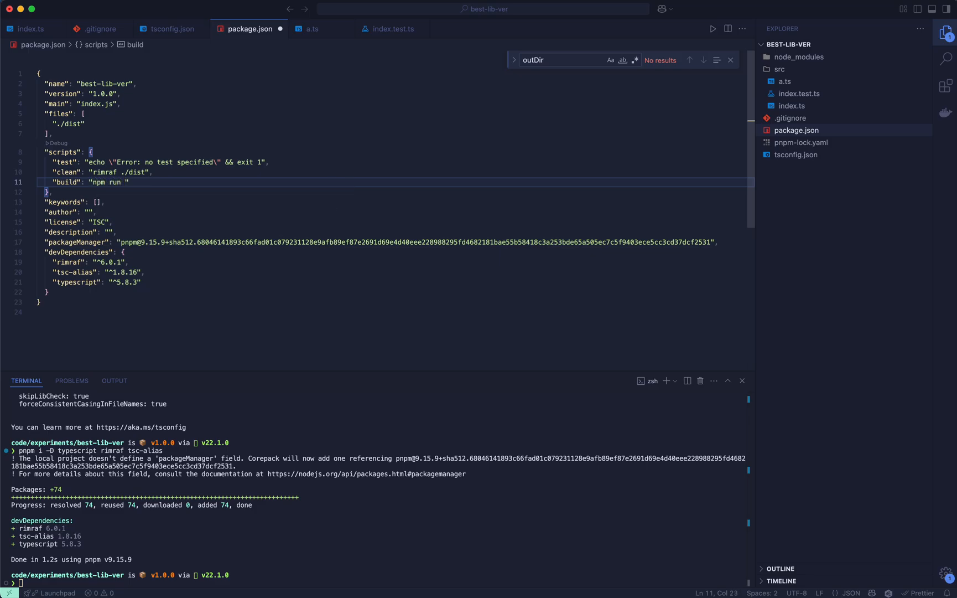
text(clean && &)
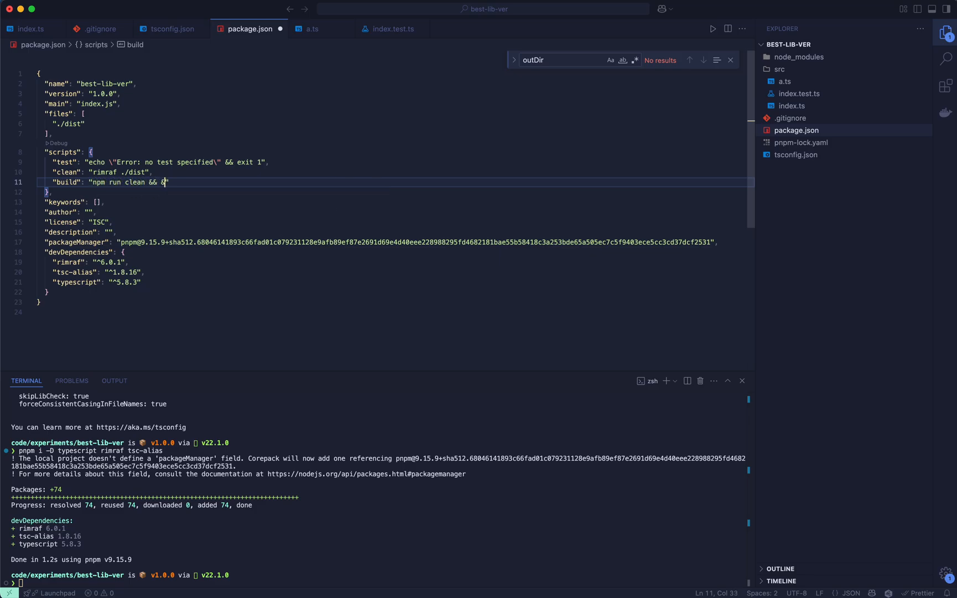
text(t)
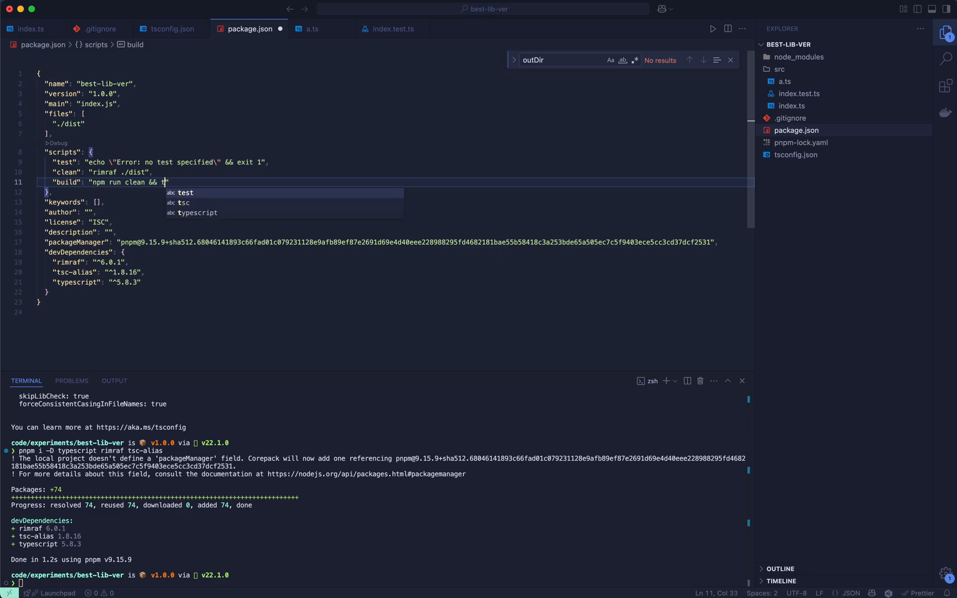
text(sc)
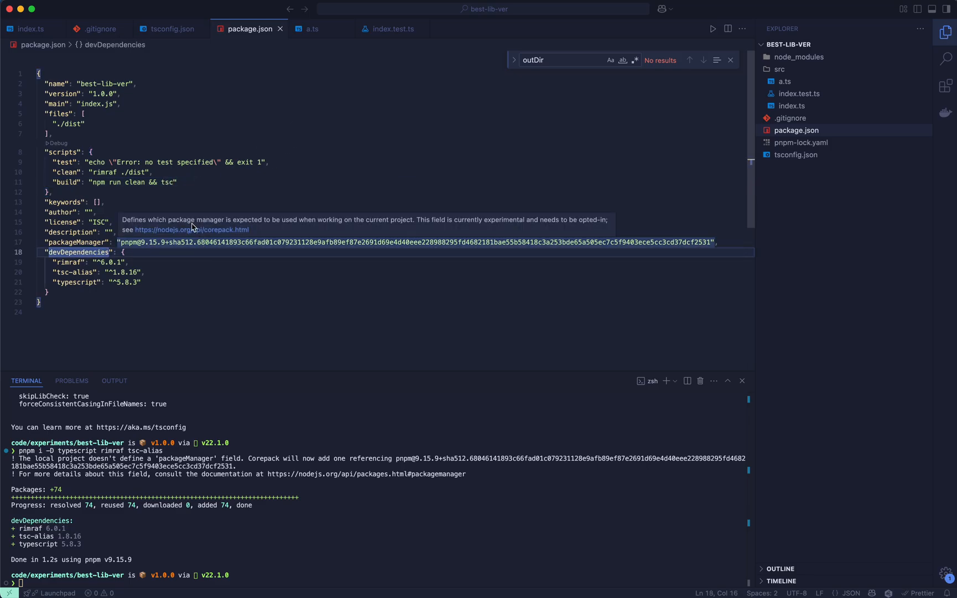
mouse_move(116, 188)
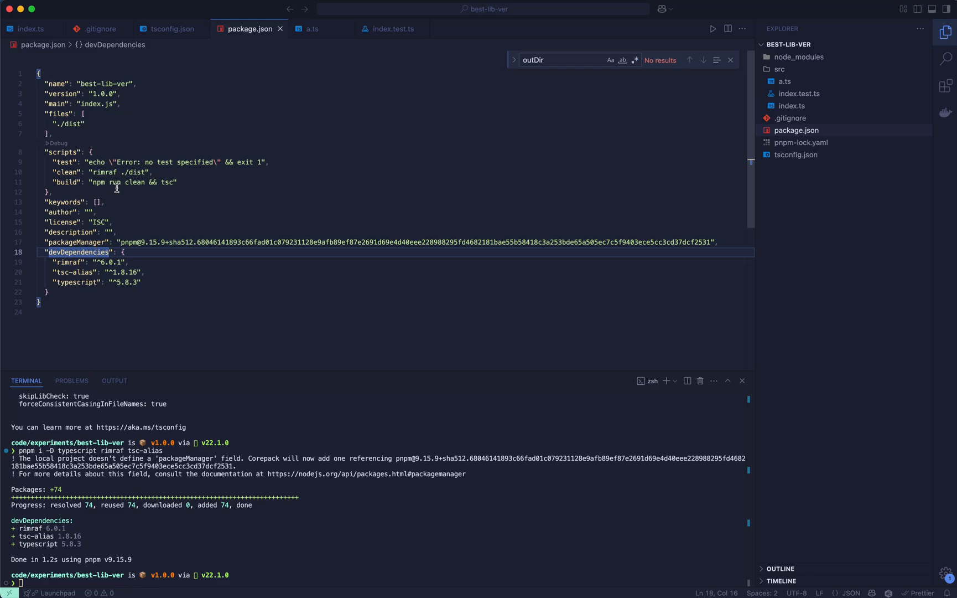
mouse_move(144, 215)
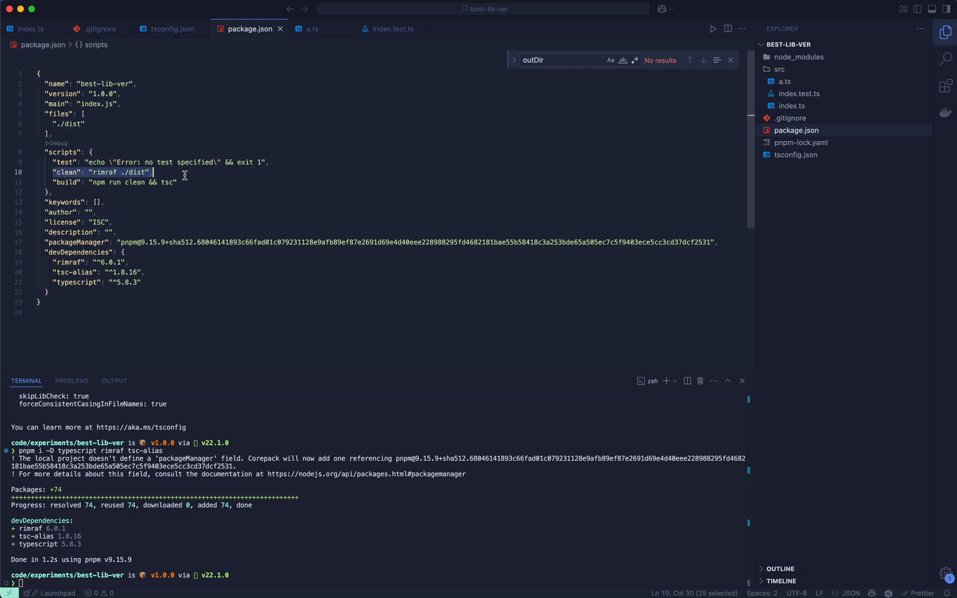
mouse_move(205, 190)
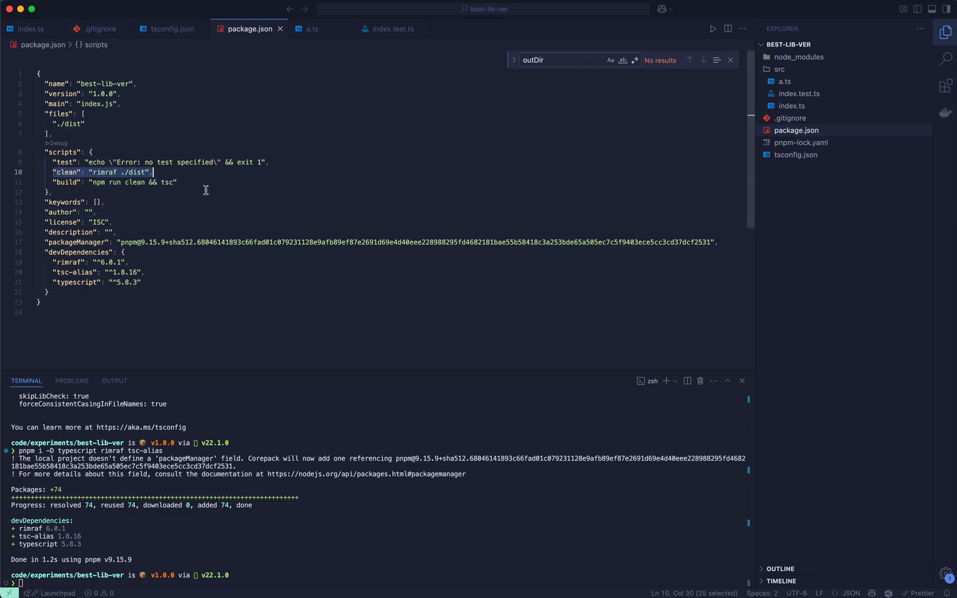
mouse_move(373, 547)
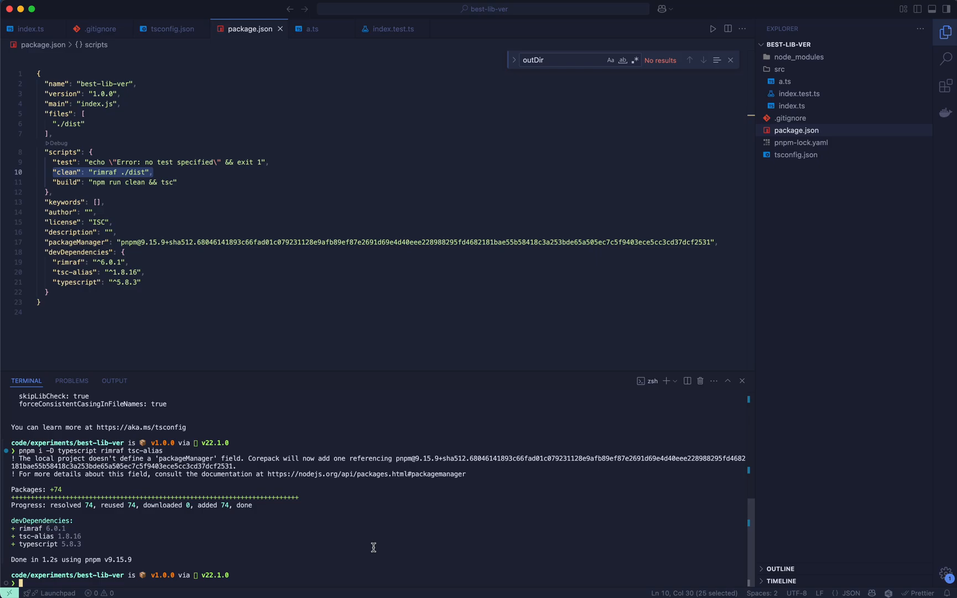
Run pnpm run build so the compiled dist folder appears at the root.
text(pnpm run build)
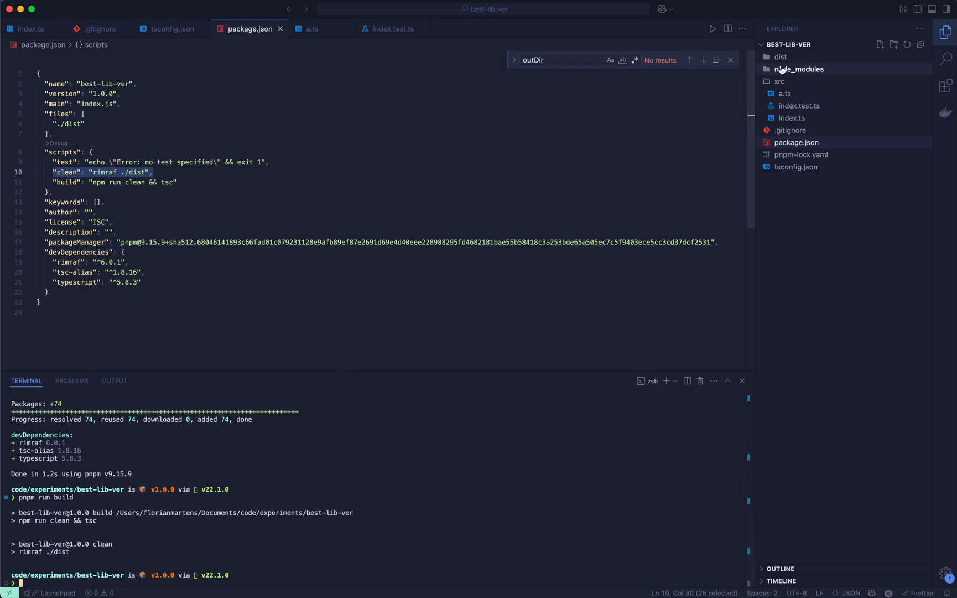
Expand dist and view index.js, index.d.ts, index.test.d.ts and index.test.js in turn.
click(780, 56)
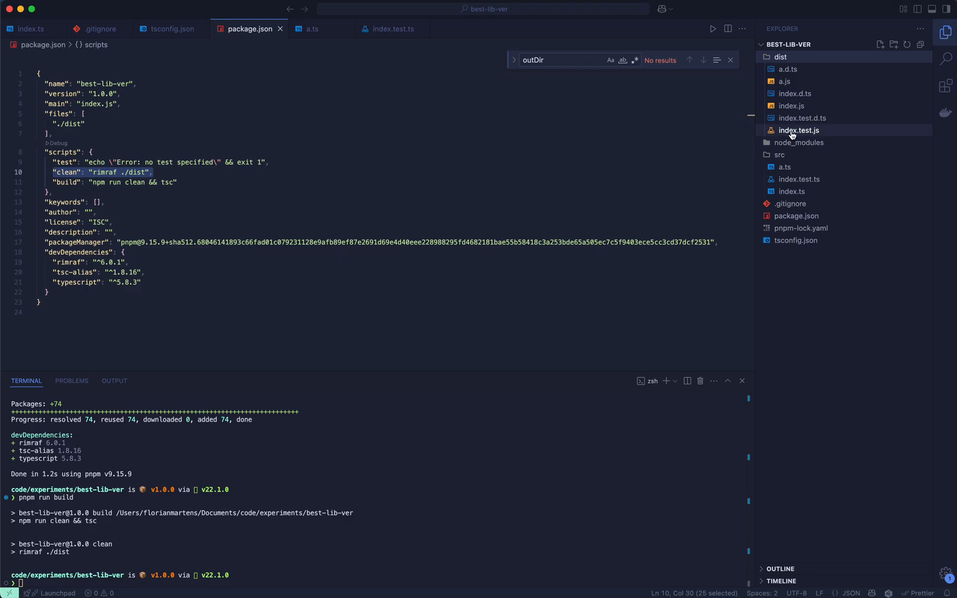
mouse_move(793, 133)
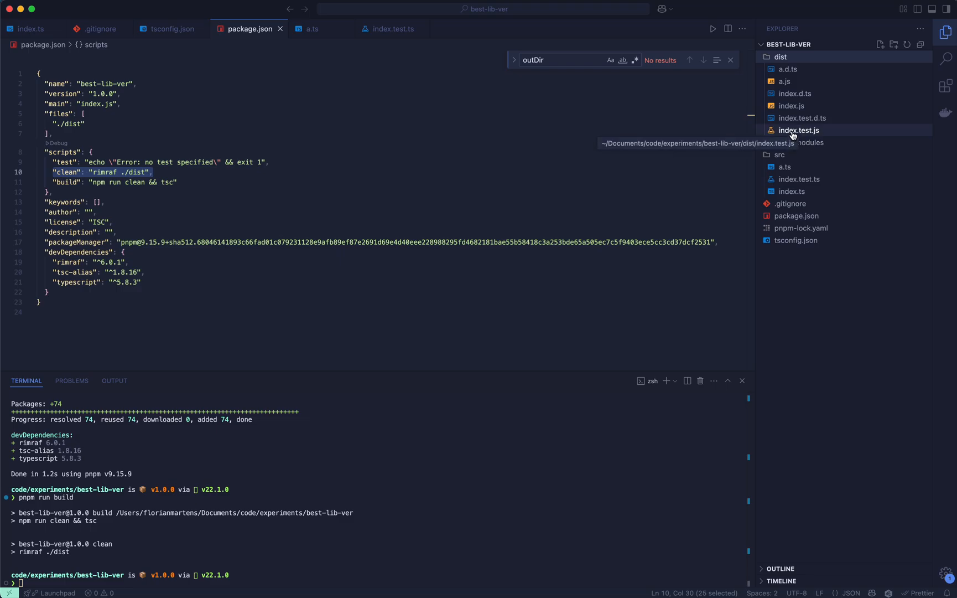
click(792, 106)
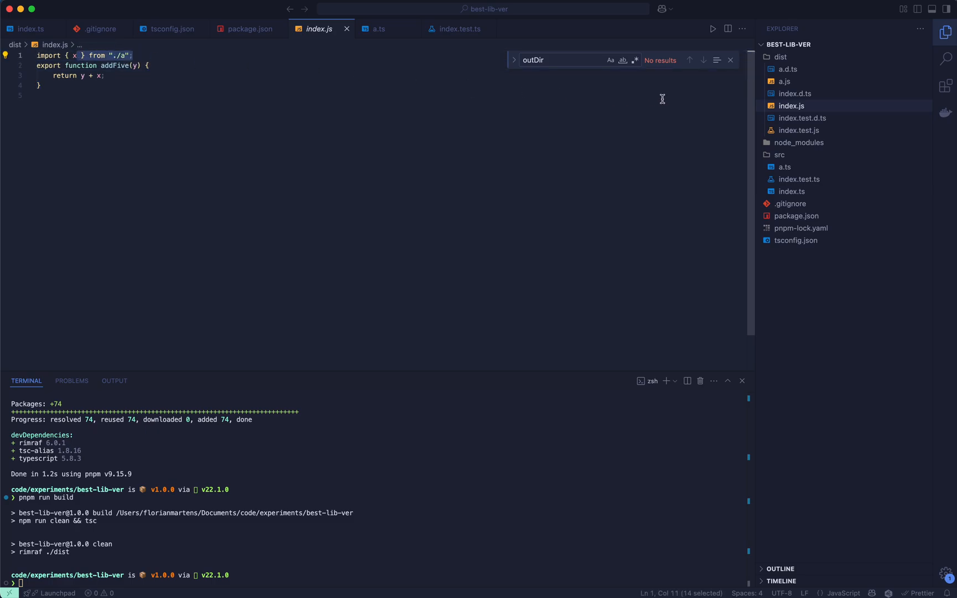
click(795, 93)
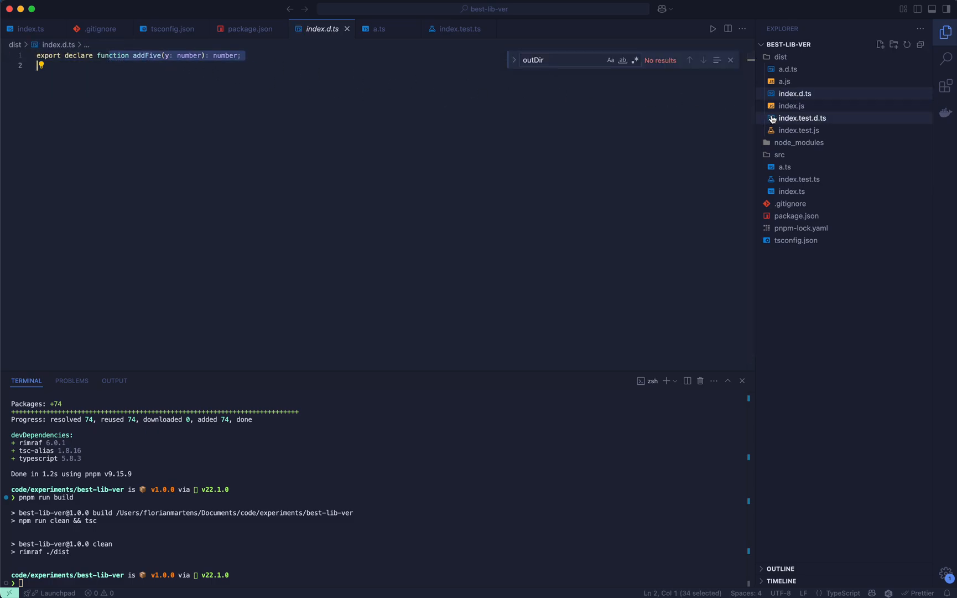
mouse_move(772, 130)
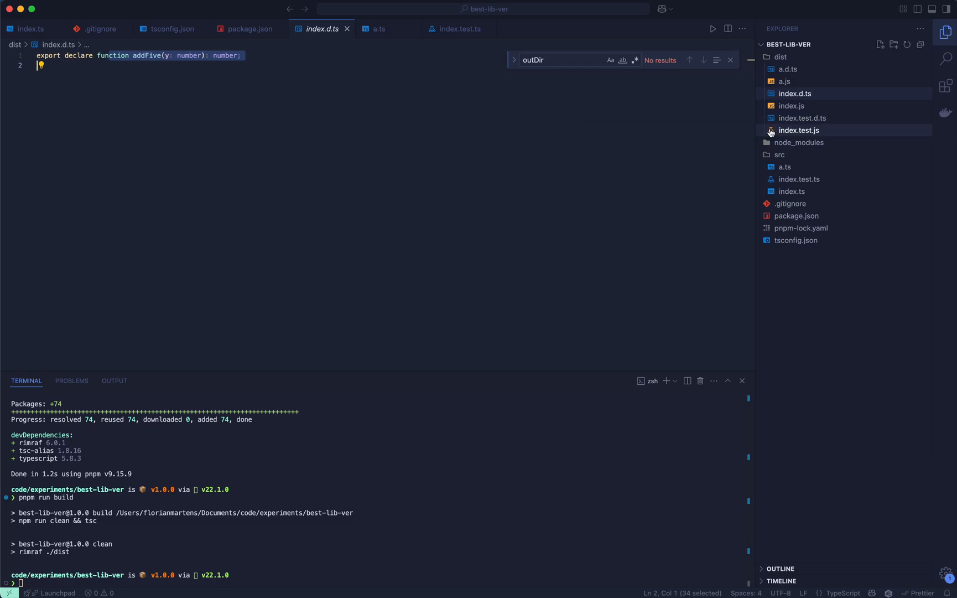
mouse_move(811, 132)
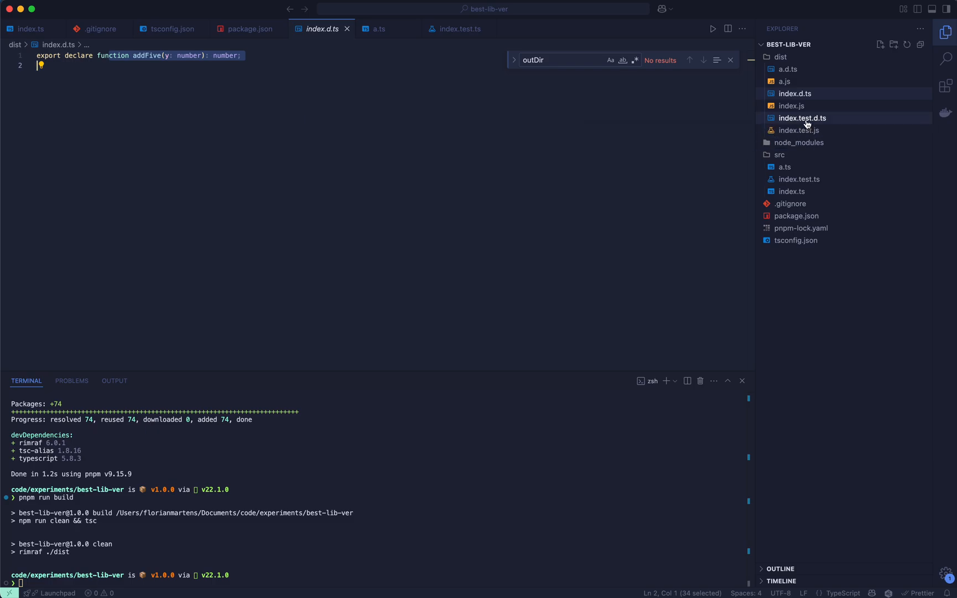
mouse_move(808, 124)
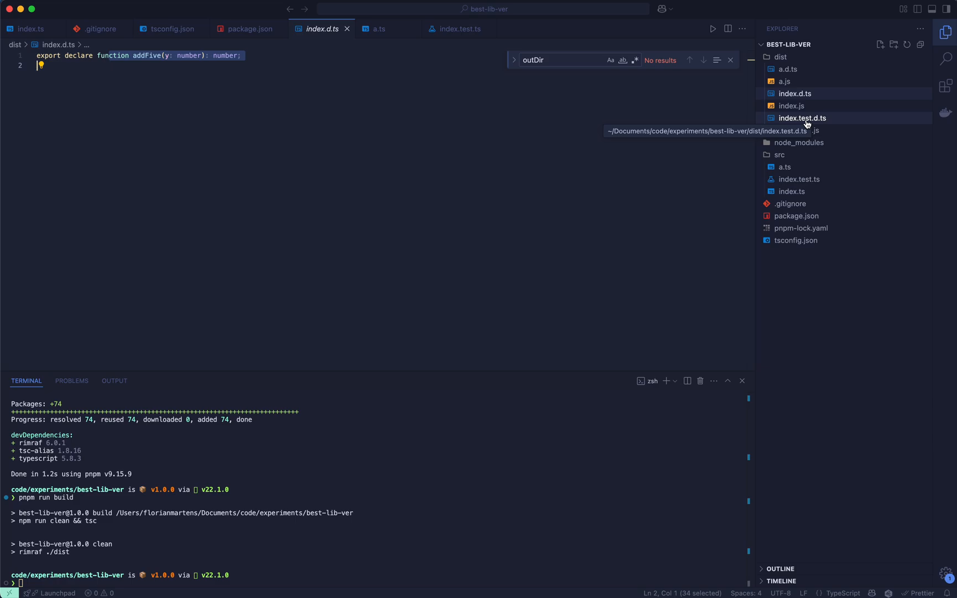
click(802, 118)
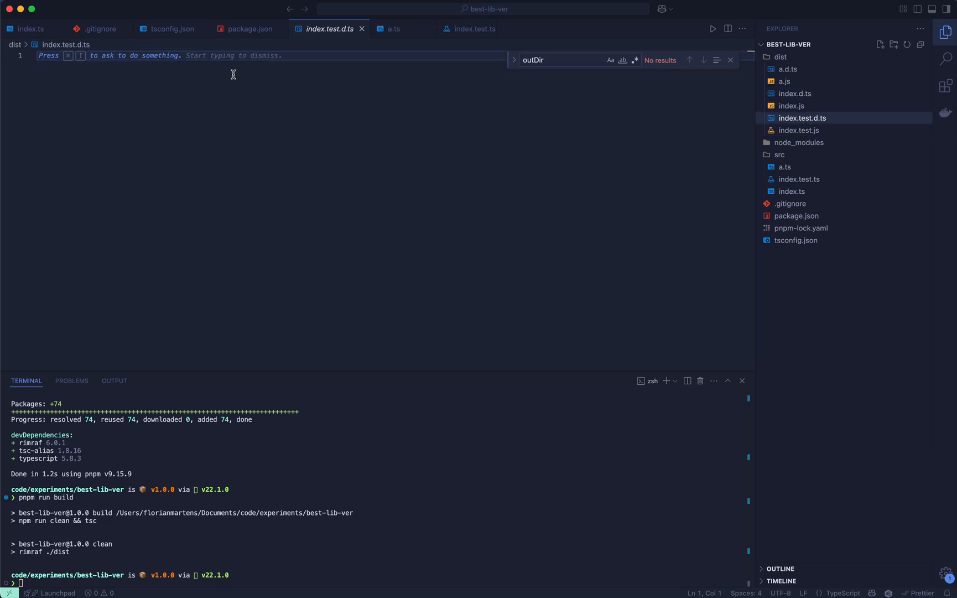
click(799, 130)
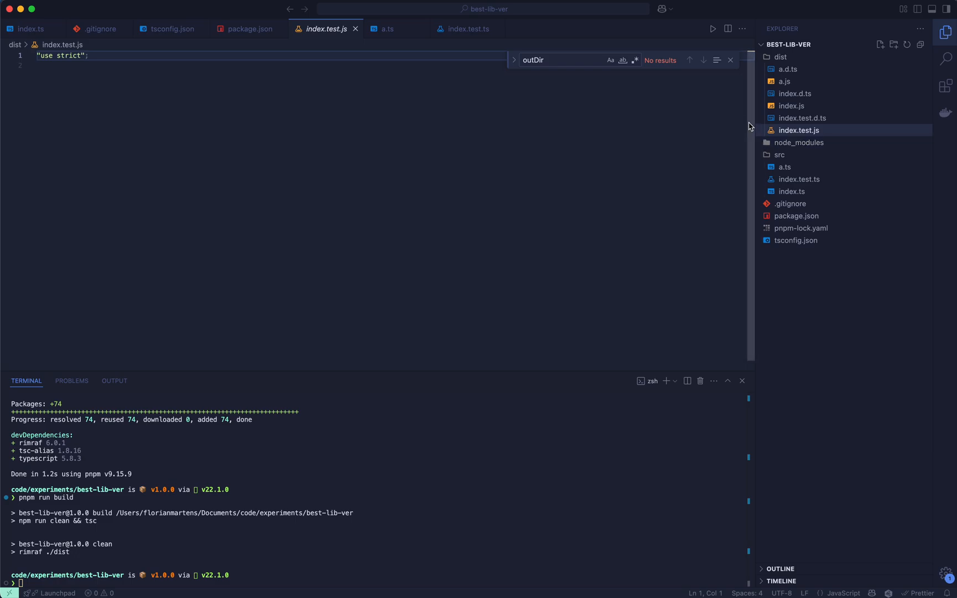
mouse_move(742, 121)
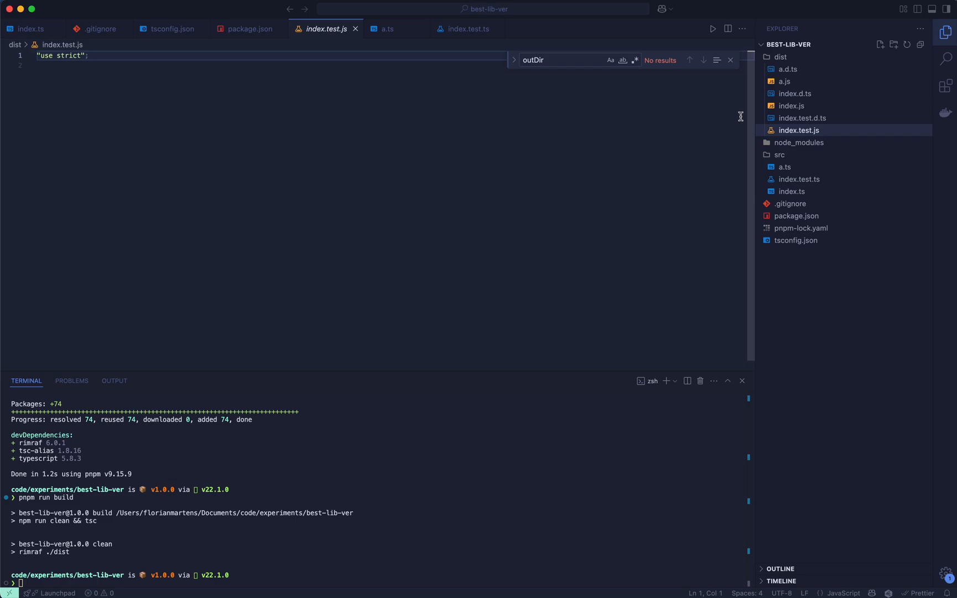
mouse_move(821, 127)
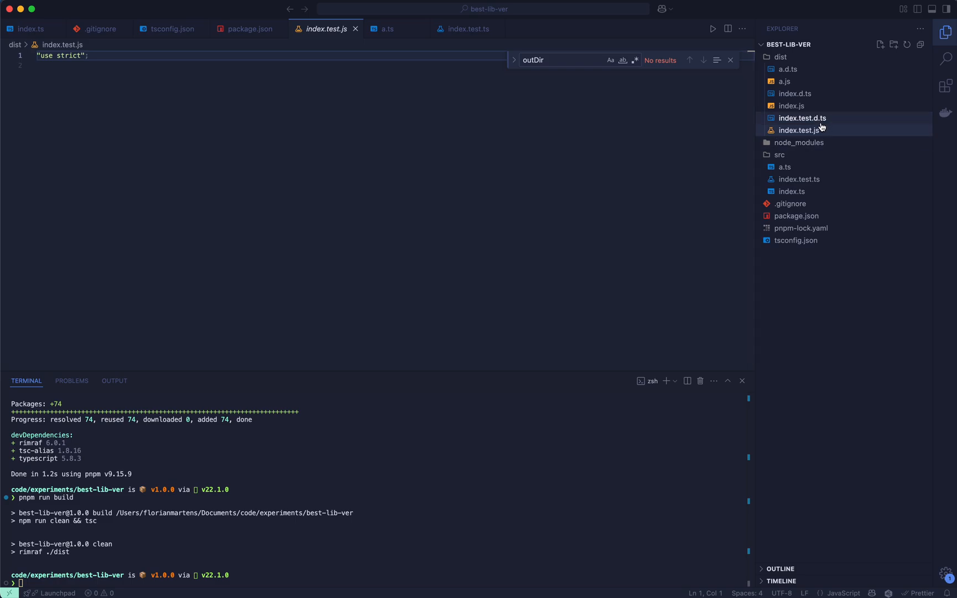
mouse_move(813, 127)
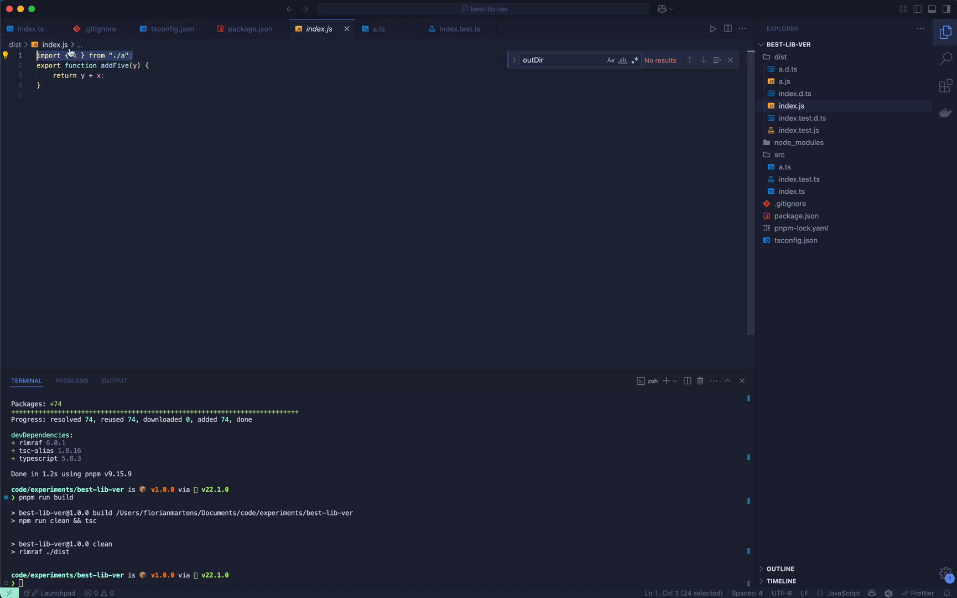
Edit the compiled dist/index.js import path from "./a" to "./a.js".
click(175, 95)
text(.)
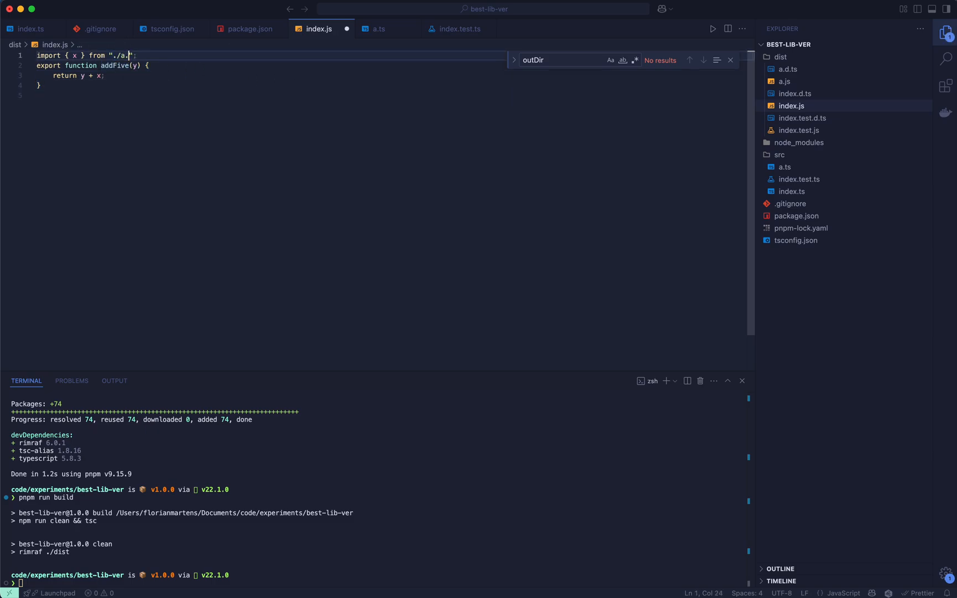
text(js)
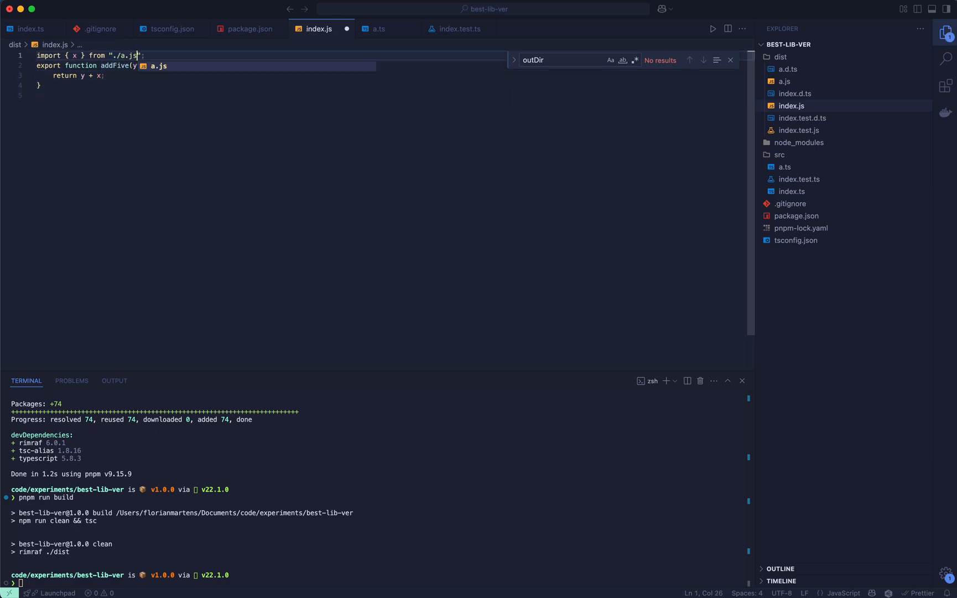
mouse_move(243, 120)
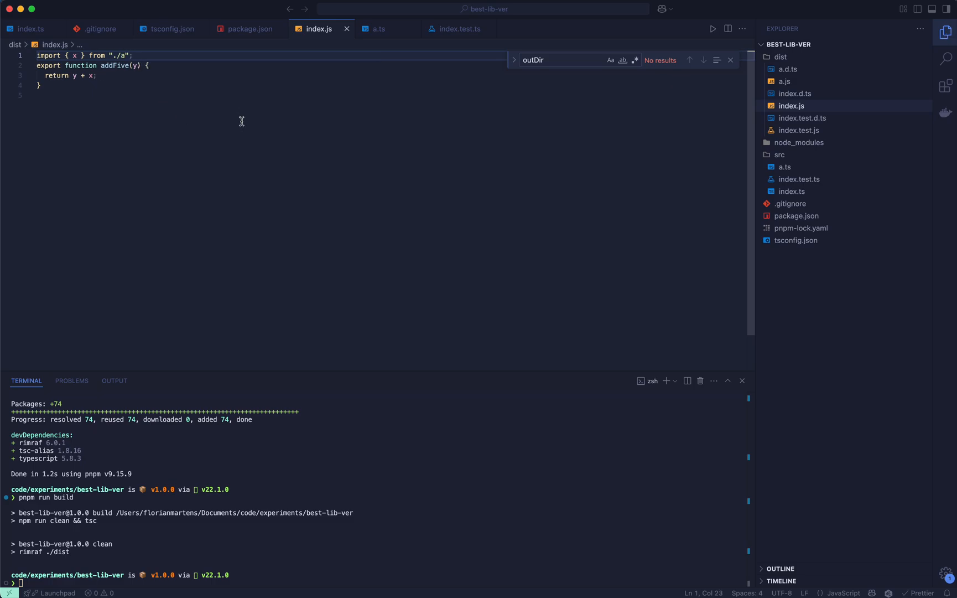
mouse_move(242, 111)
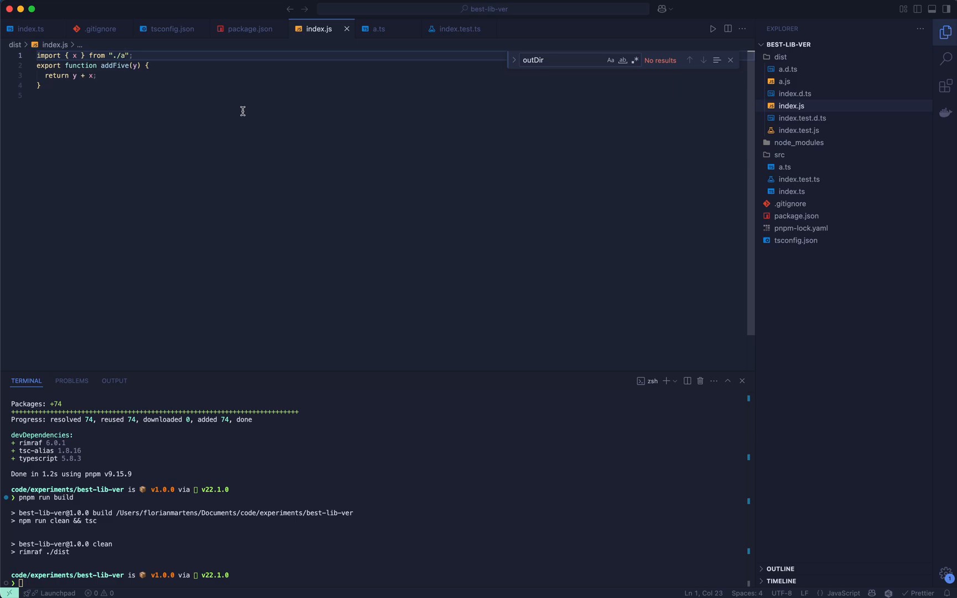
mouse_move(406, 72)
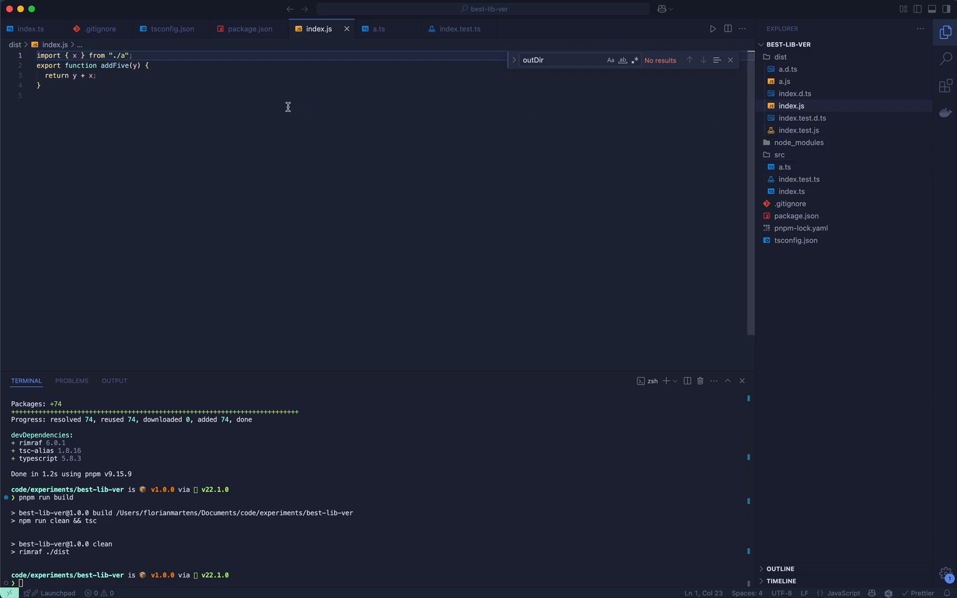
mouse_move(131, 75)
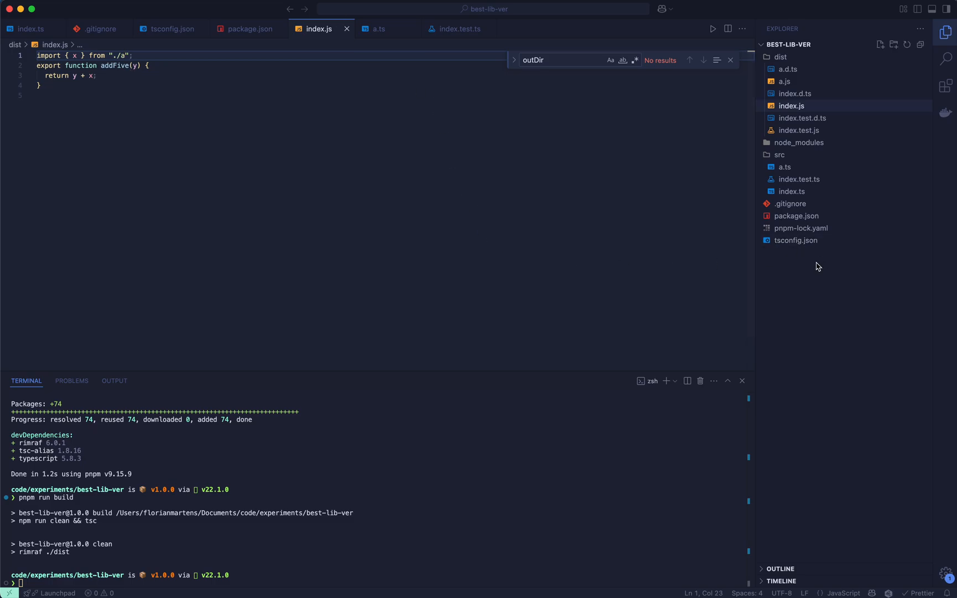
mouse_move(784, 173)
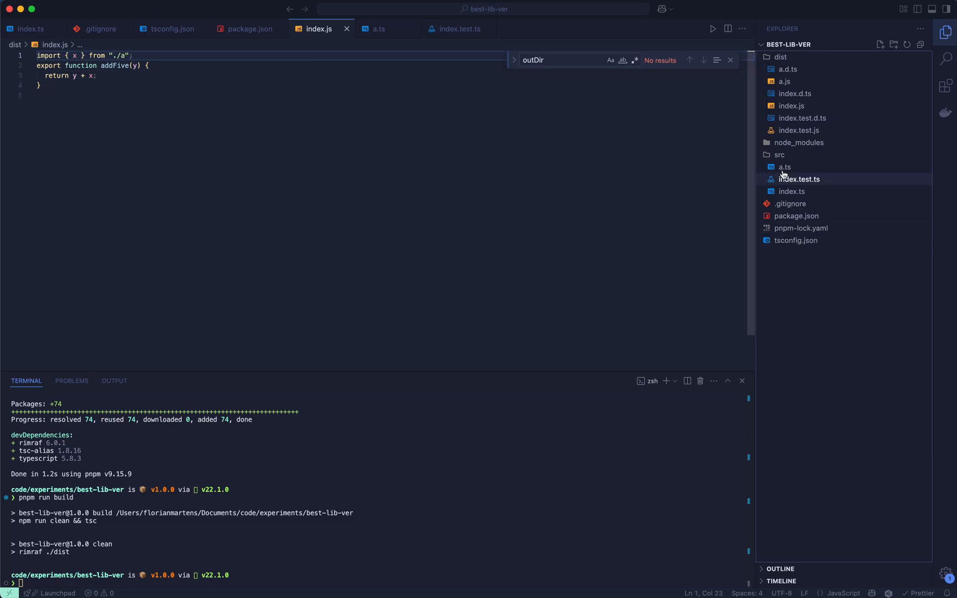
mouse_move(889, 100)
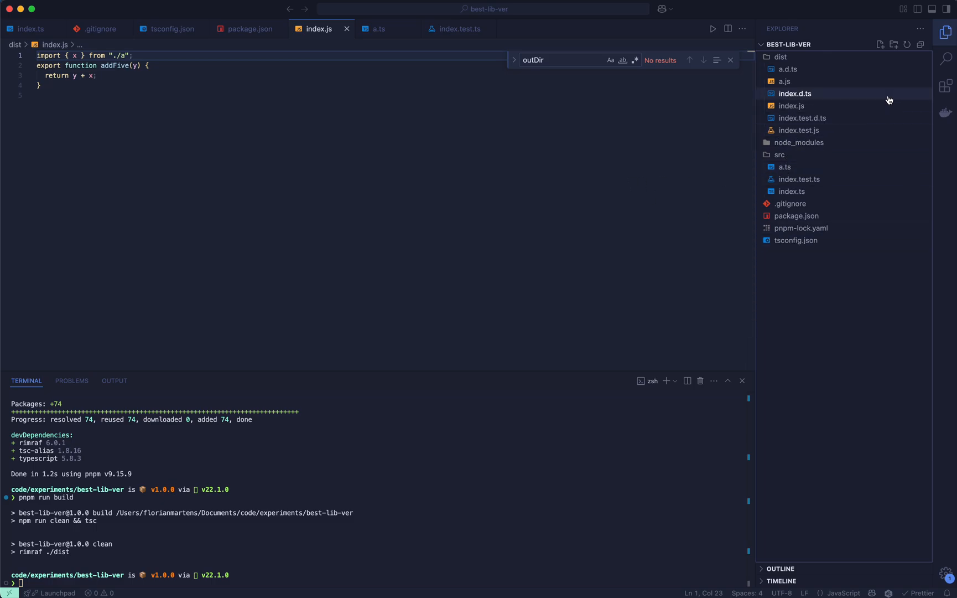
Create tsconfig.production.json extending ./tsconfig.json and excluding **/*.test.ts.
click(881, 44)
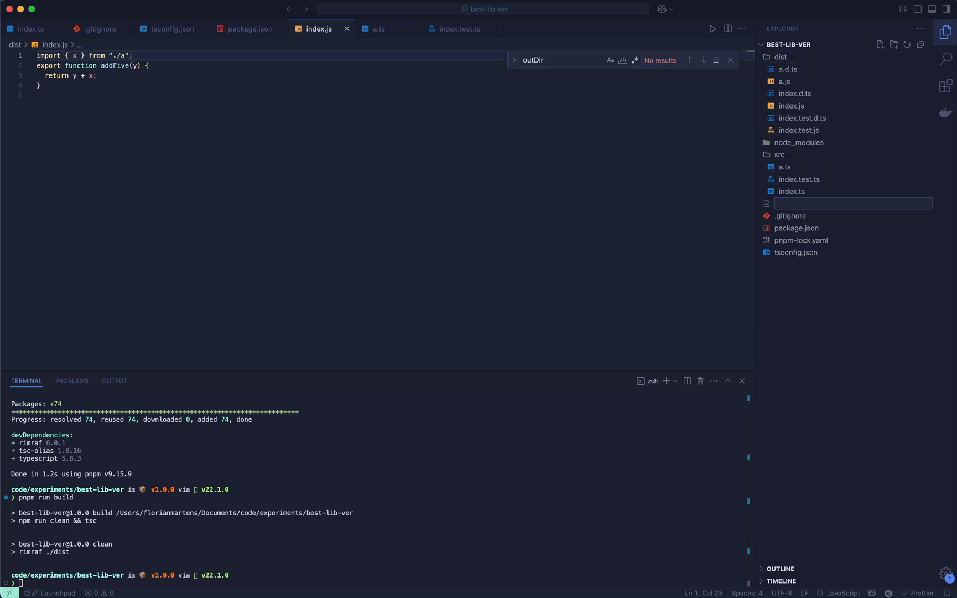
text(ts)
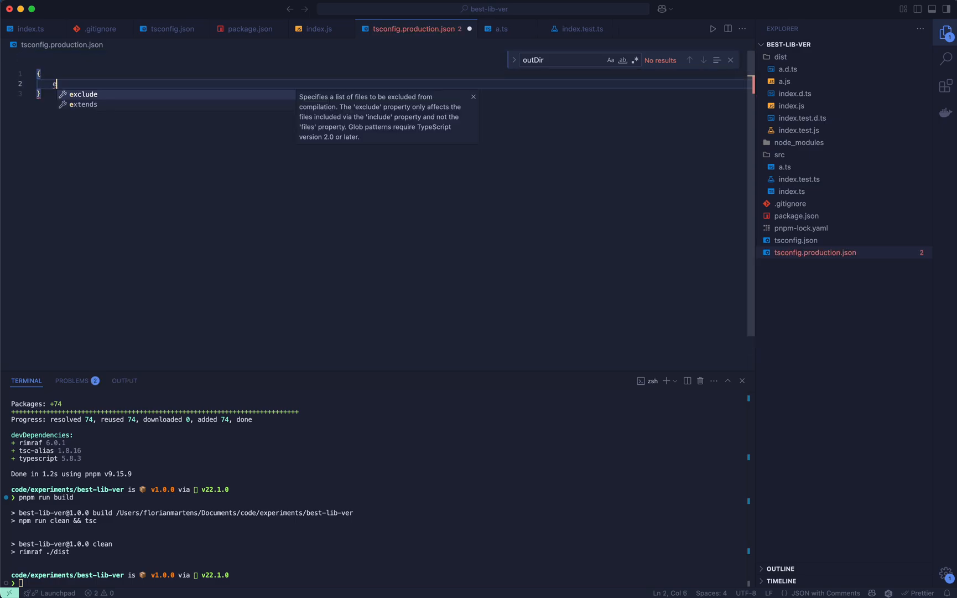
text("extends)
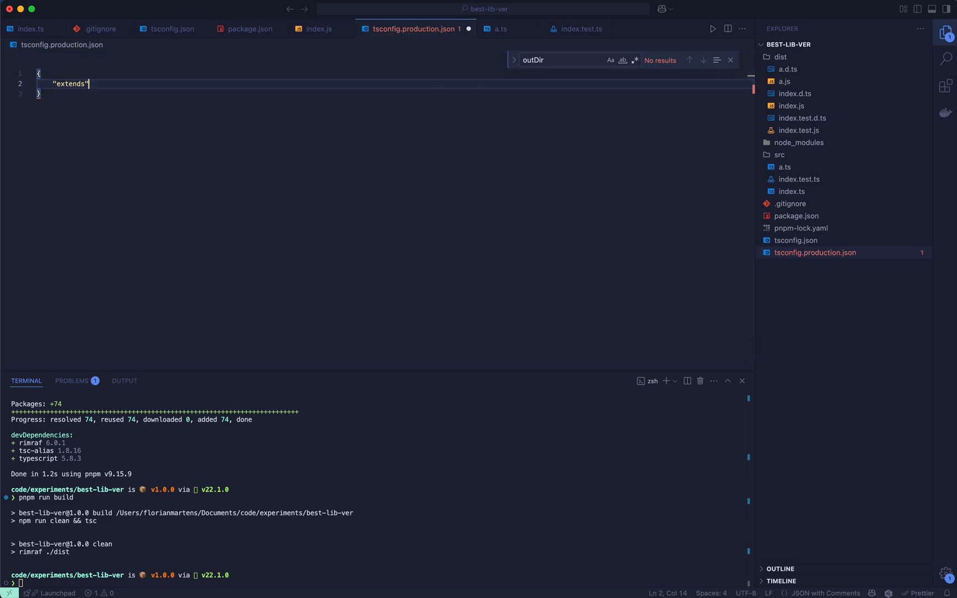
text(: "./")
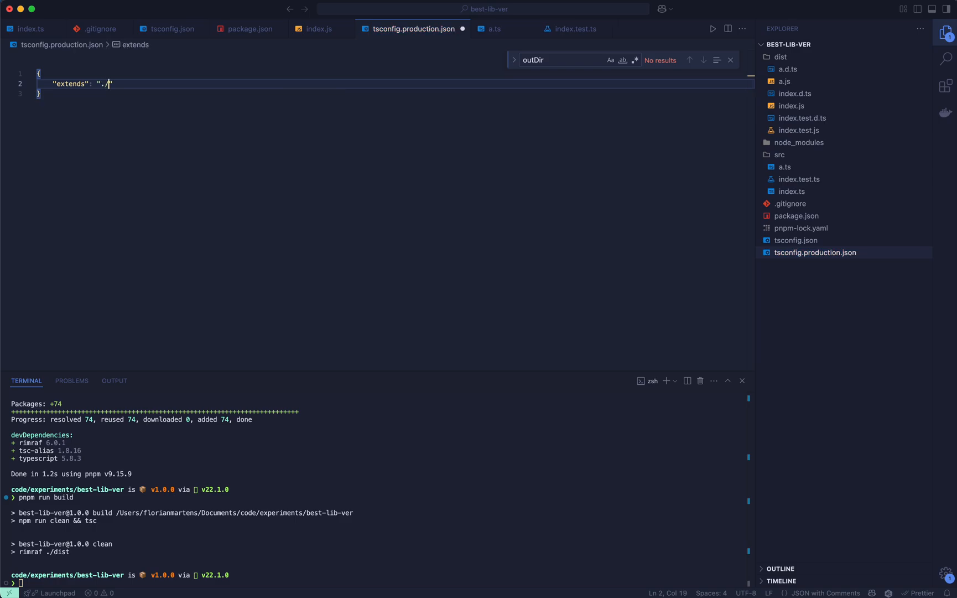
text(tsconfig.json)
text("exclude": [)
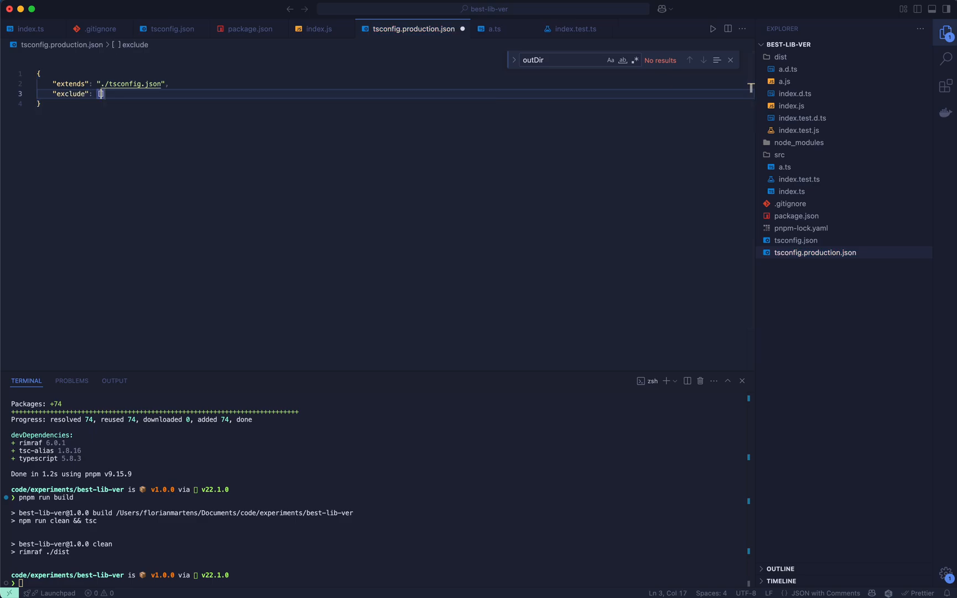
text("")
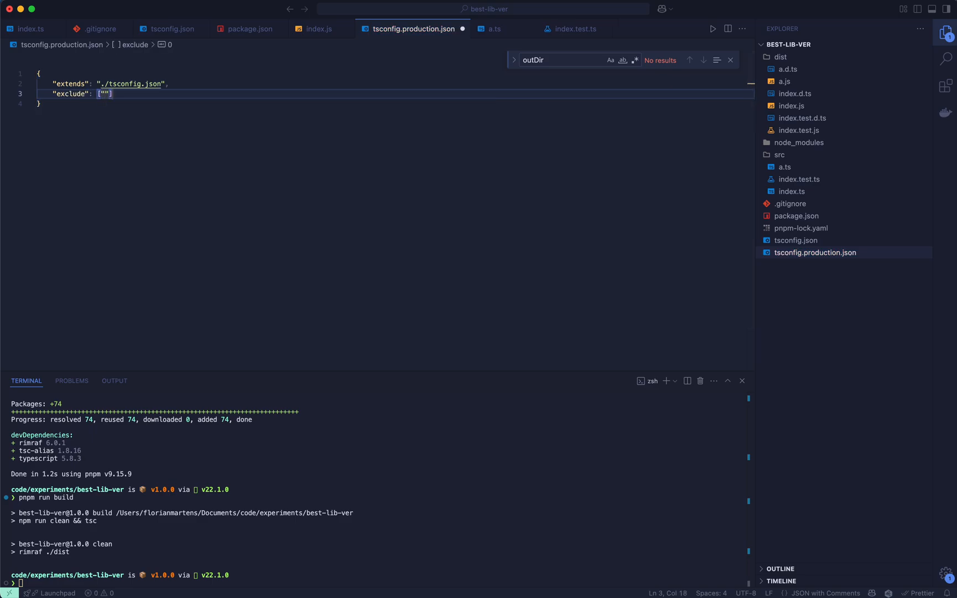
text(**)
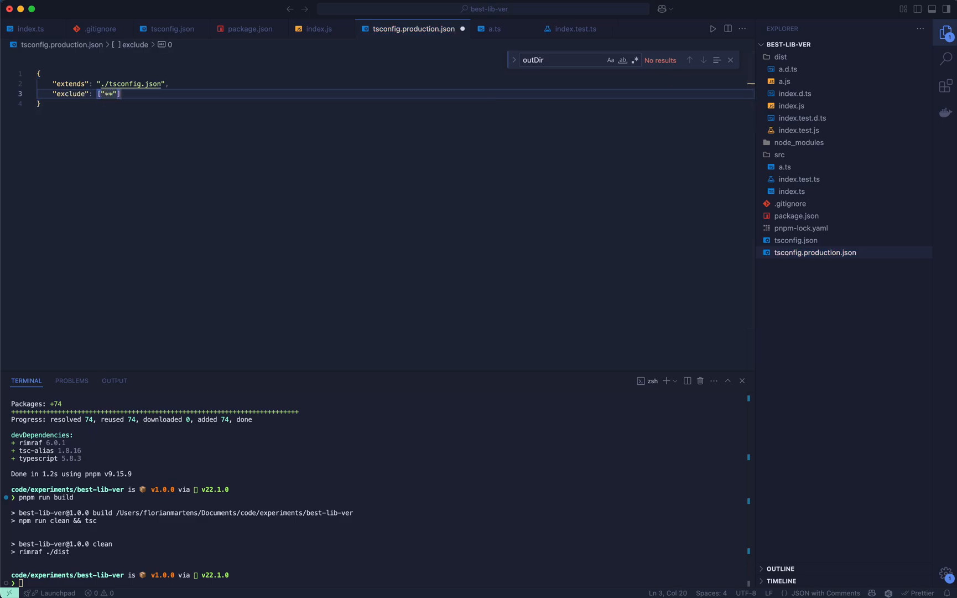
text(/)
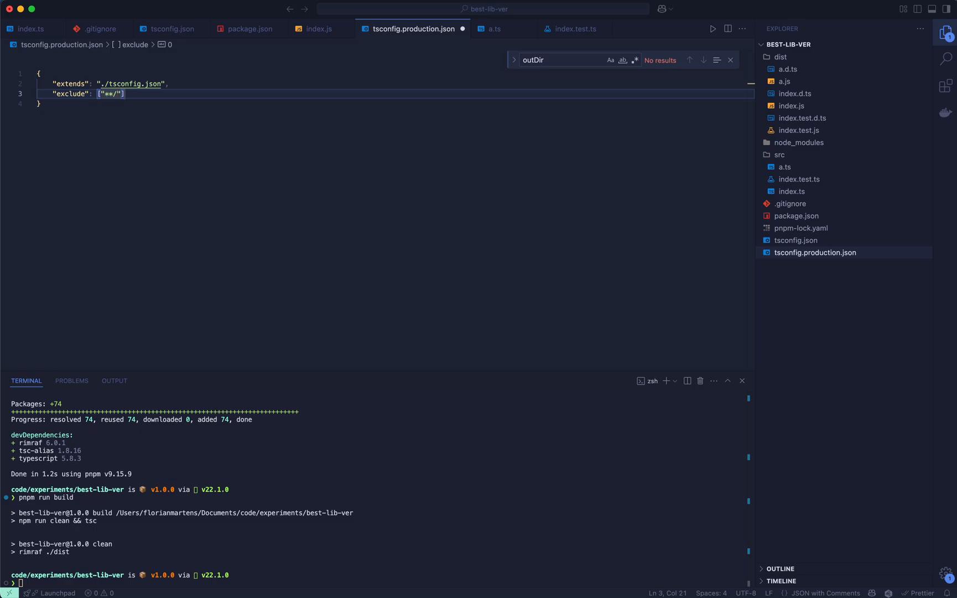
text(*)
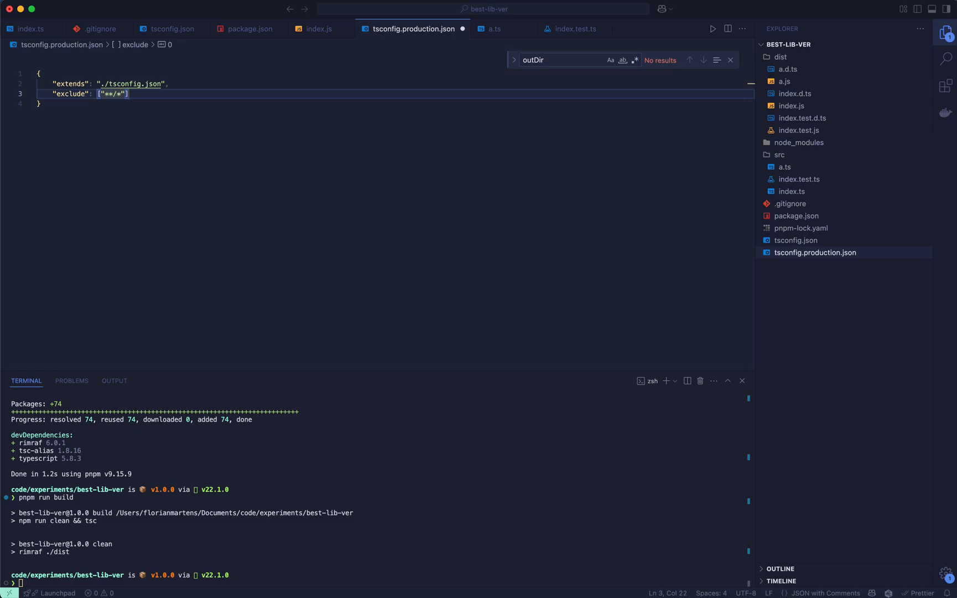
text(.test.ts)
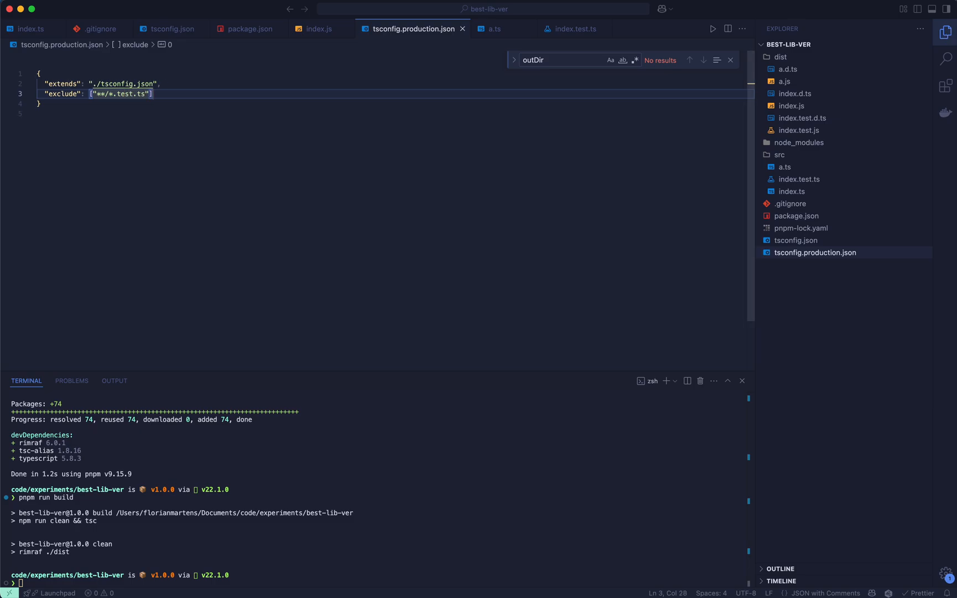
mouse_move(832, 119)
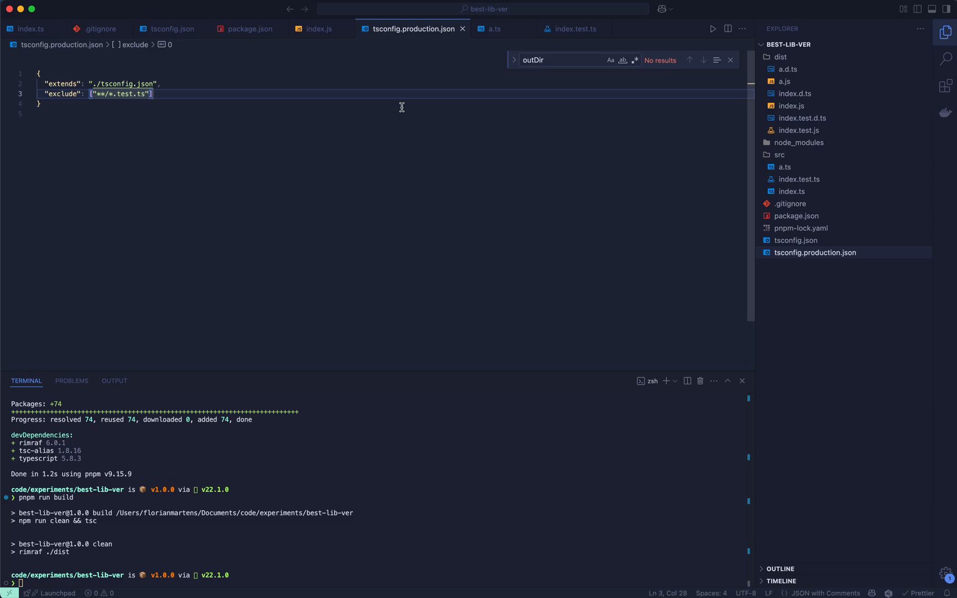
click(796, 240)
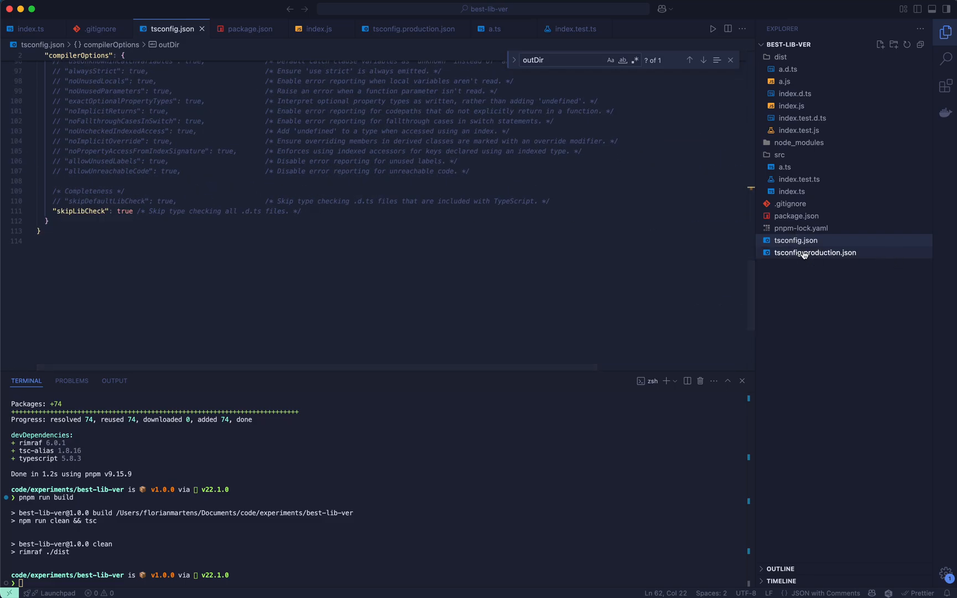
Change the package.json build script to run tsc -p ./tsconfig.production.json after clean.
click(815, 252)
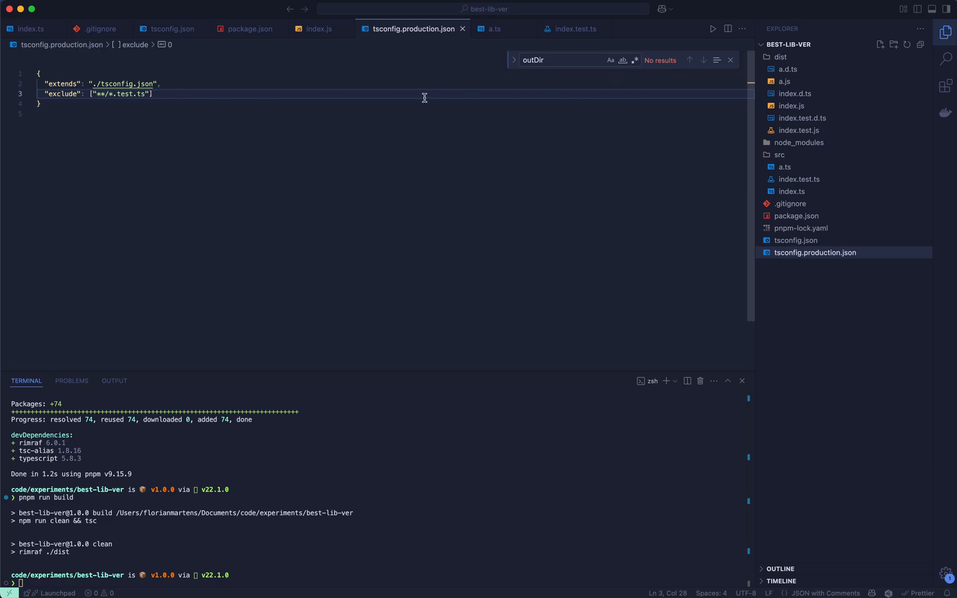
click(245, 28)
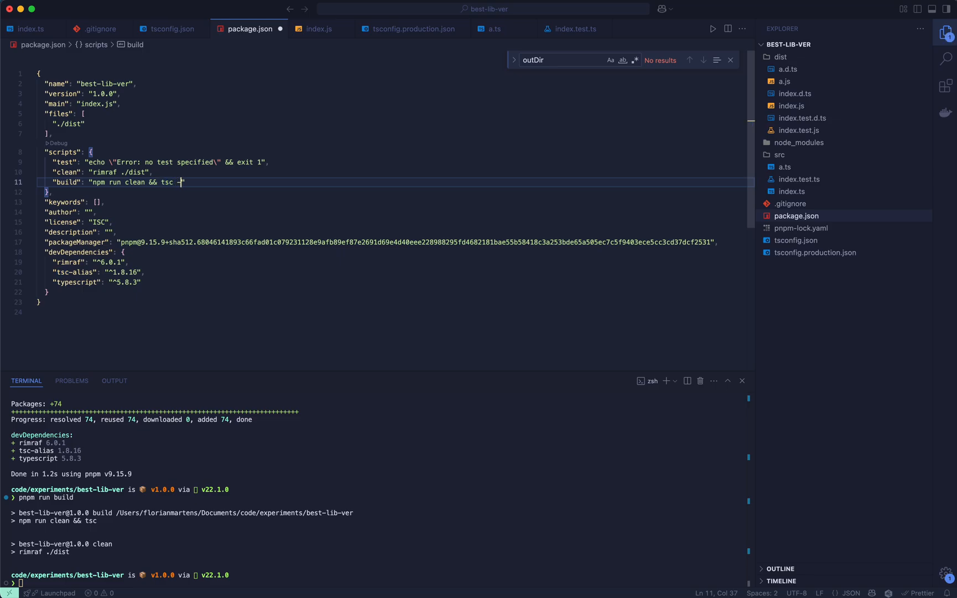
text(p)
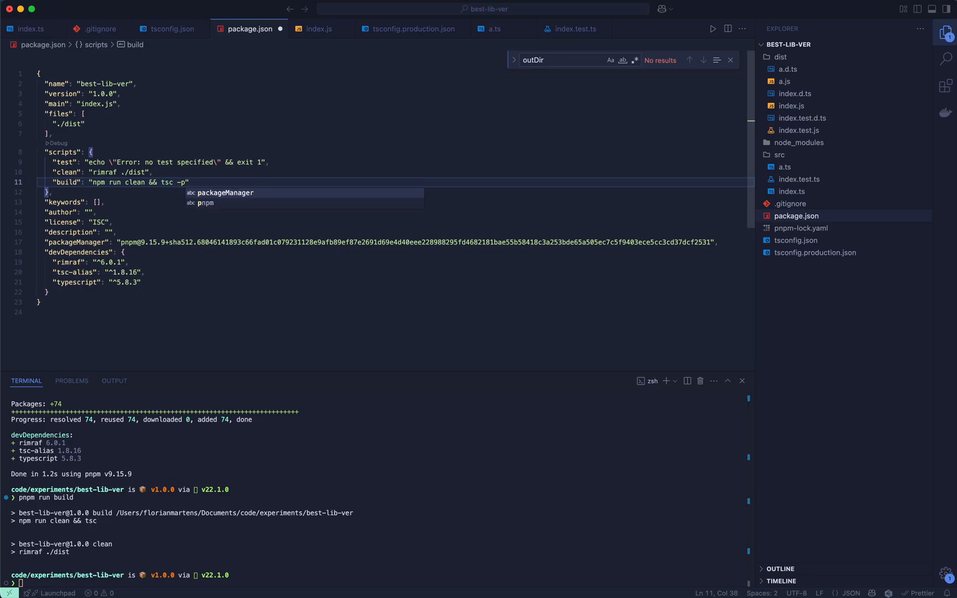
text(./t)
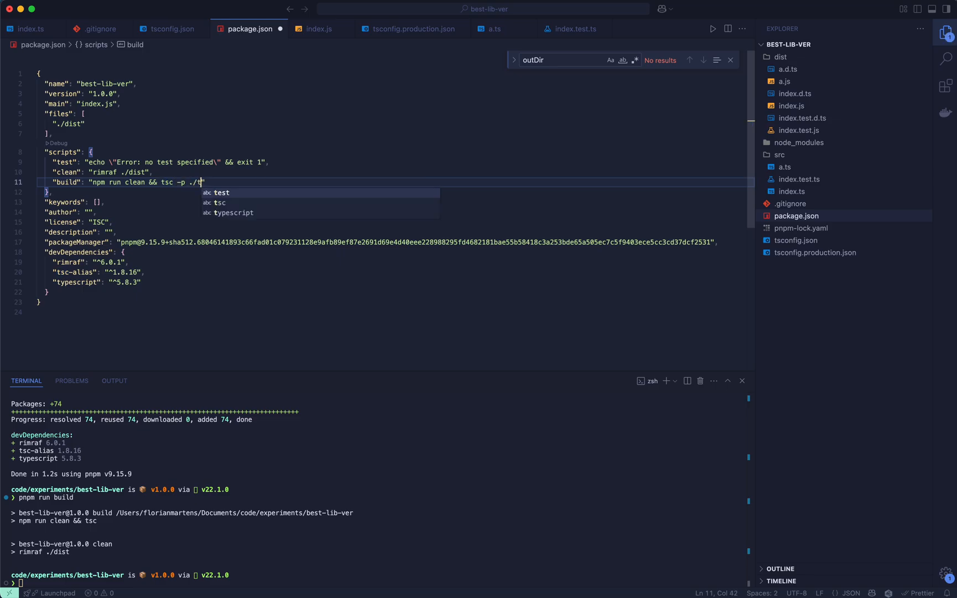
text(sconfig.pr)
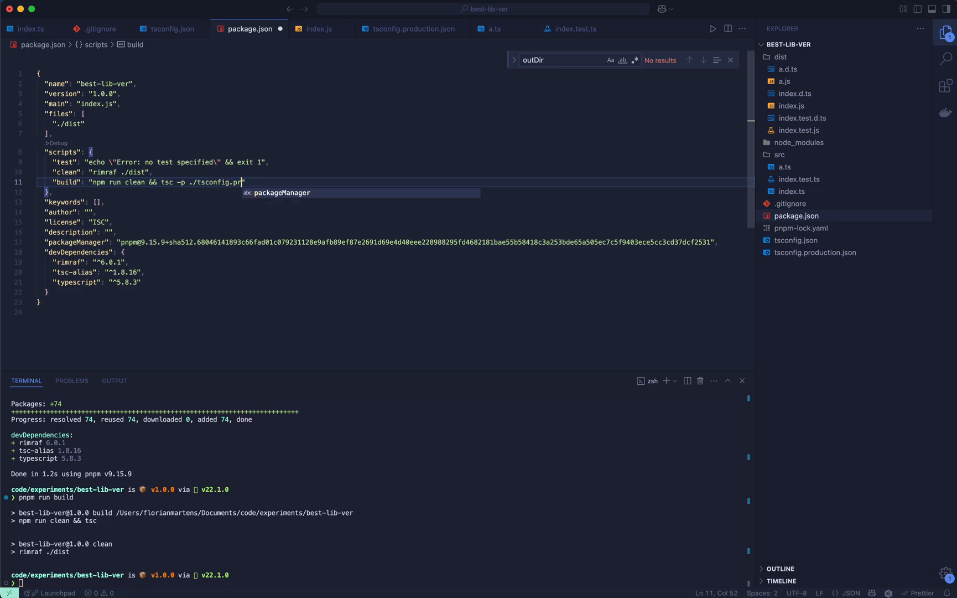
text(oduction.json)
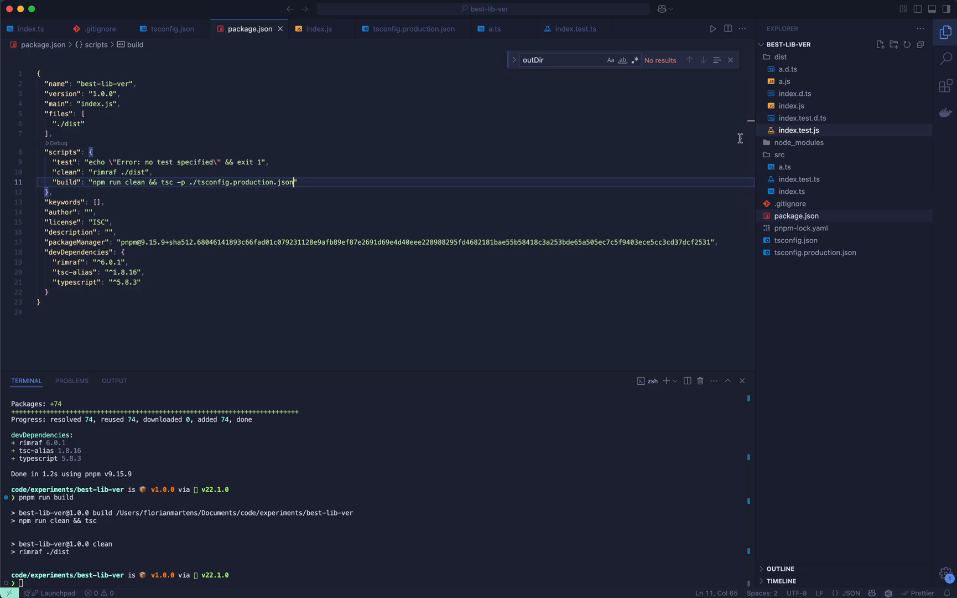
Run pnpm run build so dist is rebuilt without the index.test files.
text(pnpm run build)
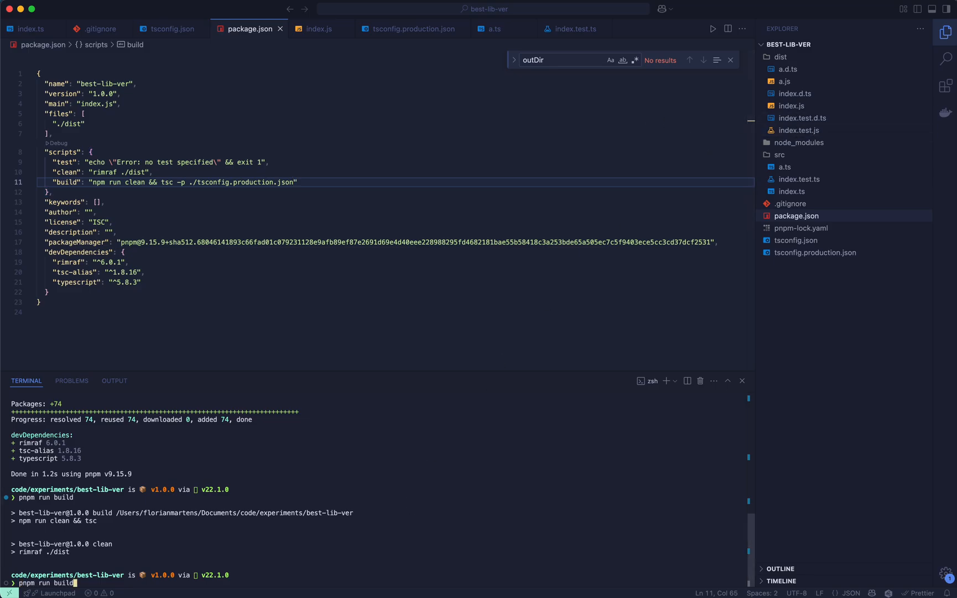
key(Enter)
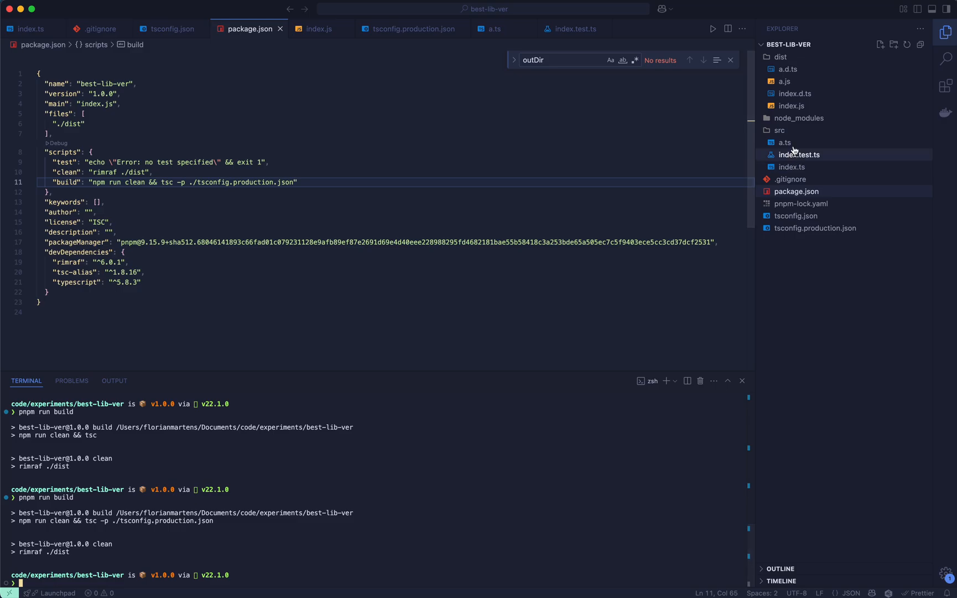
mouse_move(821, 237)
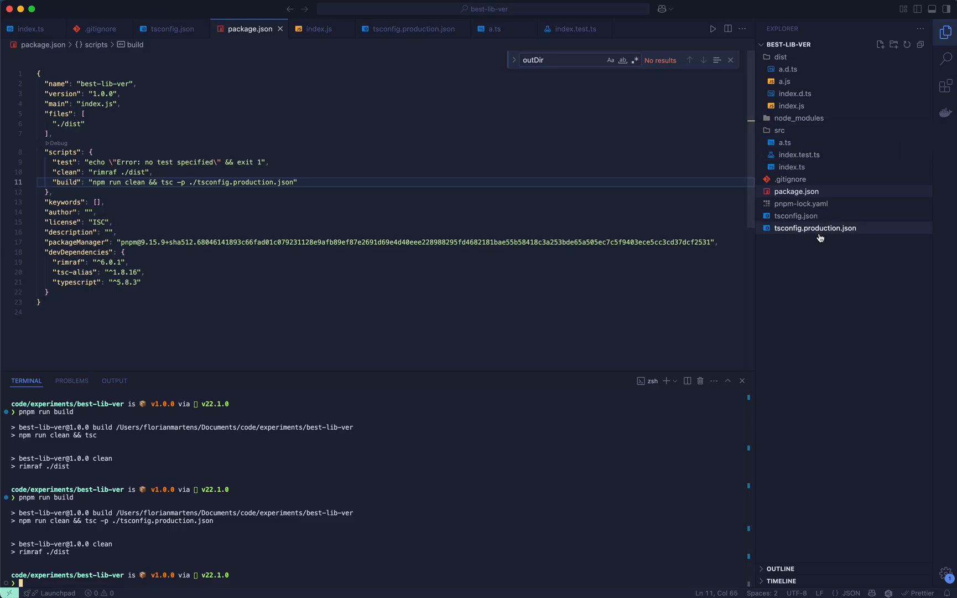
mouse_move(788, 105)
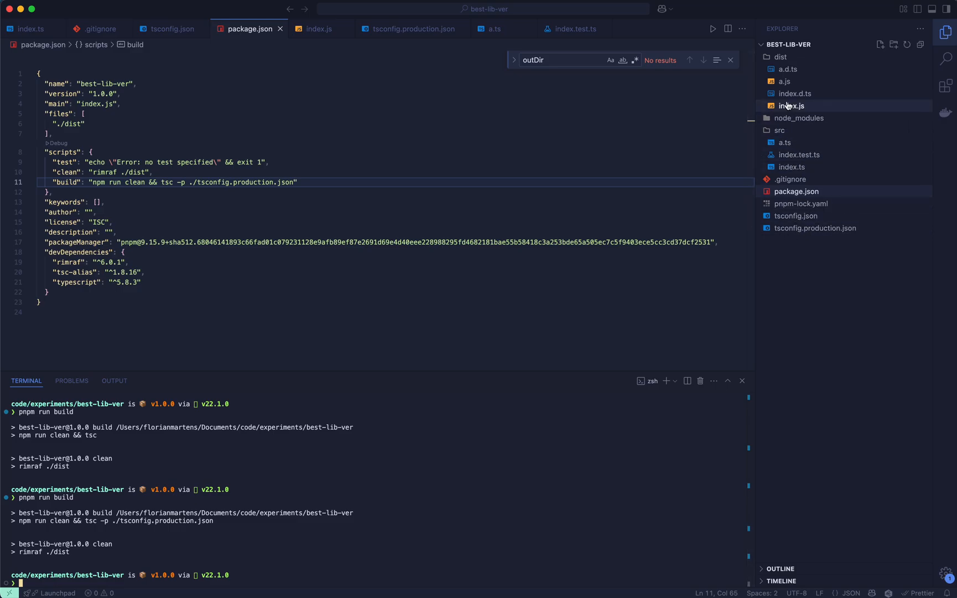
mouse_move(778, 111)
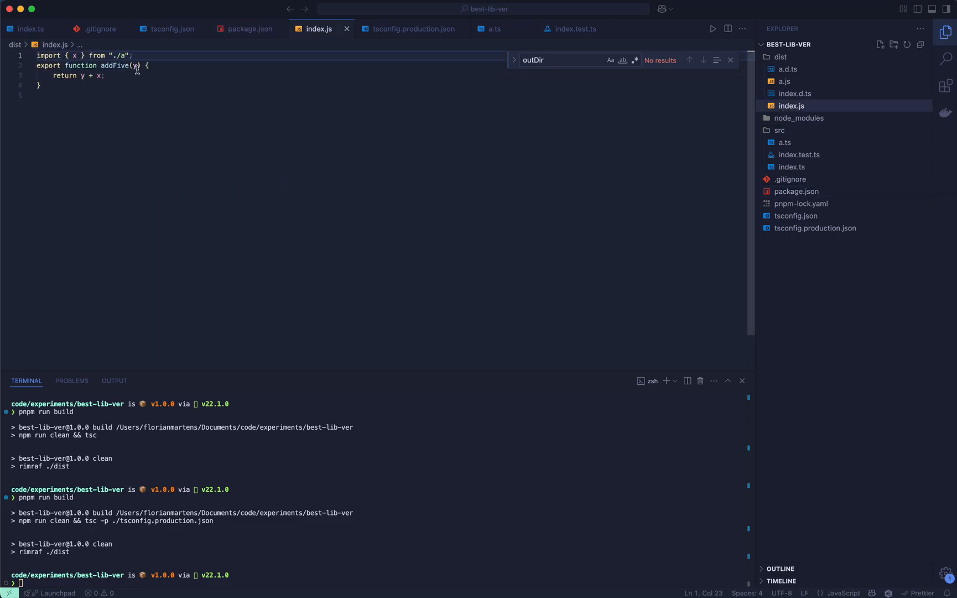
mouse_move(128, 65)
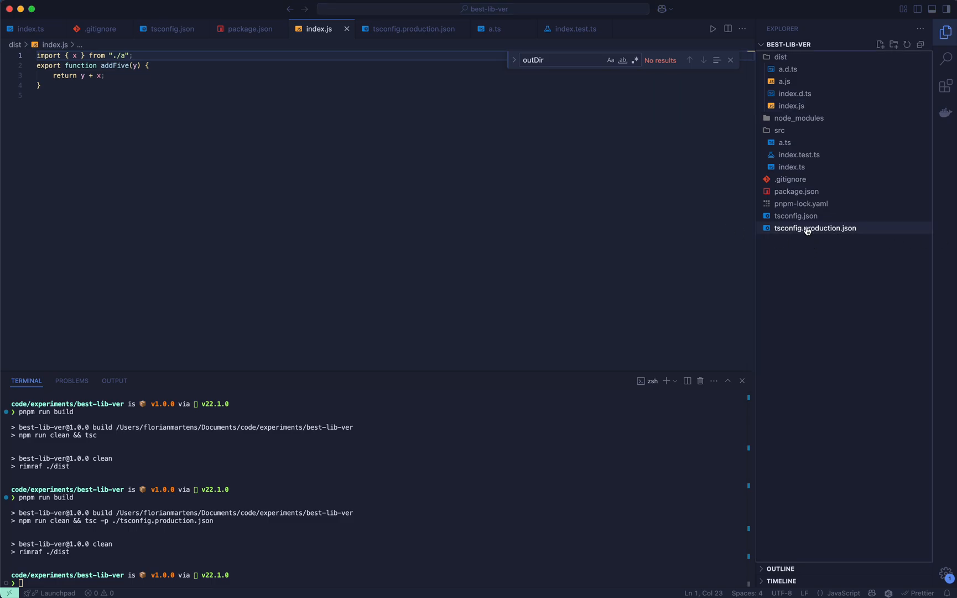
Add "tsc-alias": { "resolveFullPaths": true } to tsconfig.production.json.
click(815, 228)
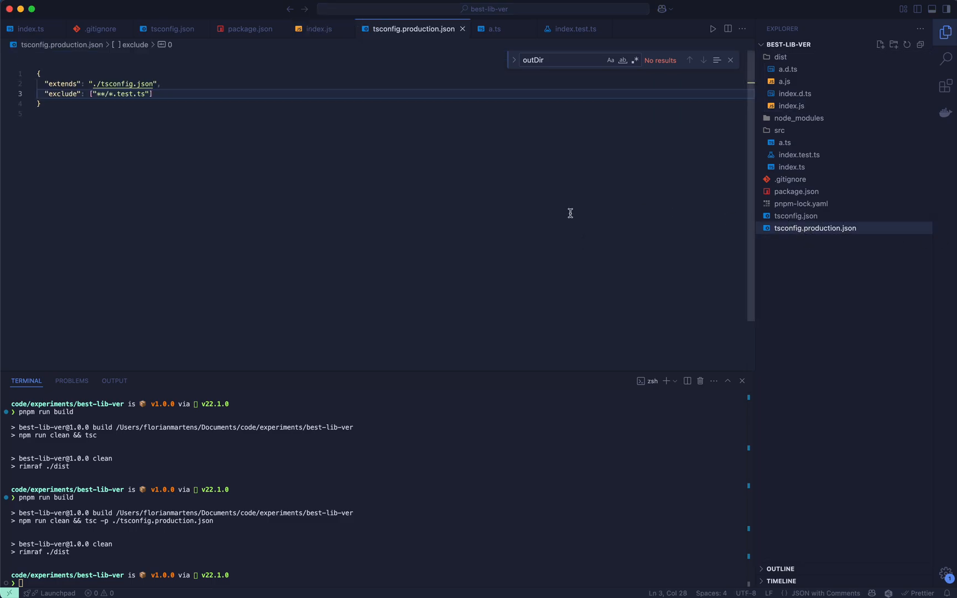
mouse_move(162, 93)
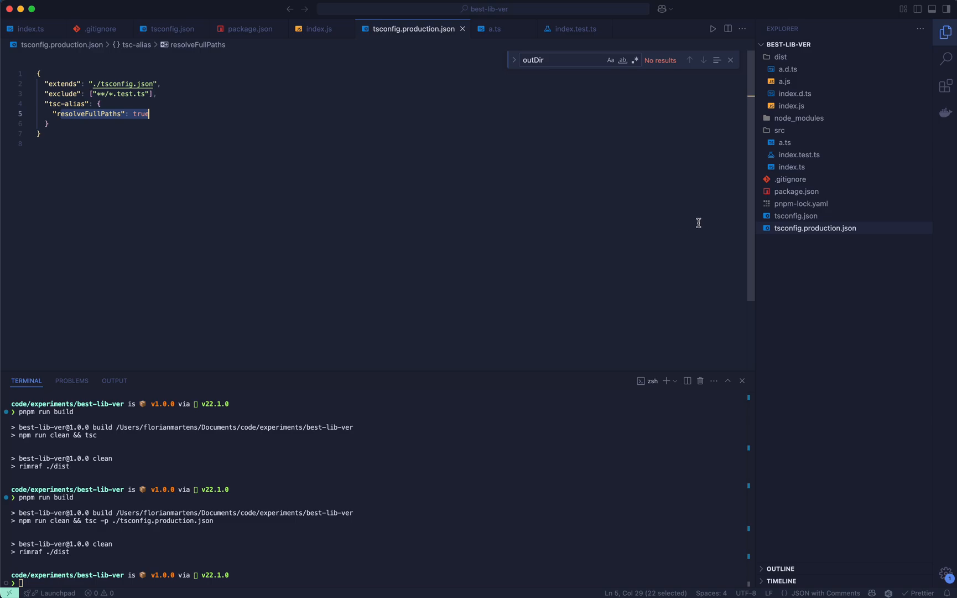
click(244, 29)
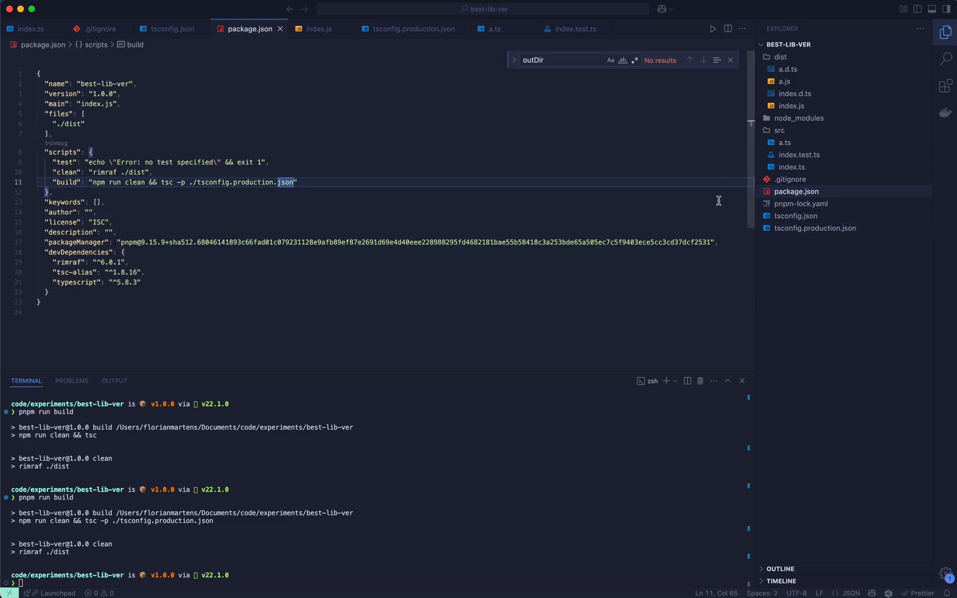
Append && tsc-alias -p ./tsconfig.production.json to the build script.
text(&& tsc0)
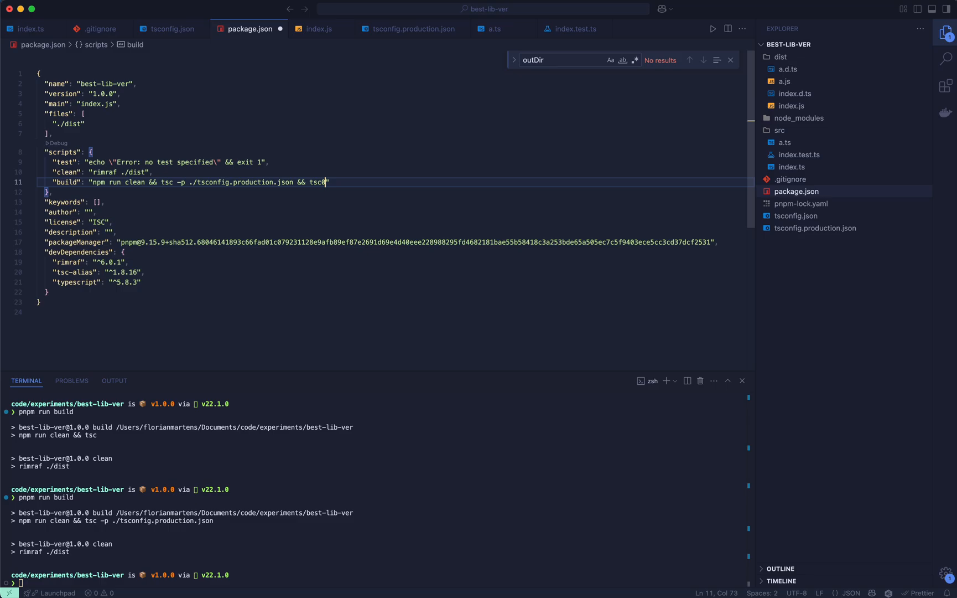
text(-alias)
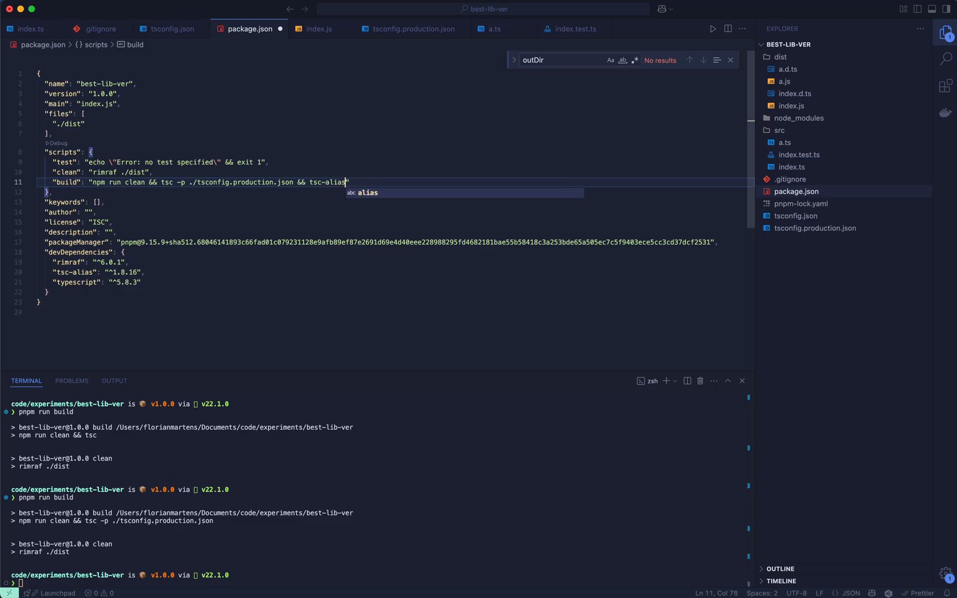
text(" -")
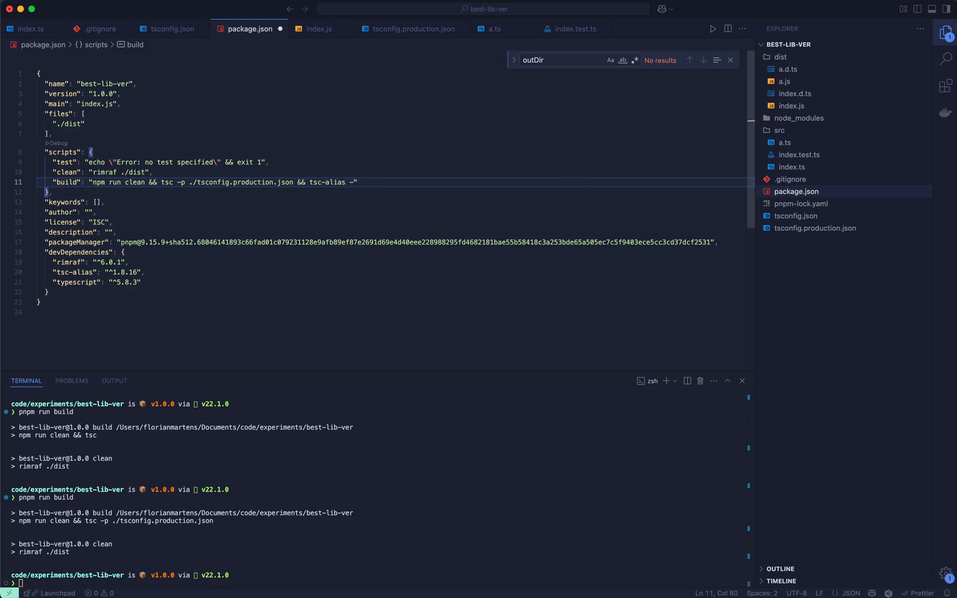
text(p)
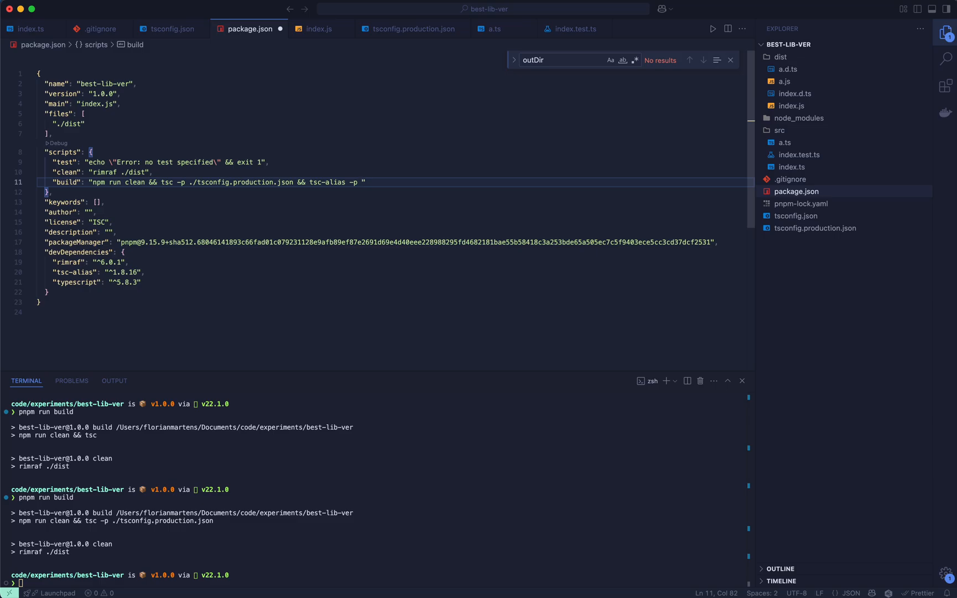
text(./tsconfig.p)
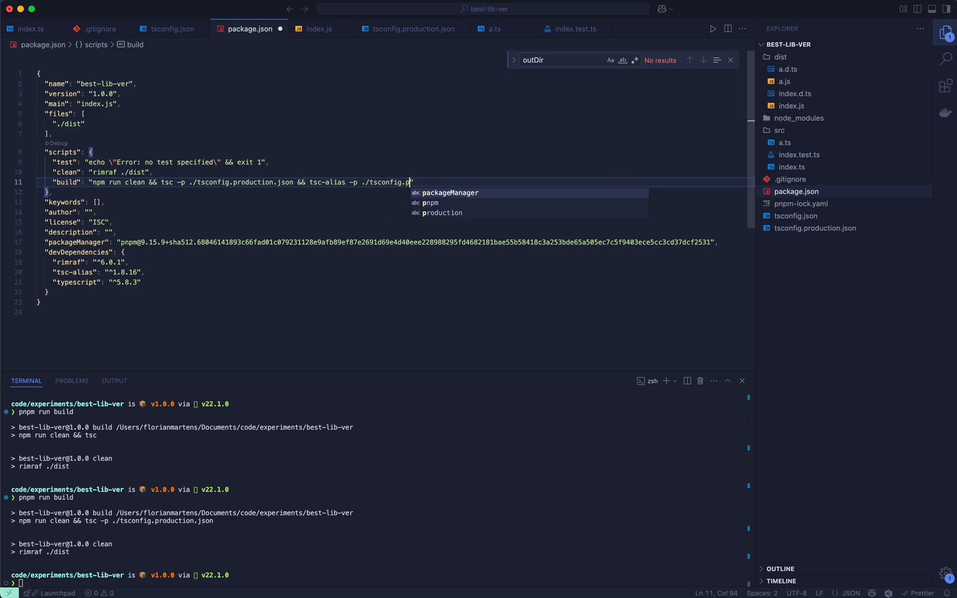
text(roduction.json)
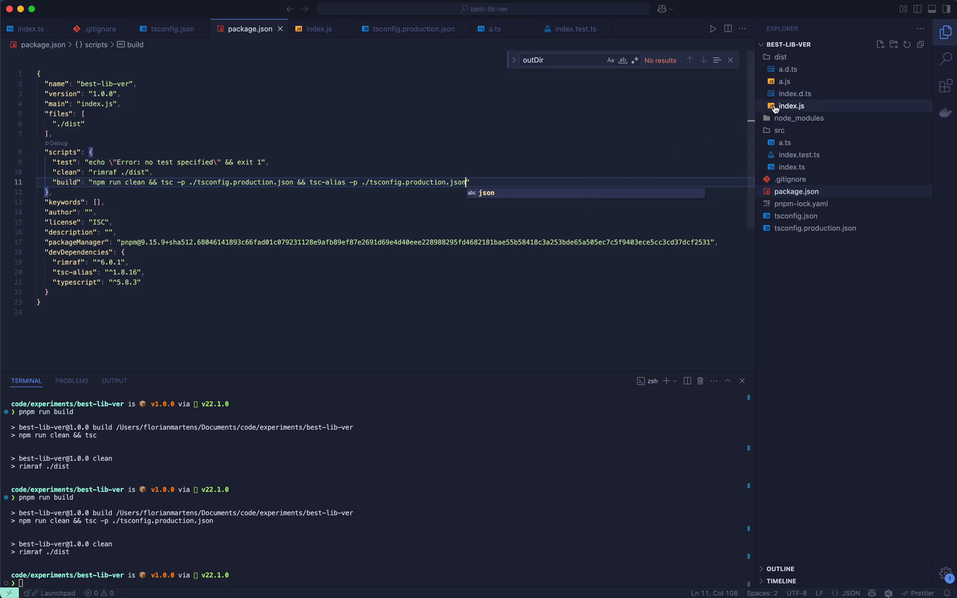
mouse_move(779, 107)
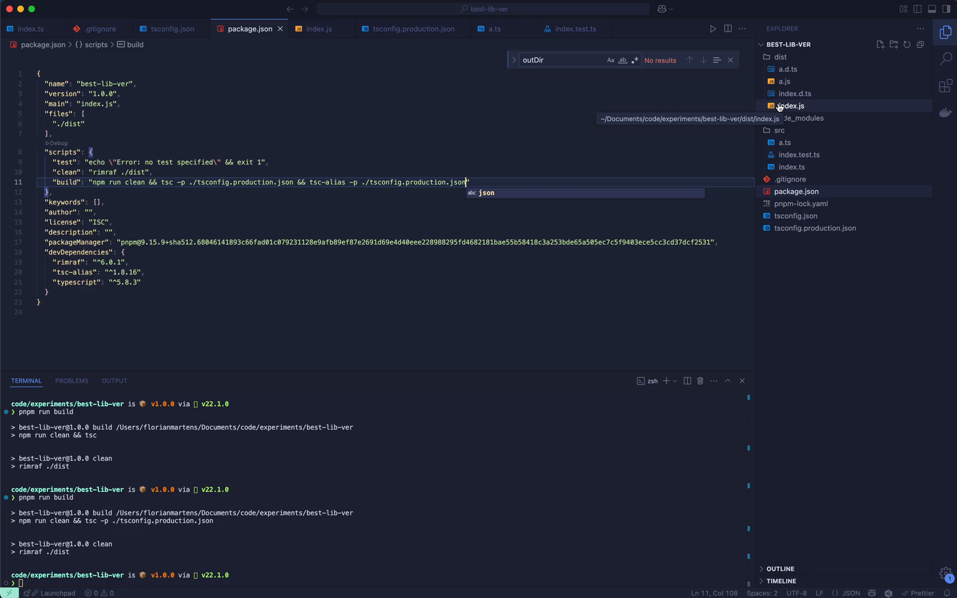
Run pnpm run build so dist/index.js now imports from "./a.js".
click(792, 106)
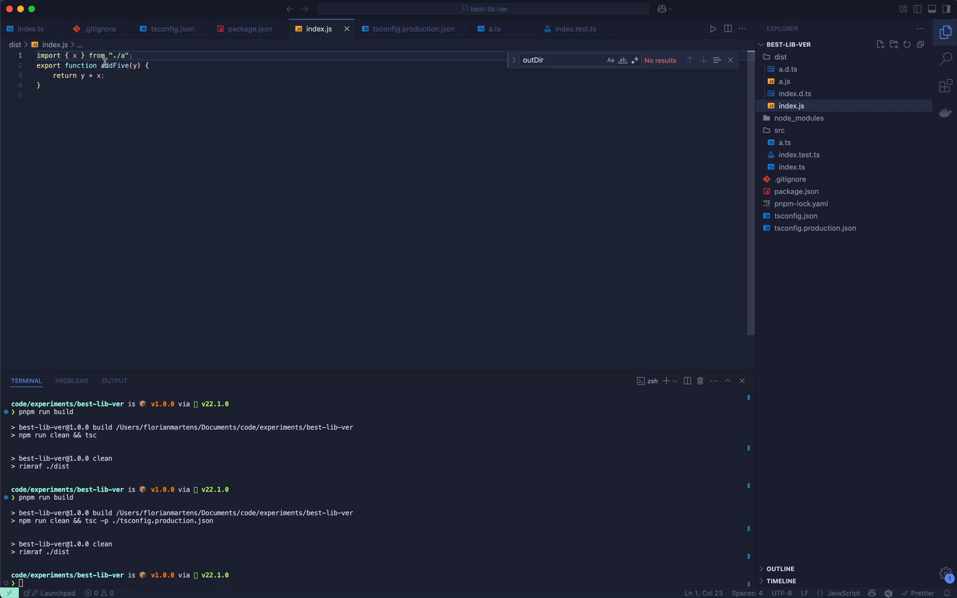
mouse_move(290, 551)
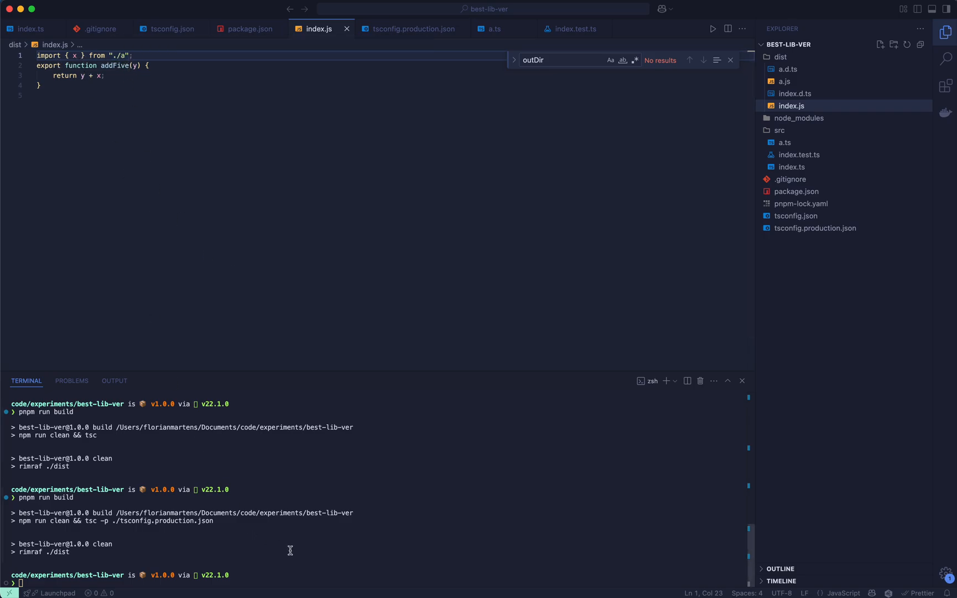
text(pnpm run build)
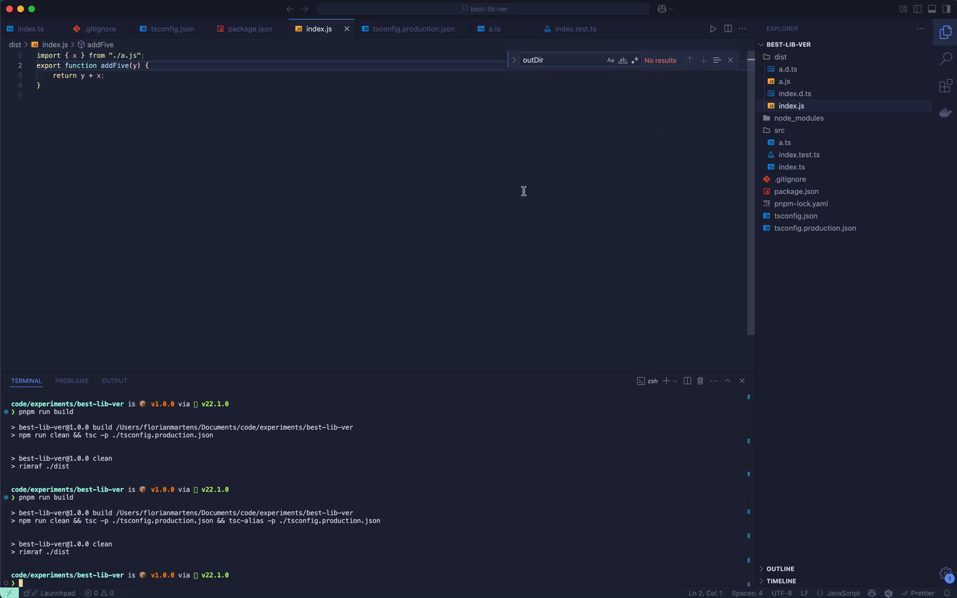
mouse_move(745, 192)
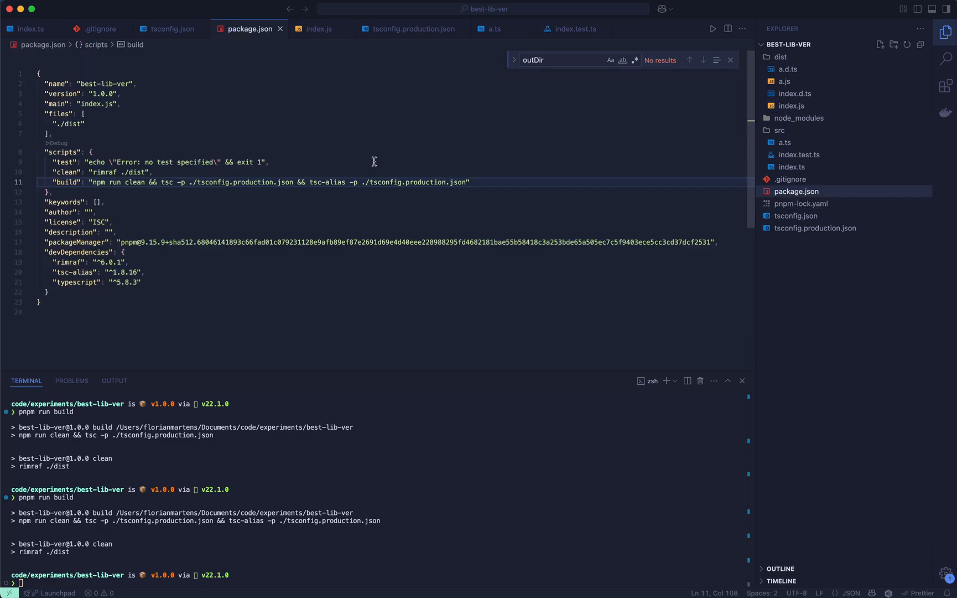
mouse_move(372, 155)
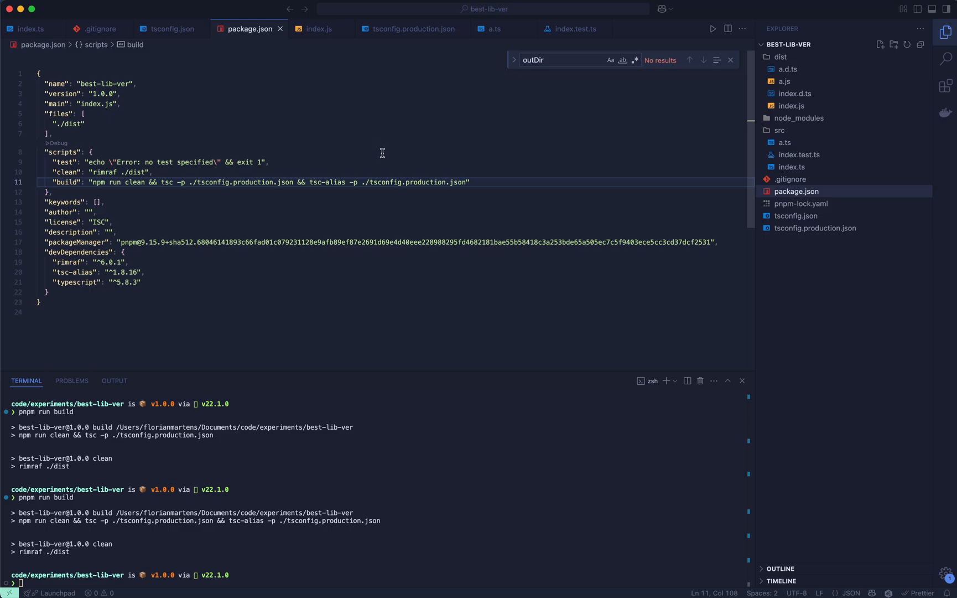
mouse_move(230, 130)
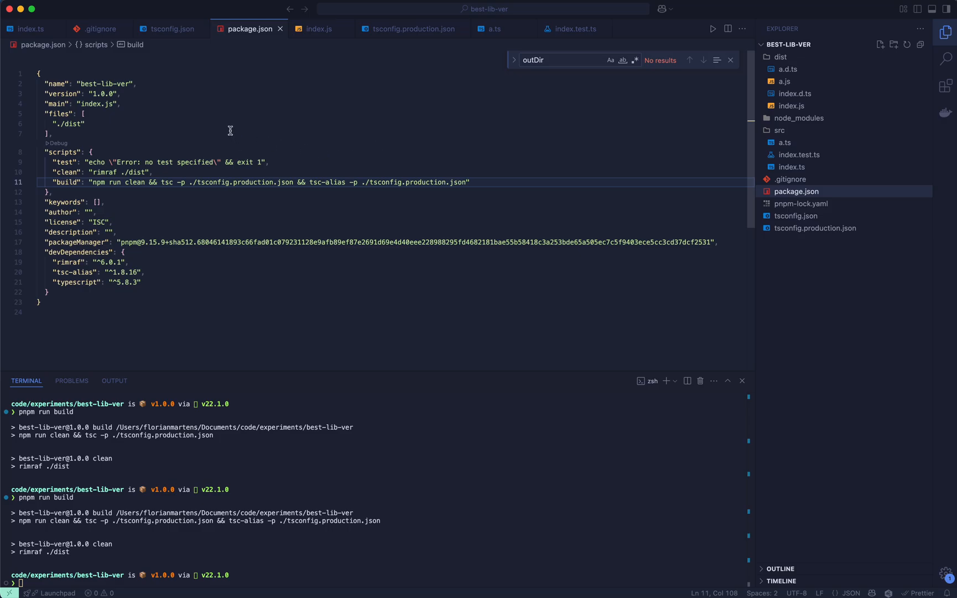
mouse_move(116, 107)
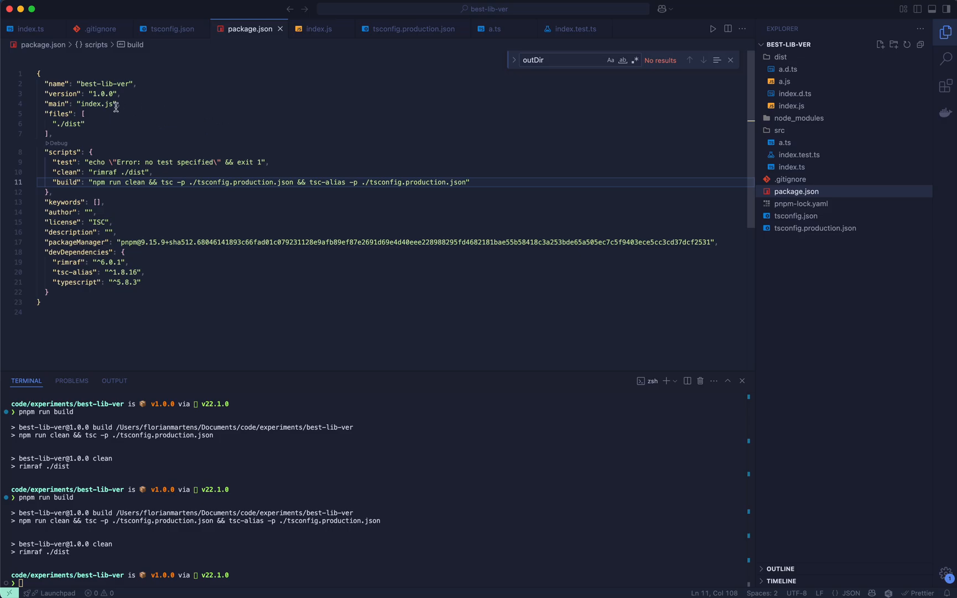
mouse_move(58, 105)
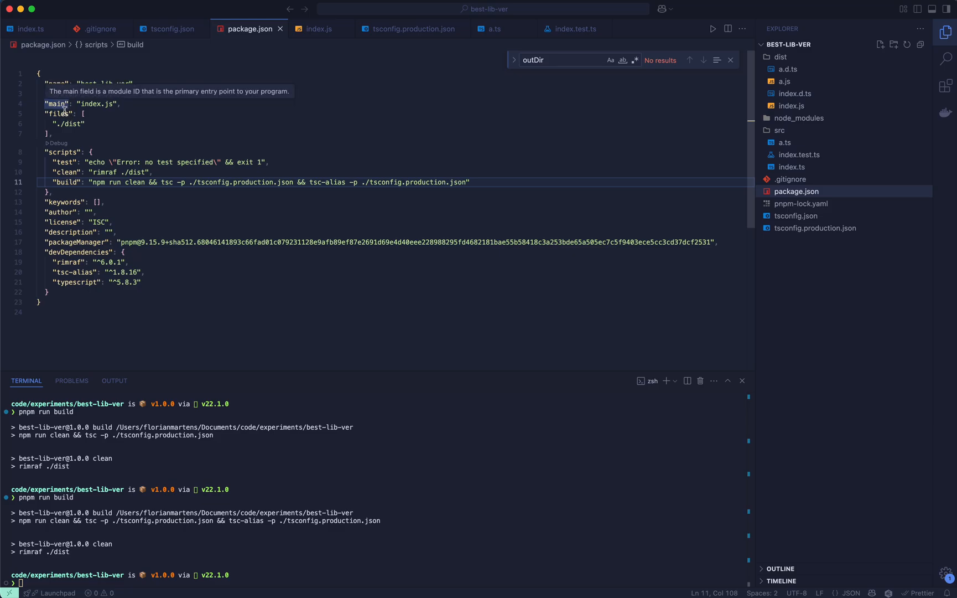
Replace main with exports "." mapping default ./dist/index.js and types ./dist/index.d.ts.
double_click(55, 104)
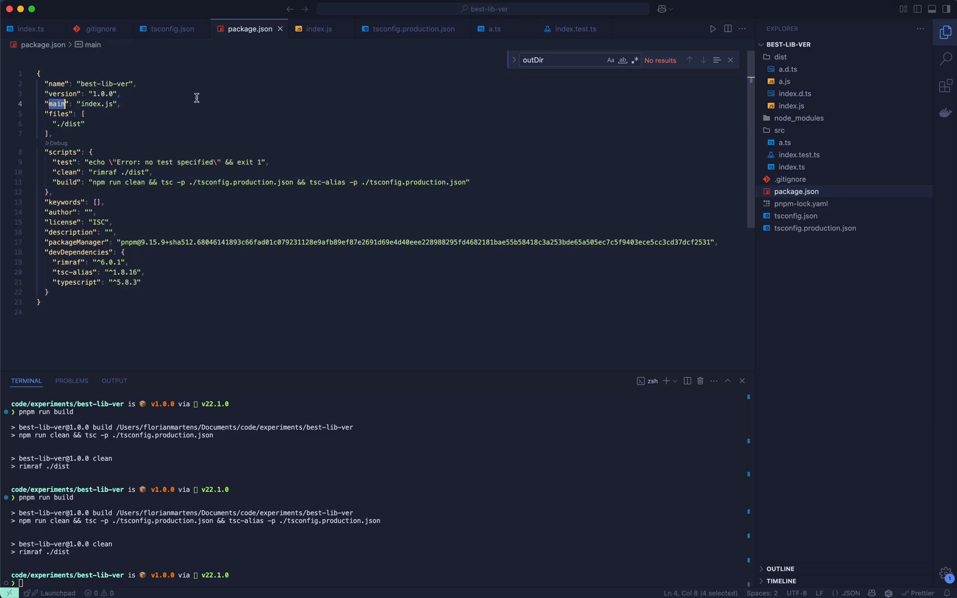
text(exports": ,)
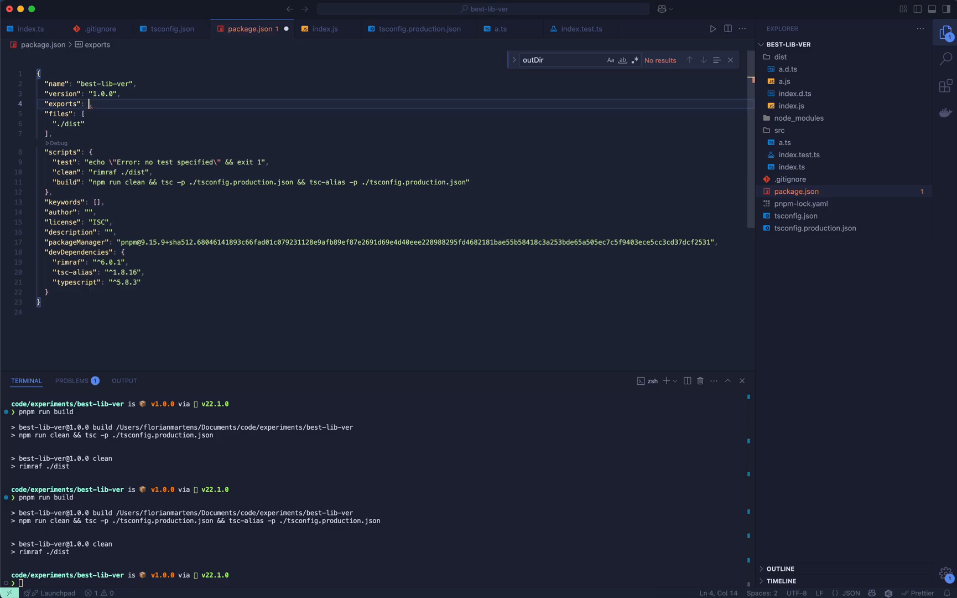
text({)
text(".":)
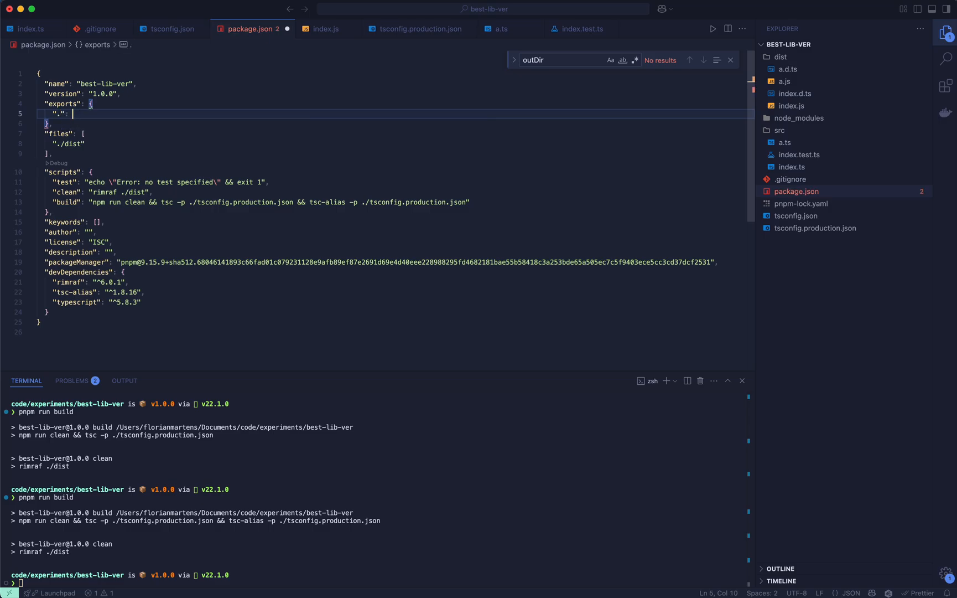
text({)
text("default": "./)
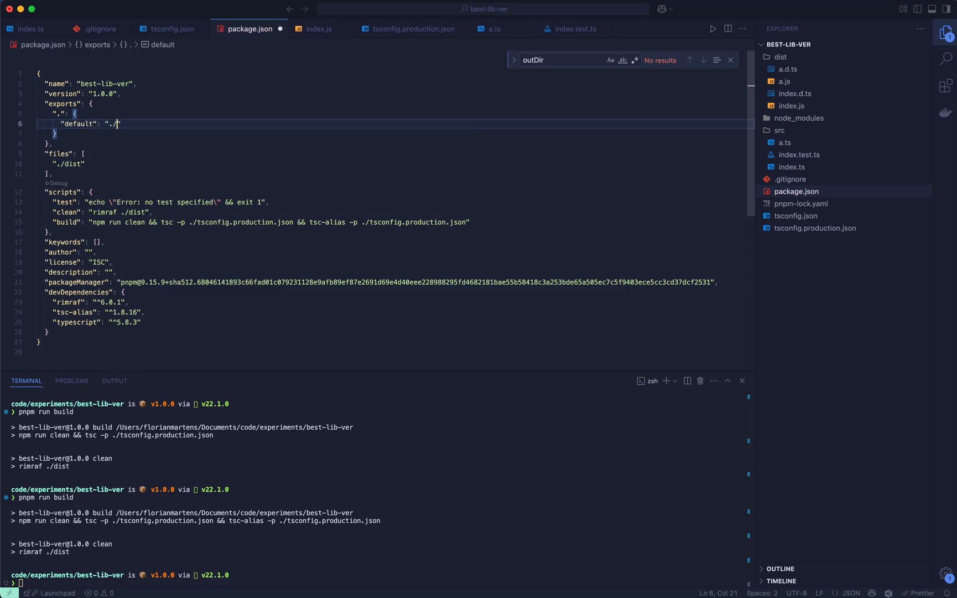
text(dist)
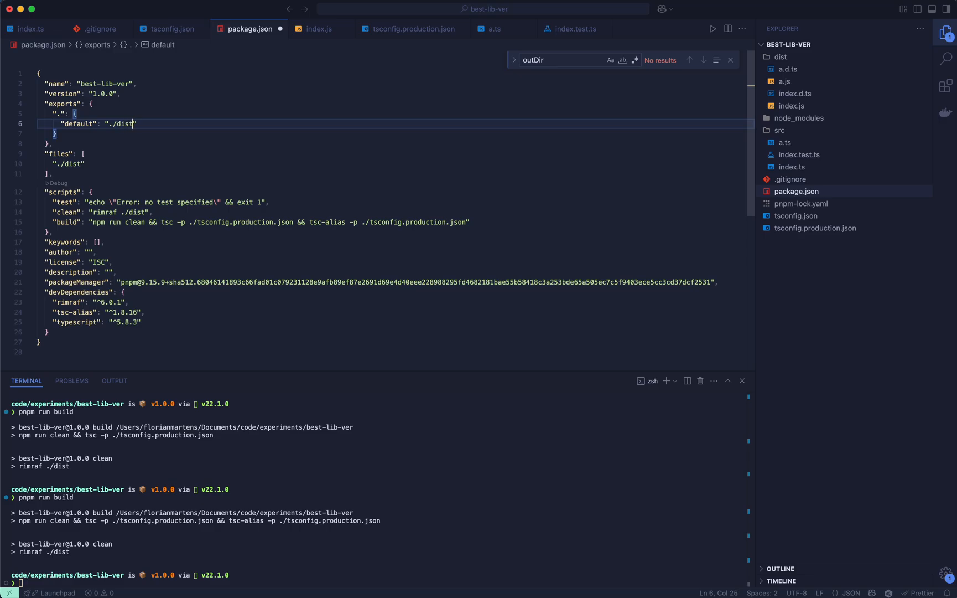
text(/index.)
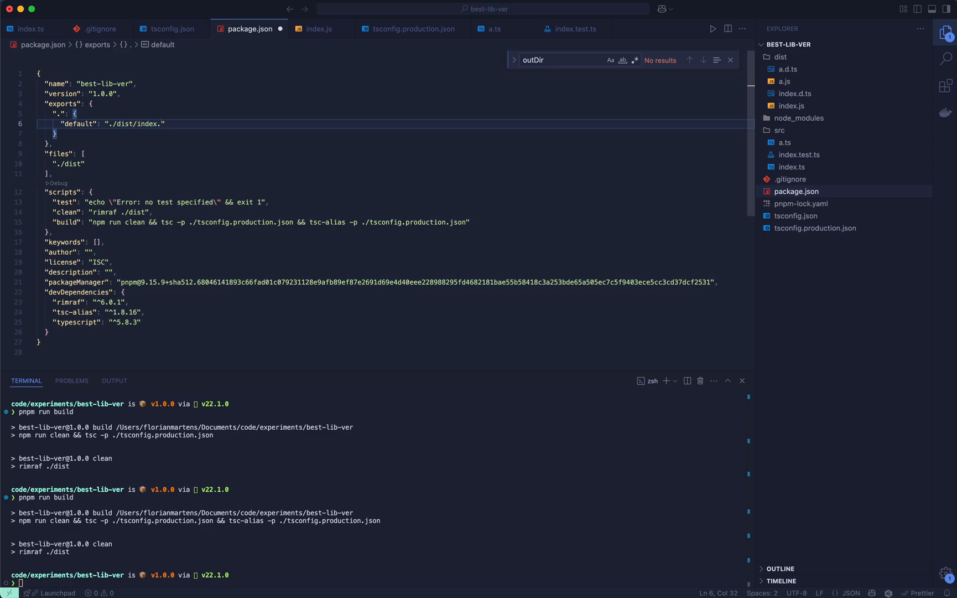
text(js)
text("types": ".)
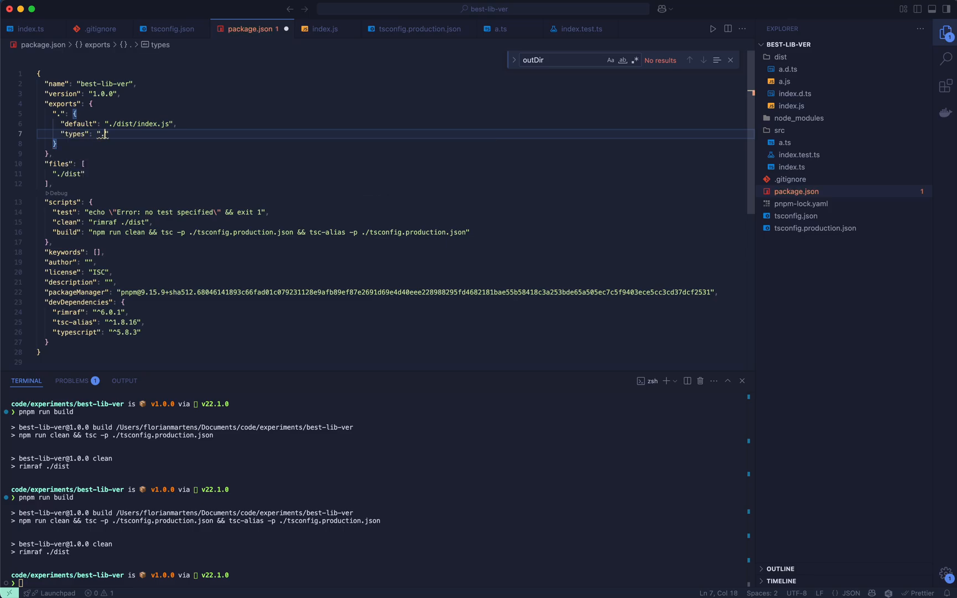
text(./dist/index)
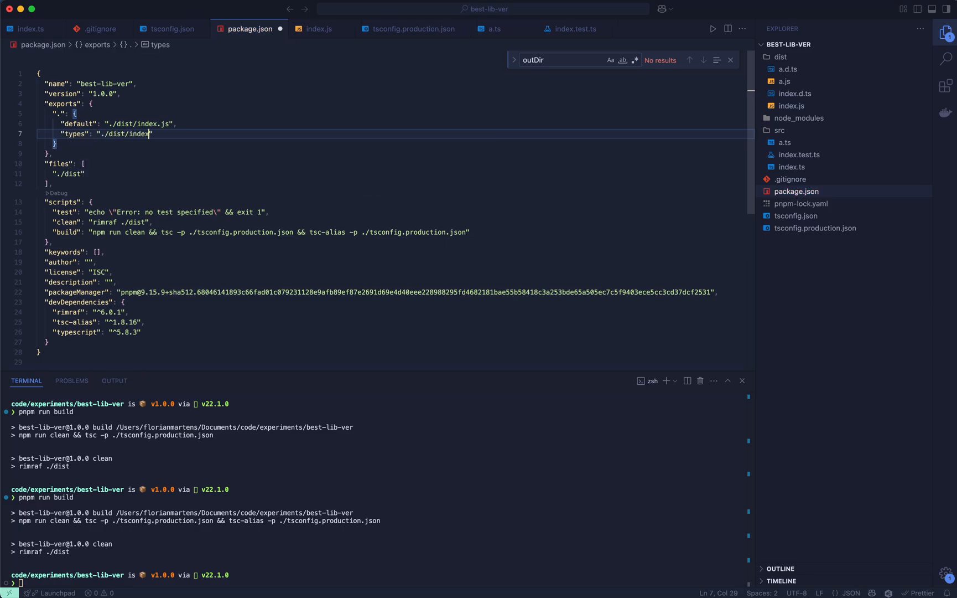
text(.d.ts)
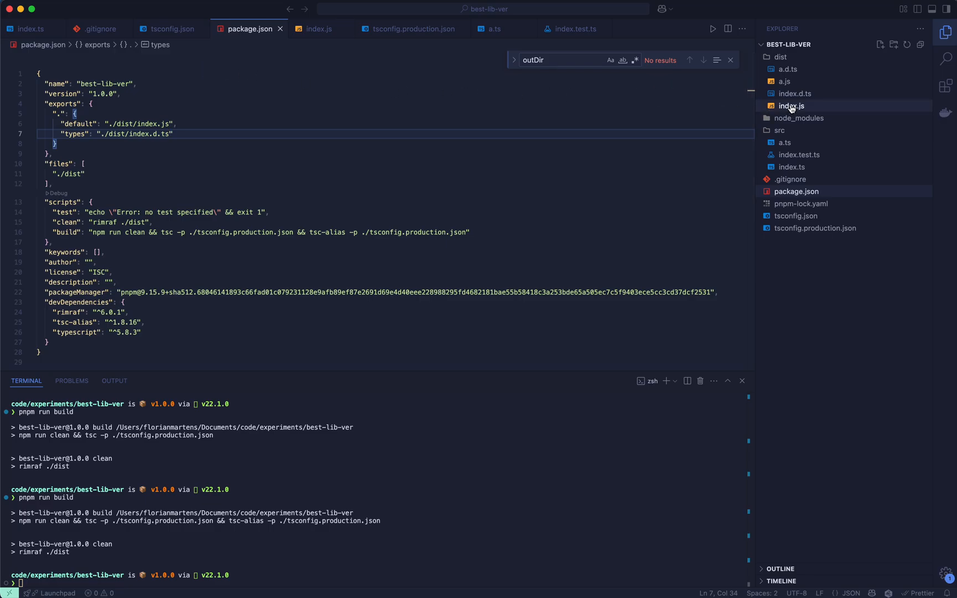
mouse_move(792, 105)
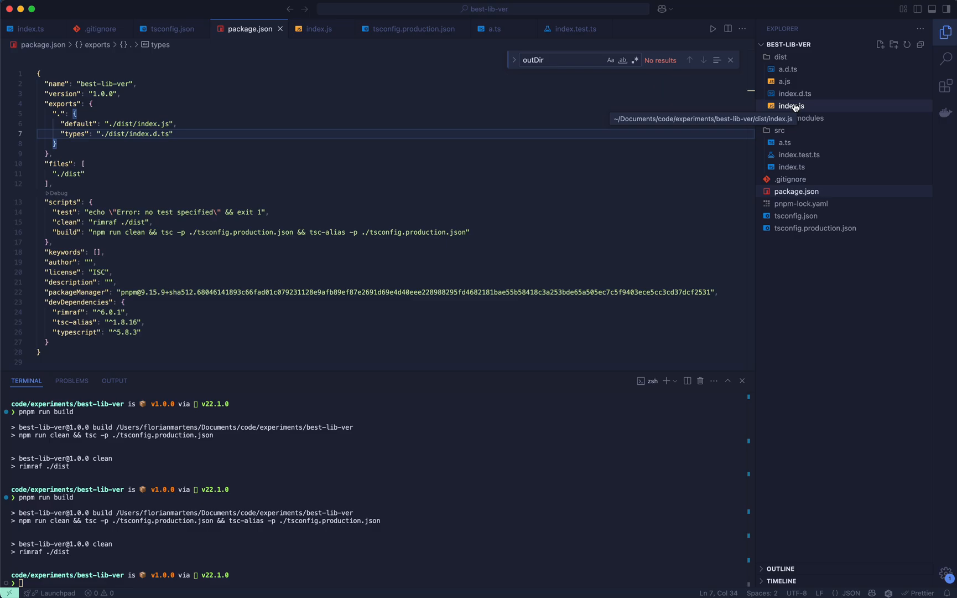
mouse_move(763, 70)
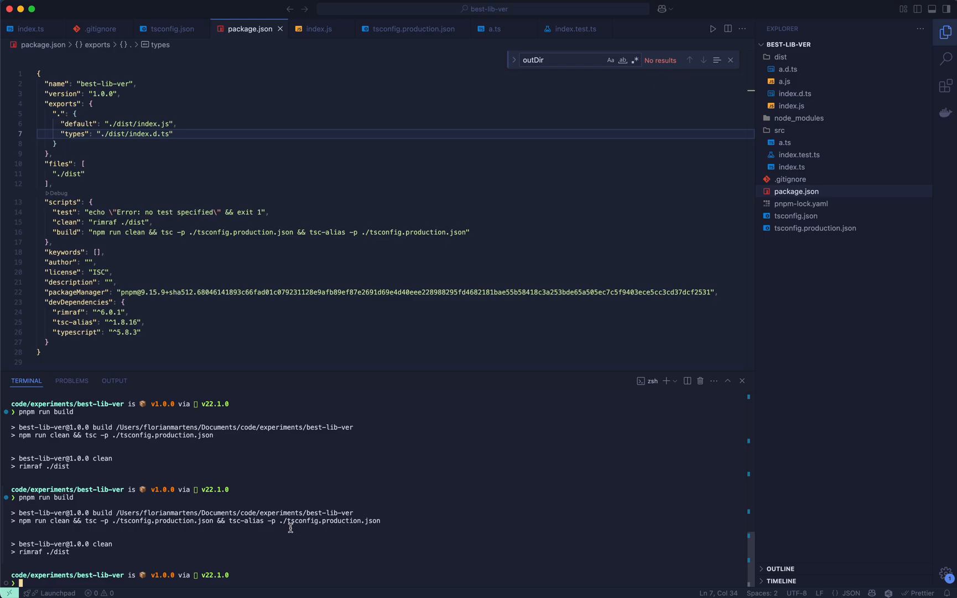
Enter npm login at the terminal prompt without running it yet.
text(npm)
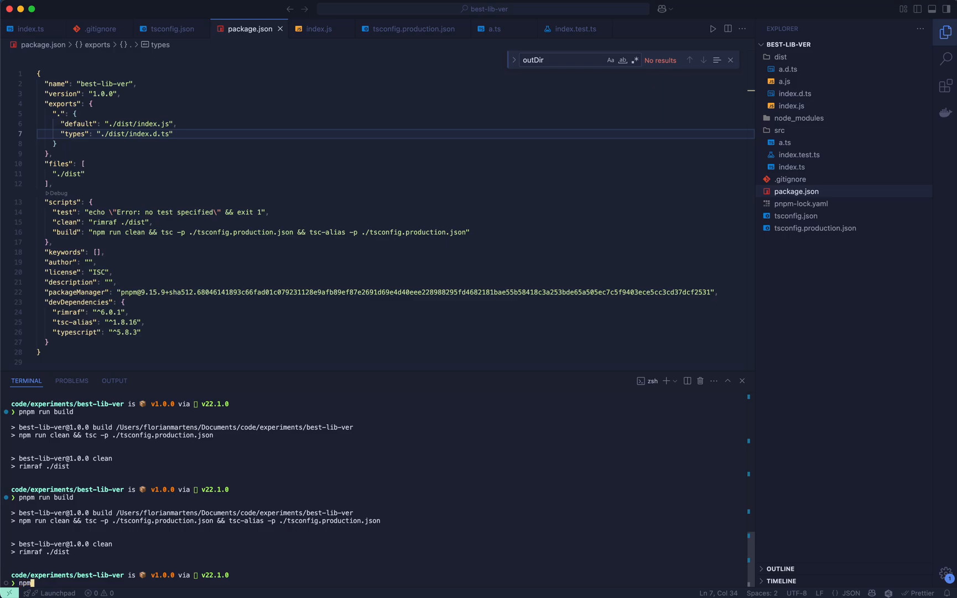
text(login)
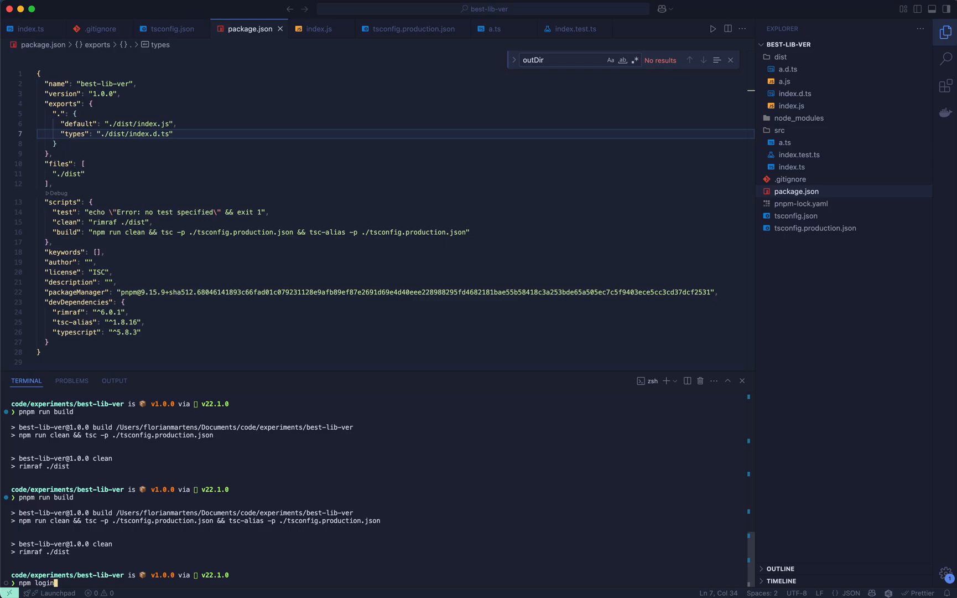